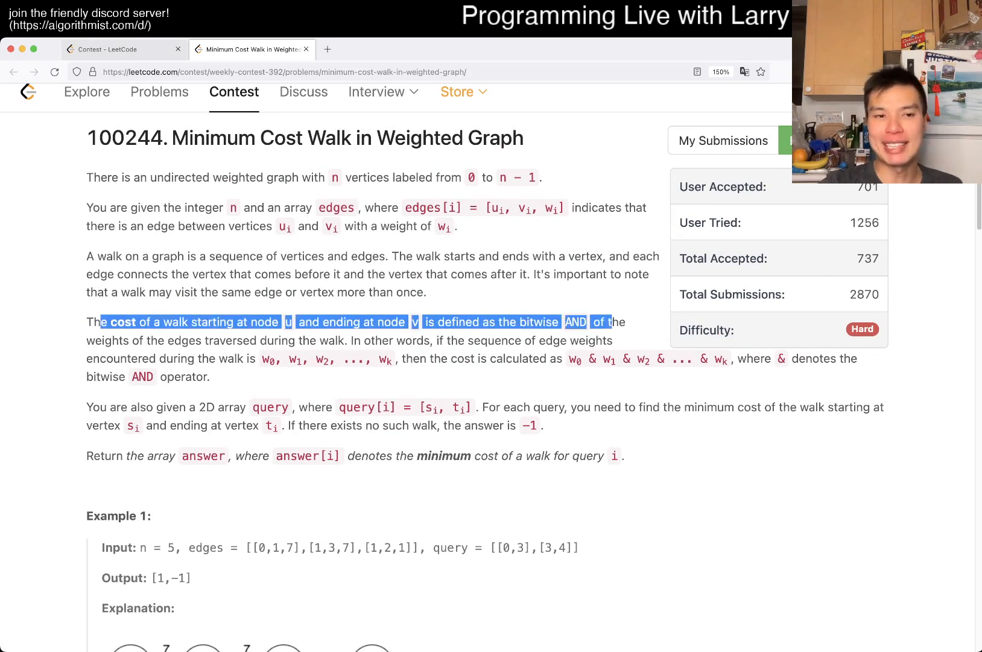
# Read the Minimum Cost Walk description and examples, then move down to the Python3 editor
pyautogui.scroll(-3)
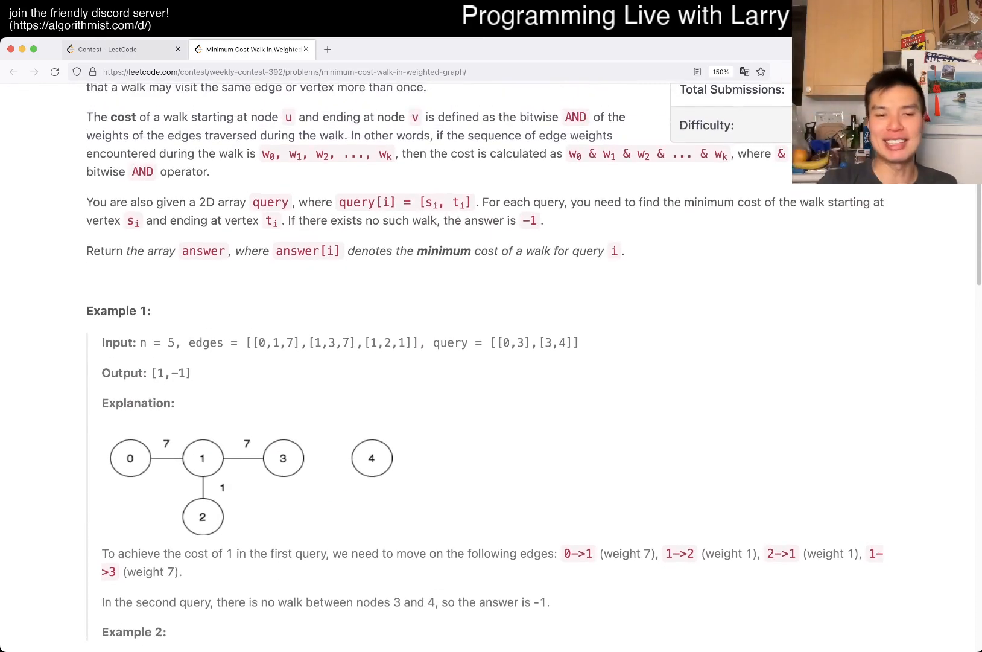
pyautogui.scroll(-3)
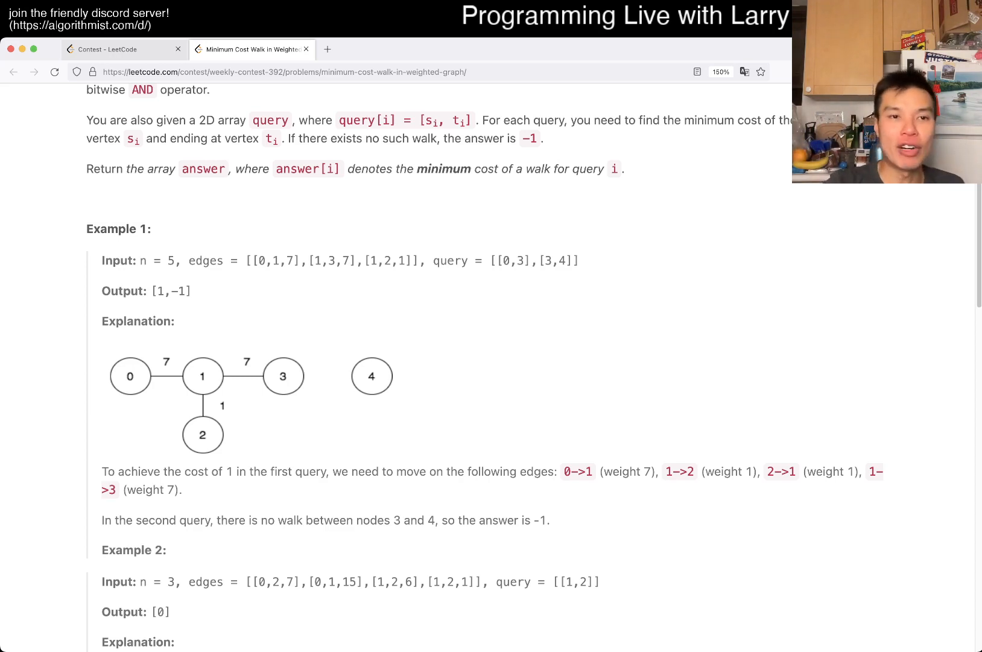
pyautogui.scroll(3)
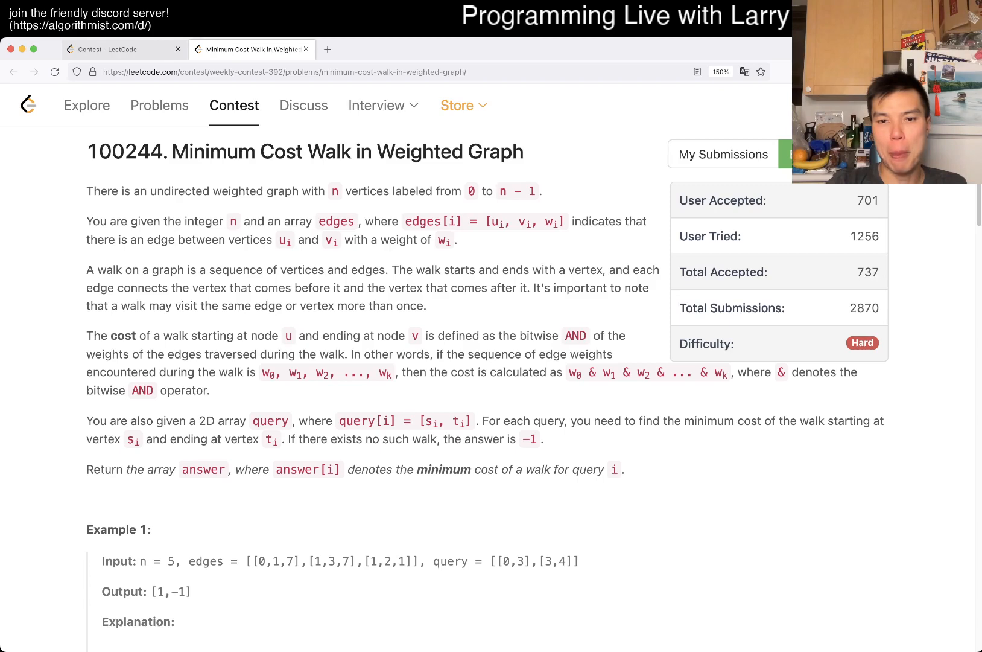
pyautogui.scroll(-3)
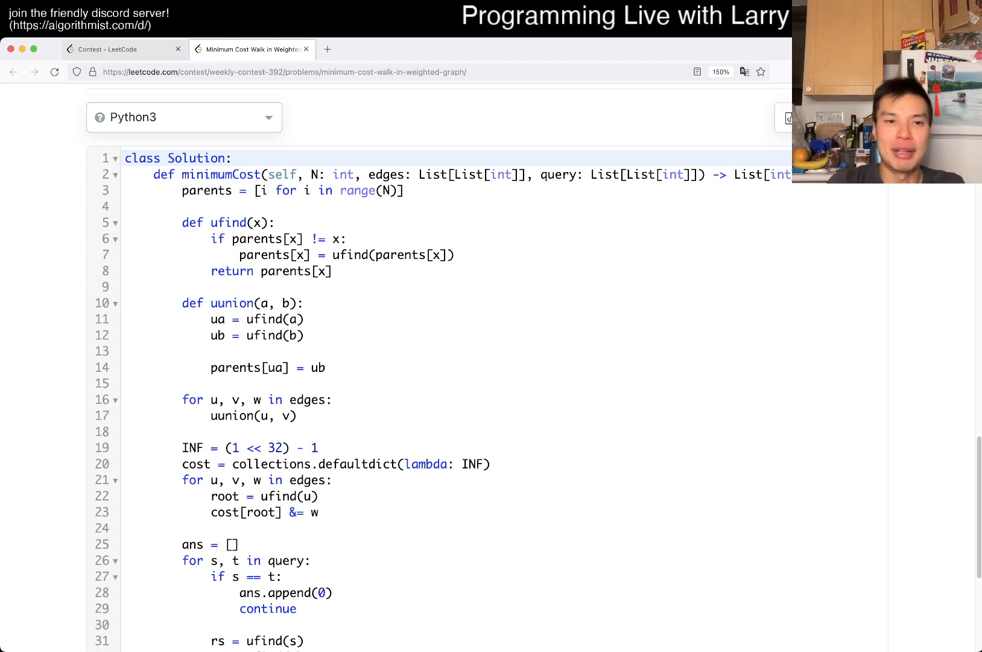
pyautogui.scroll(3)
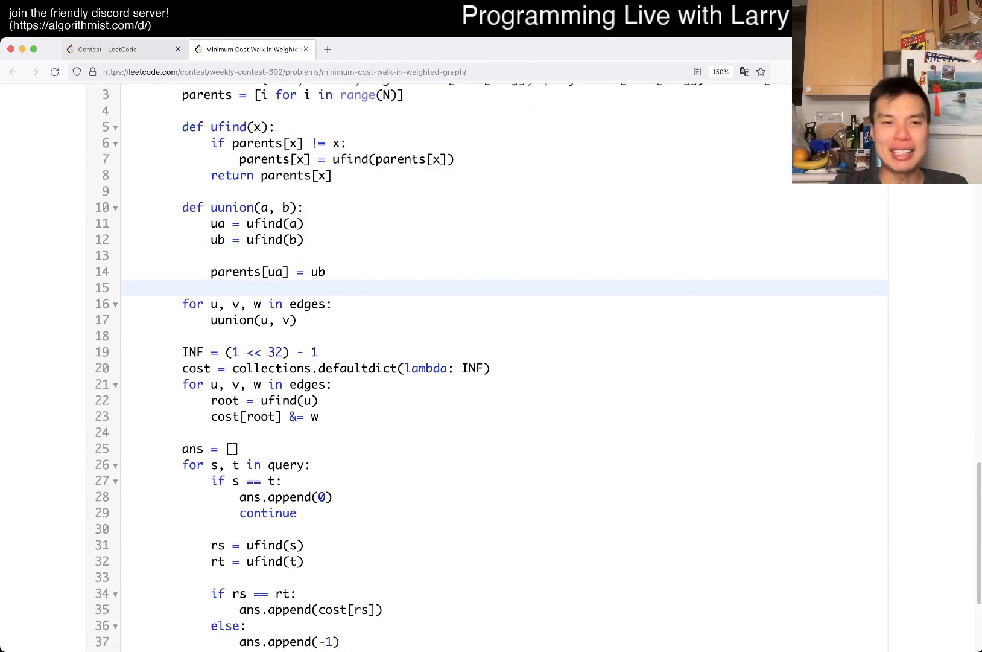
pyautogui.scroll(3)
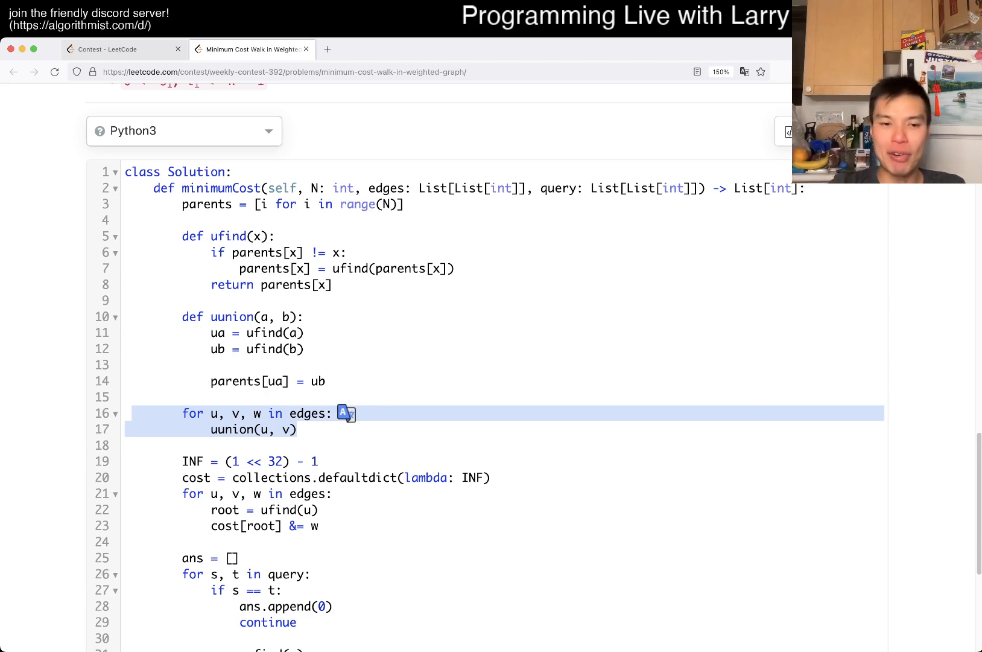
pyautogui.scroll(-3)
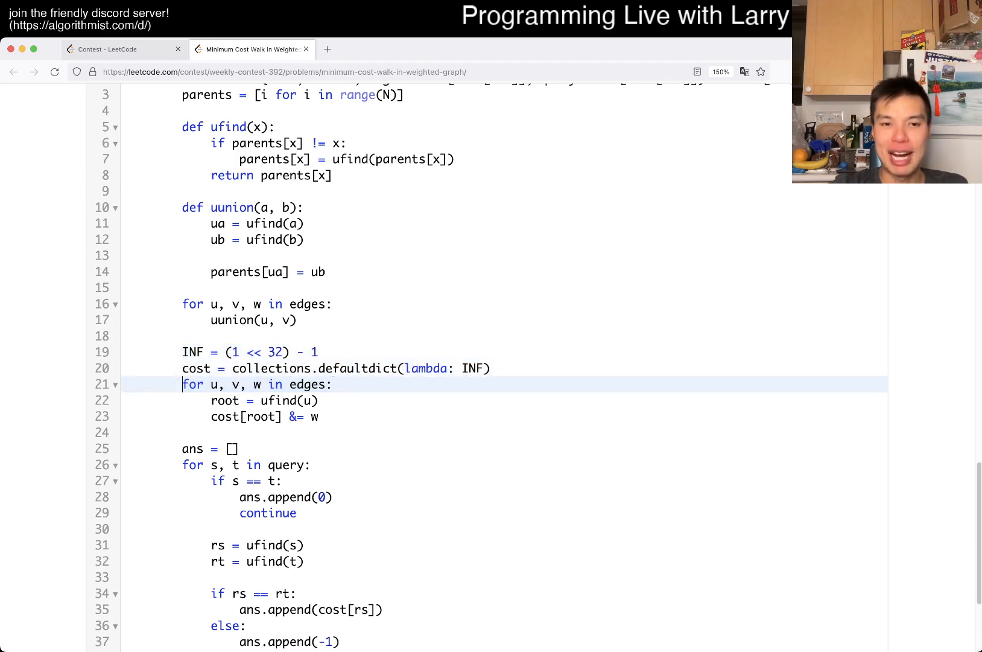
pyautogui.click(251, 368)
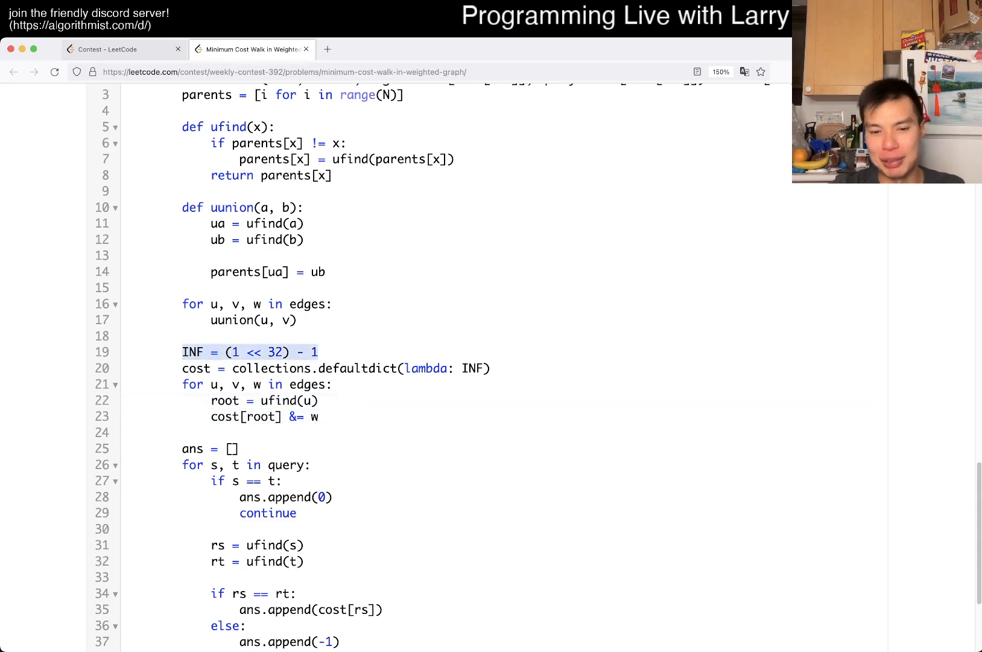
pyautogui.write('# 1')
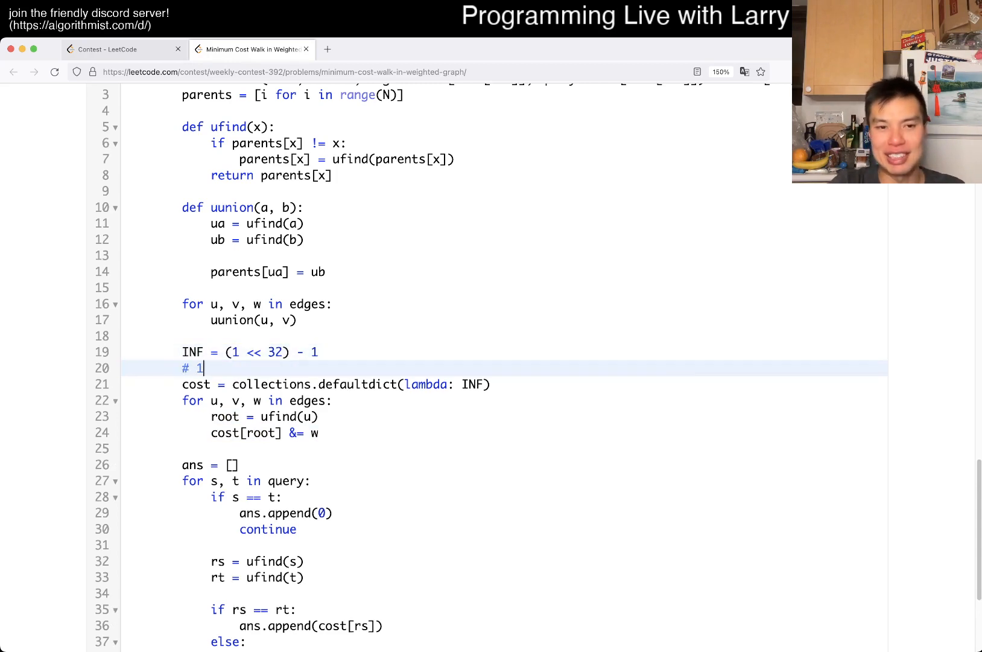
pyautogui.write('1111111111111111')
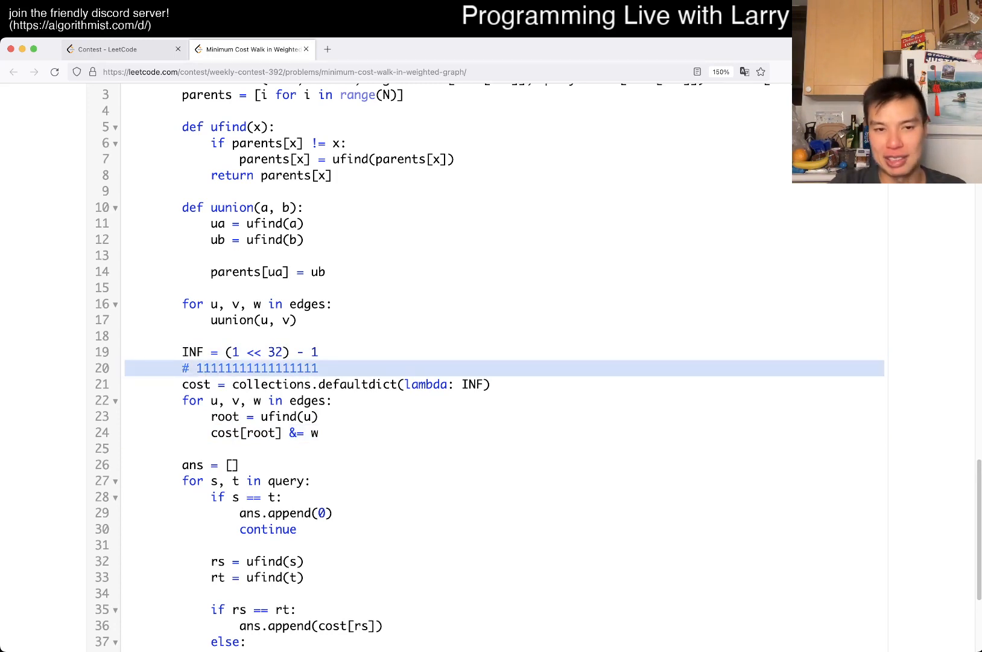
pyautogui.press('Backspace')
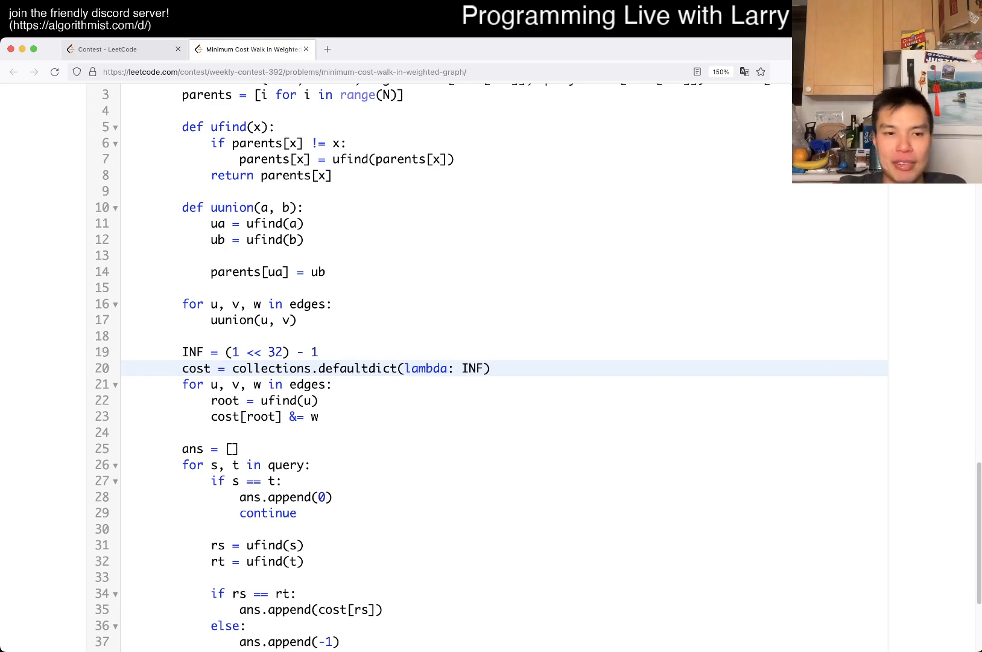
pyautogui.click(263, 417)
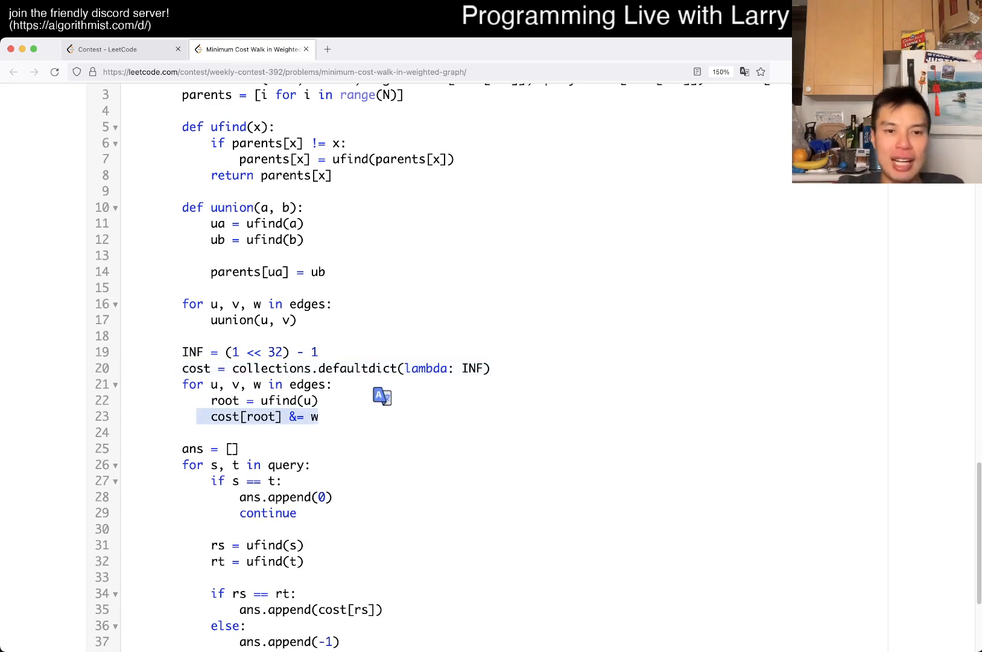
pyautogui.scroll(-3)
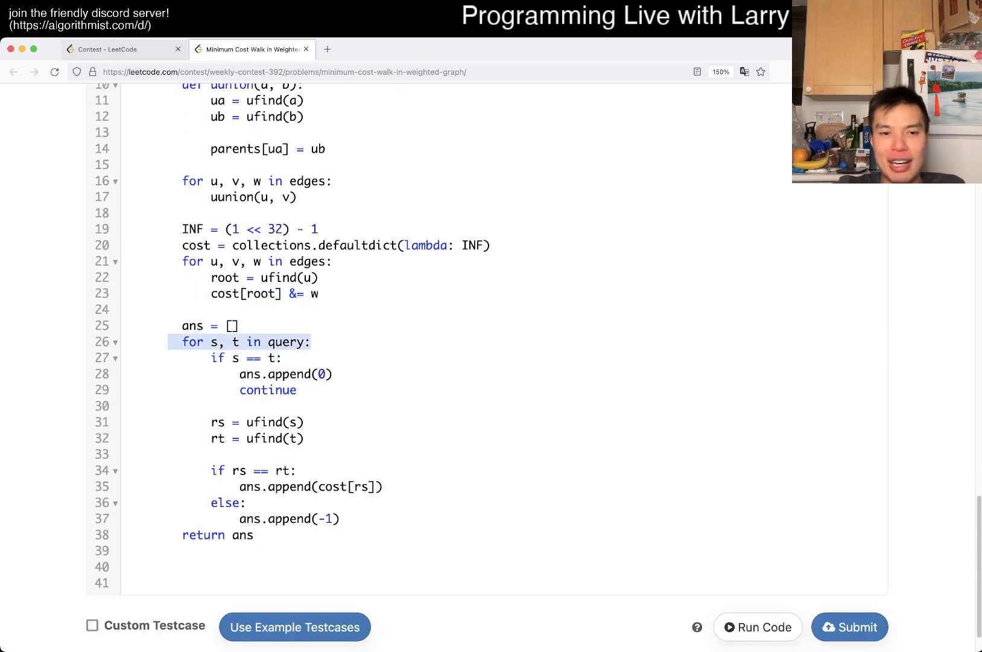
pyautogui.scroll(3)
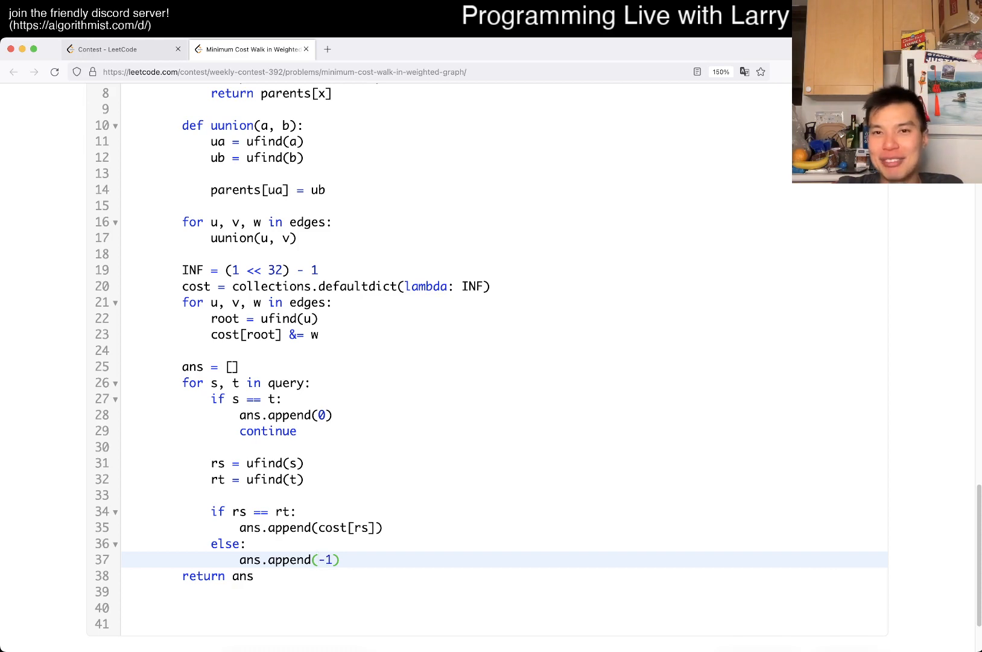
pyautogui.click(319, 560)
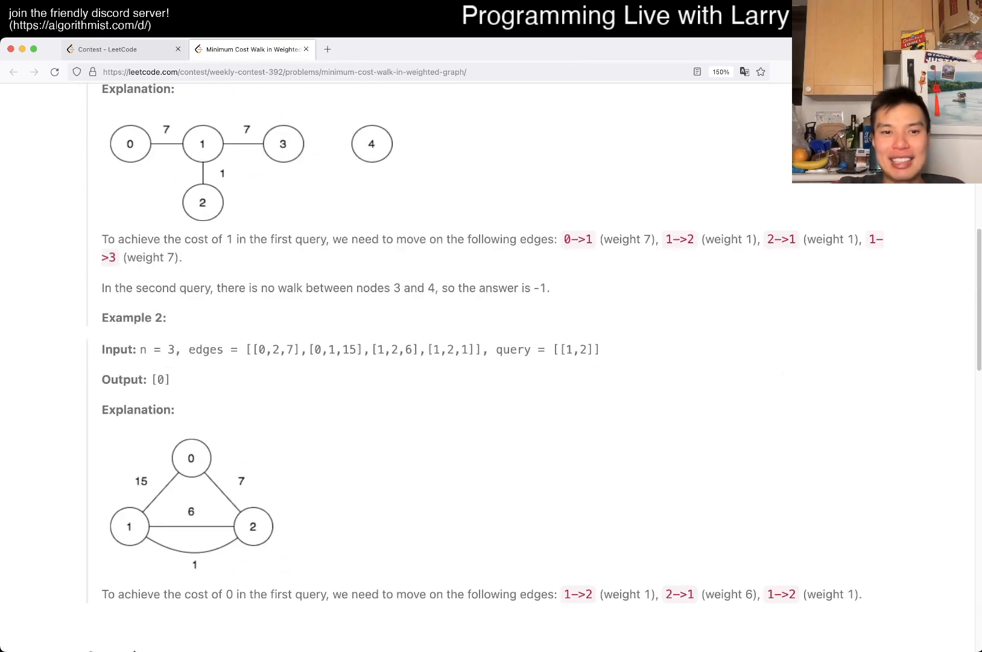
pyautogui.scroll(3)
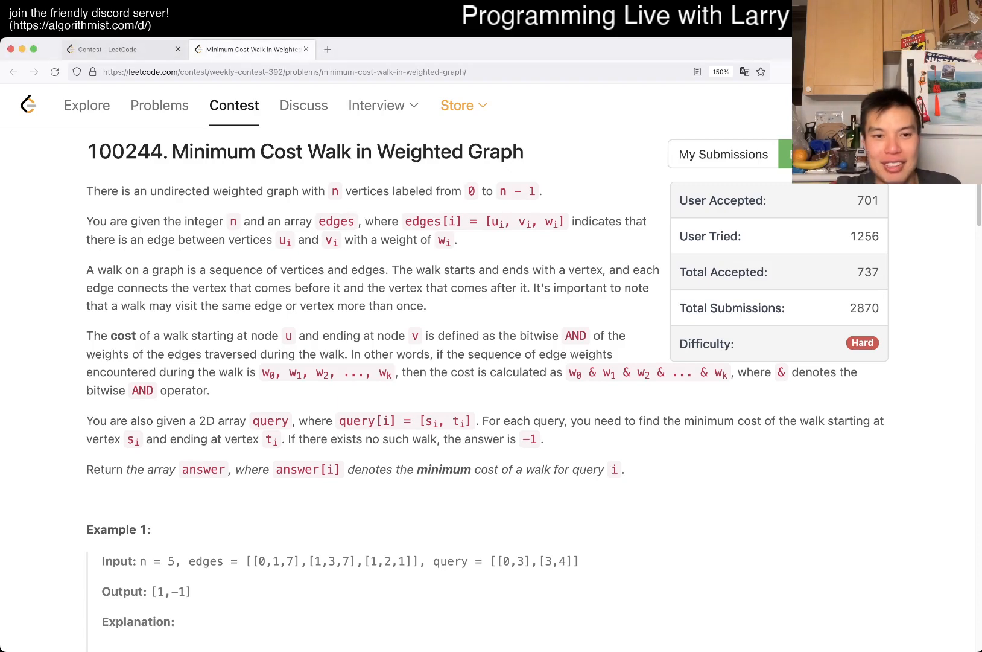
pyautogui.scroll(-3)
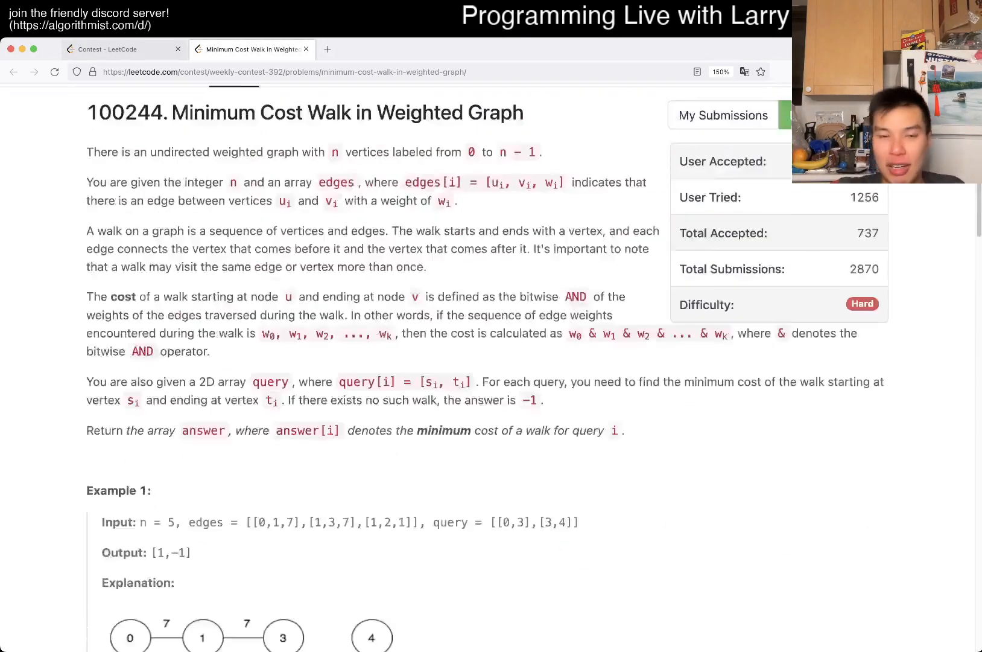
pyautogui.scroll(3)
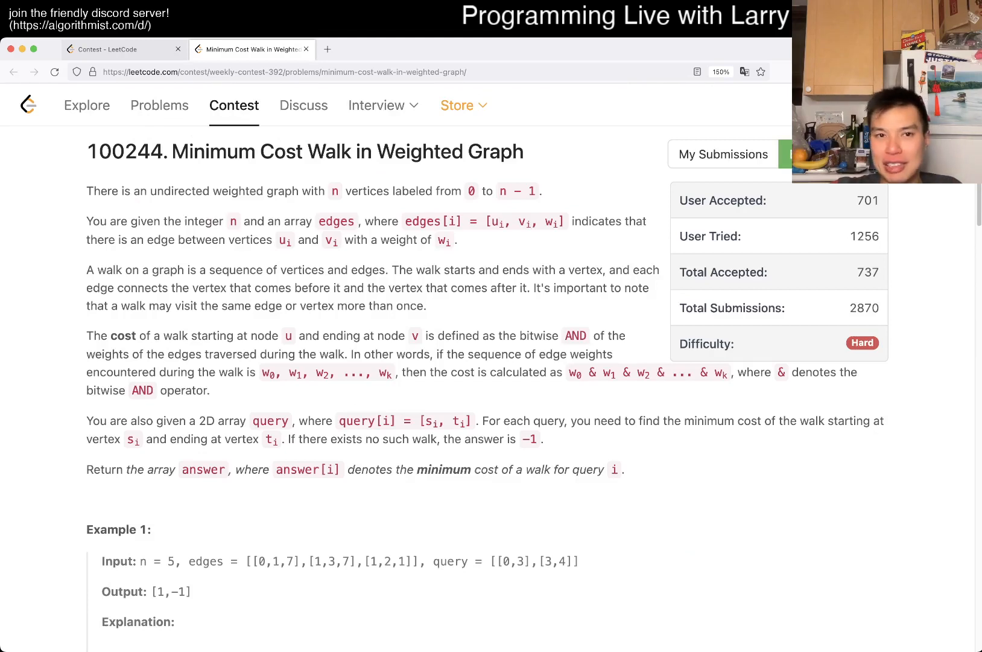
pyautogui.scroll(-3)
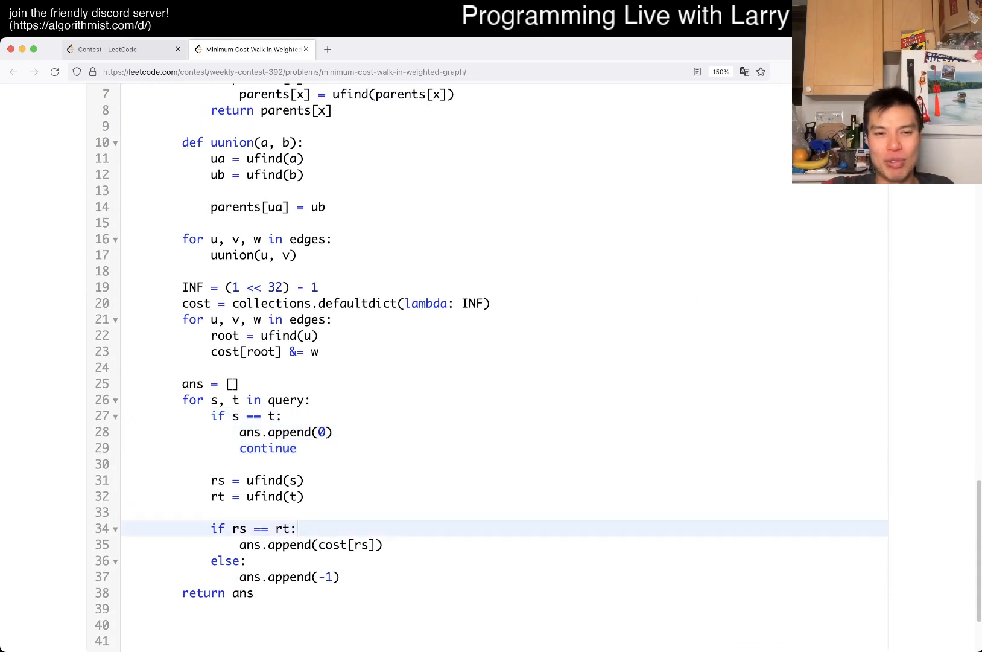
pyautogui.scroll(3)
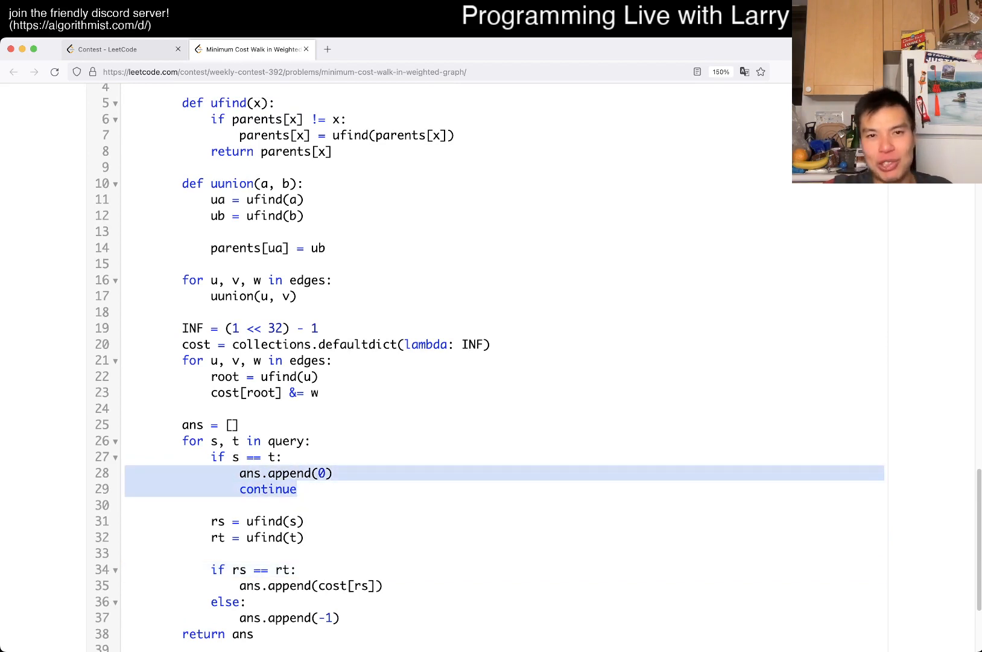
pyautogui.click(116, 48)
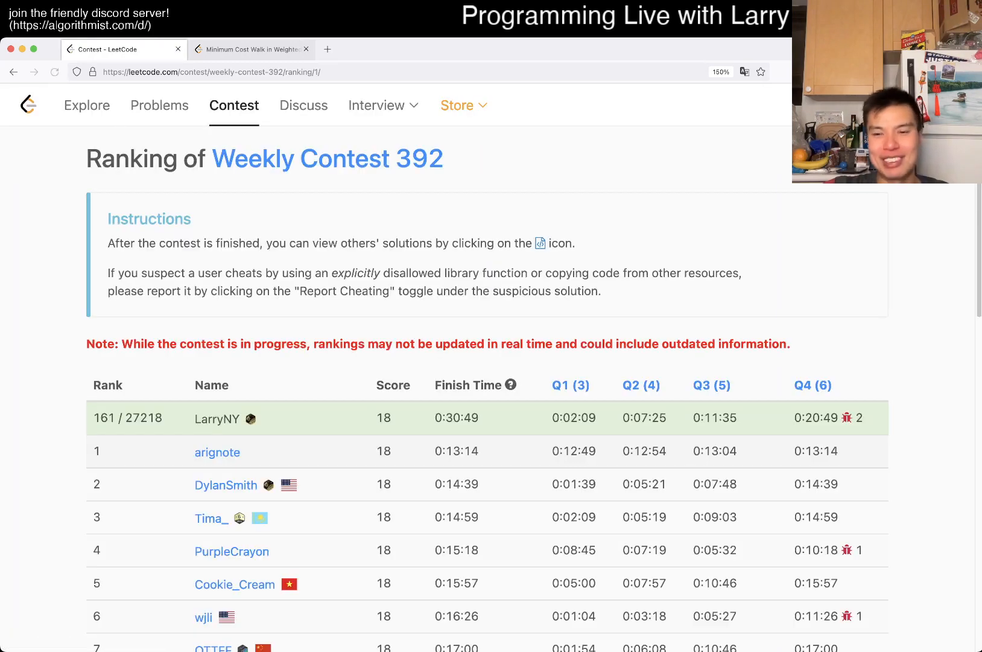
pyautogui.click(251, 48)
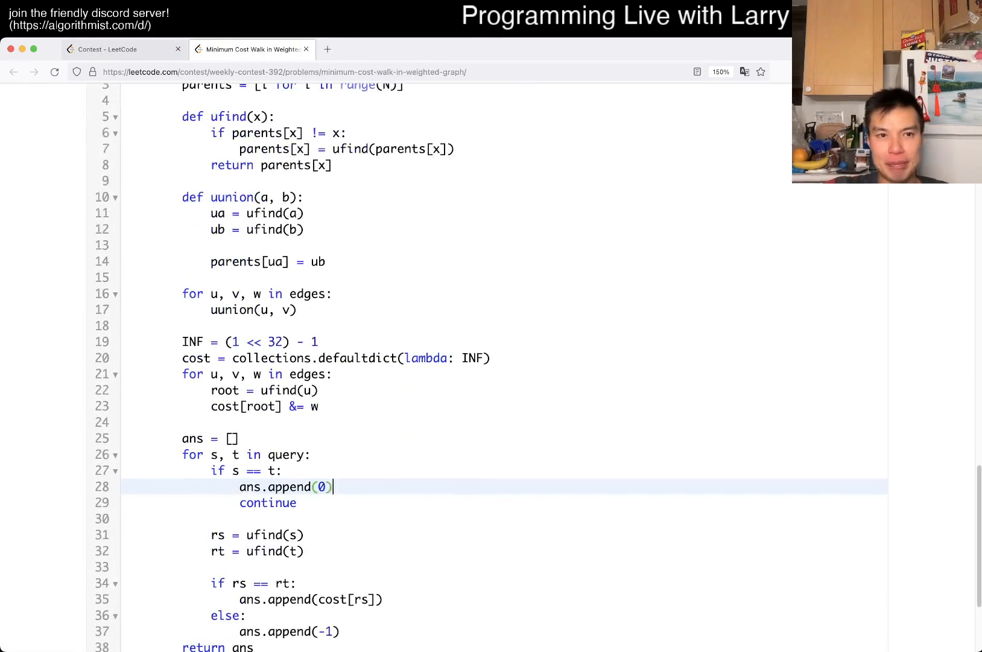
pyautogui.scroll(3)
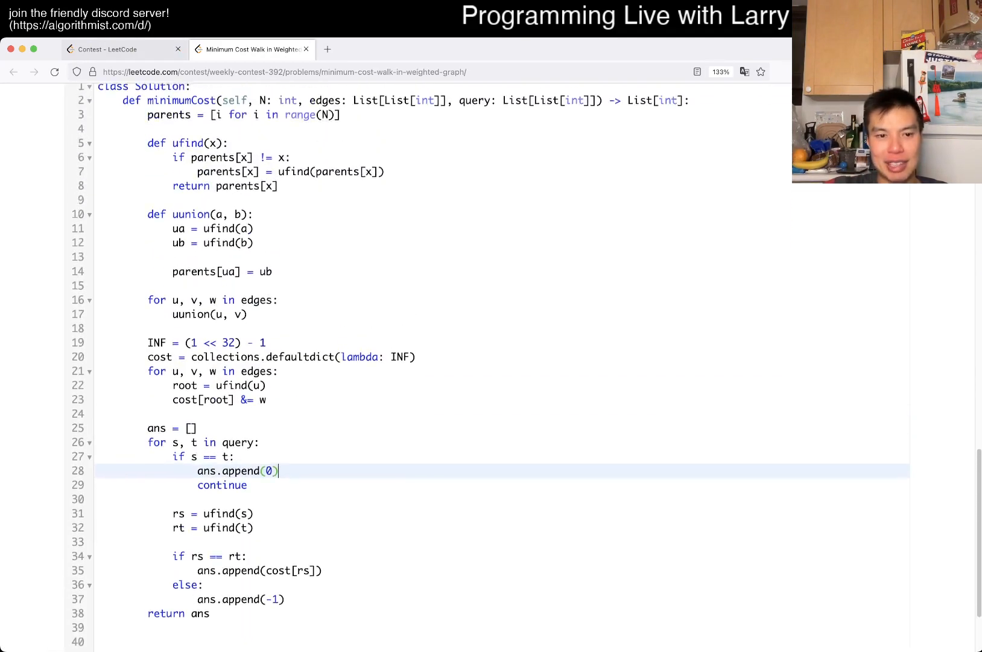
# Write a '# O(N + E + Q) time' comment above 'return ans' and review the surrounding code
pyautogui.scroll(3)
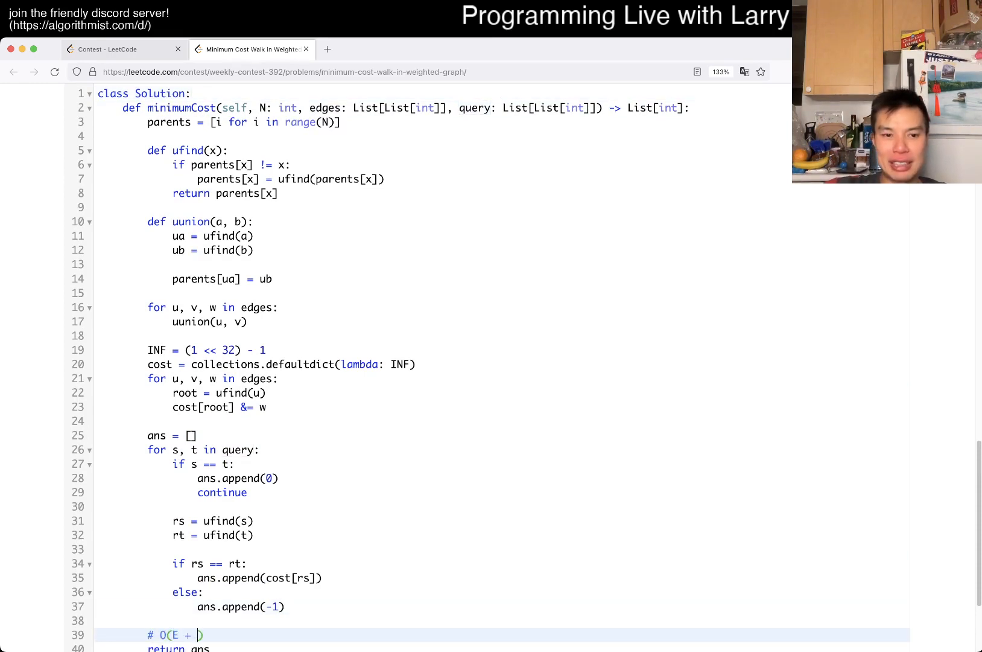
pyautogui.write('Q) t')
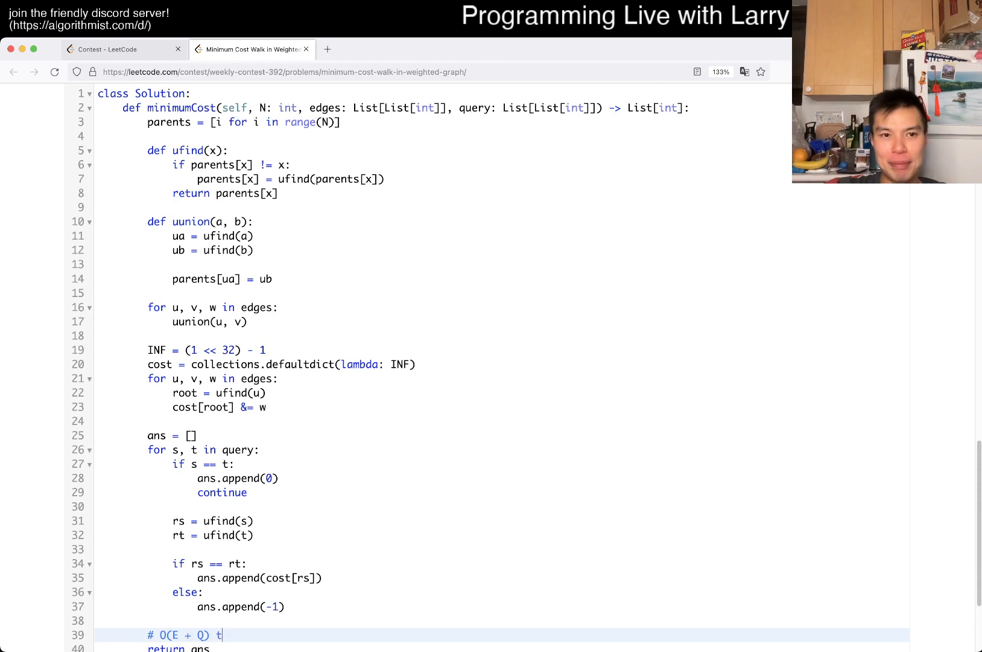
pyautogui.write('ime')
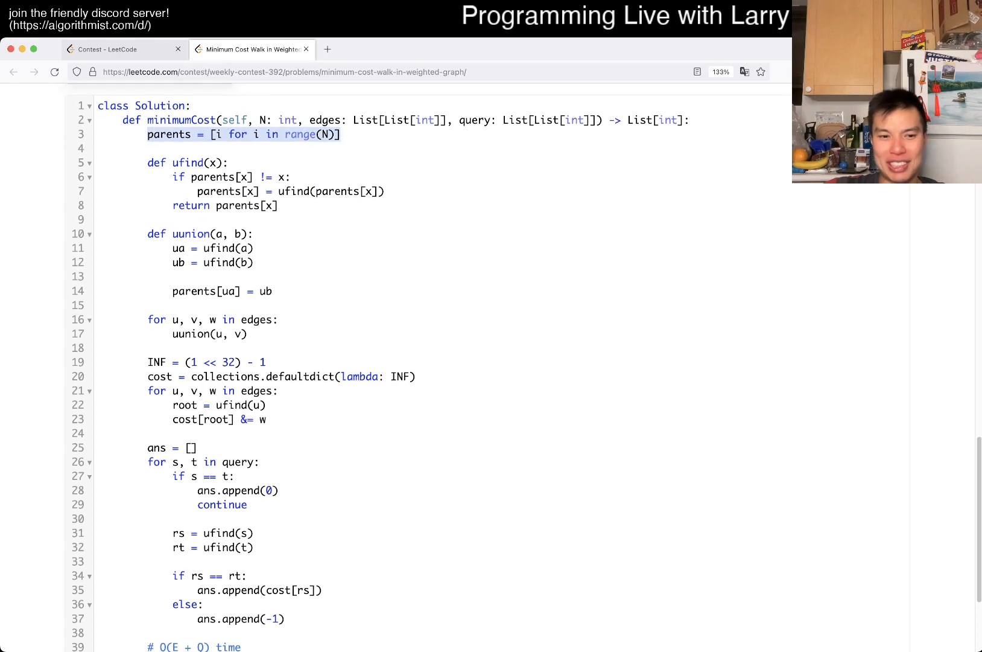
pyautogui.scroll(-3)
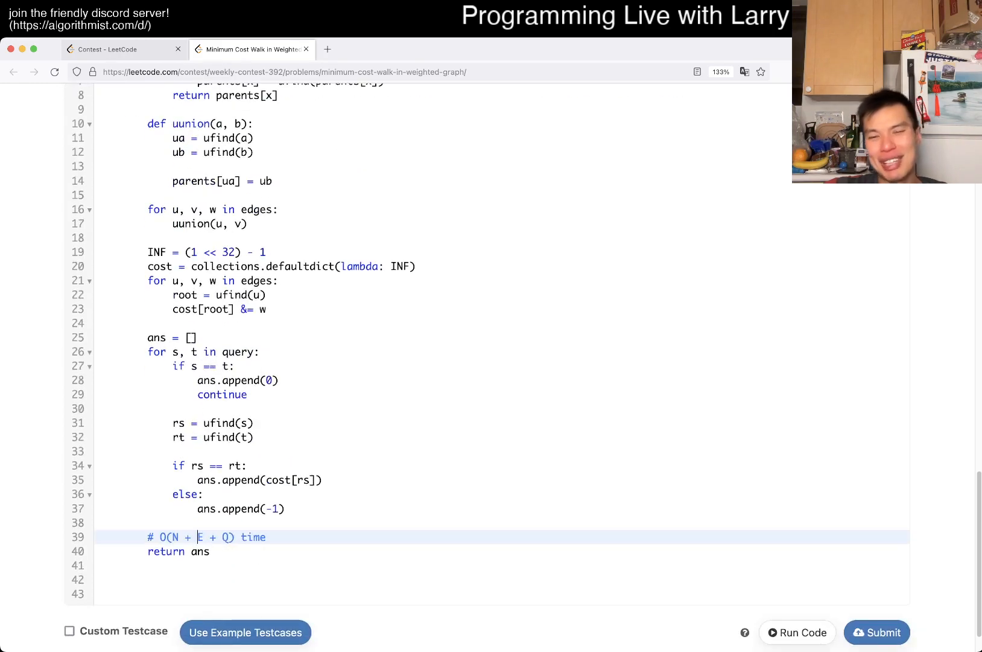
pyautogui.scroll(3)
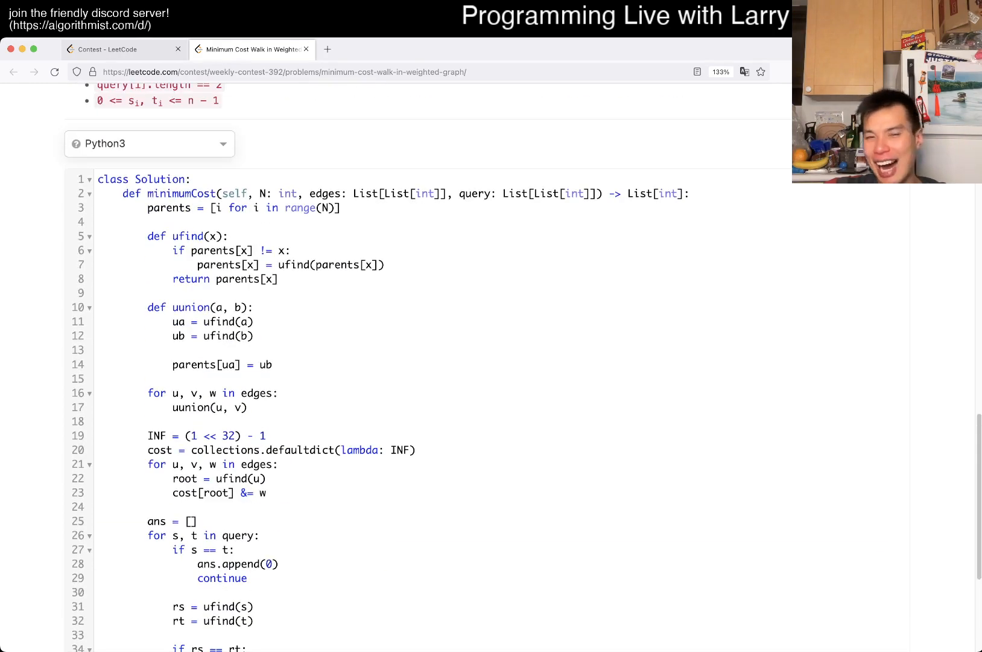
pyautogui.scroll(-3)
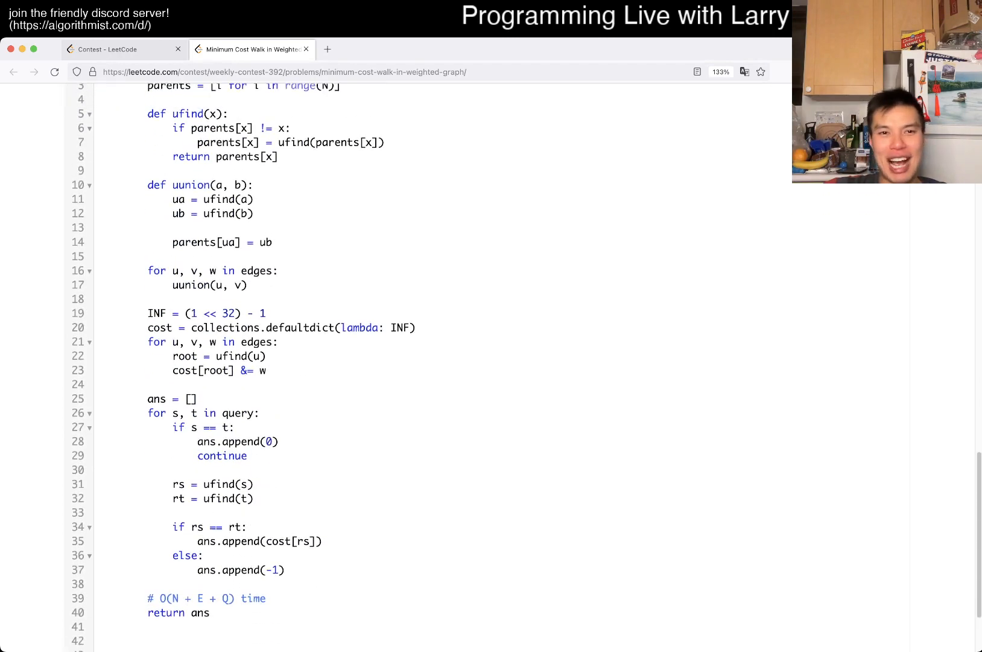
pyautogui.scroll(-3)
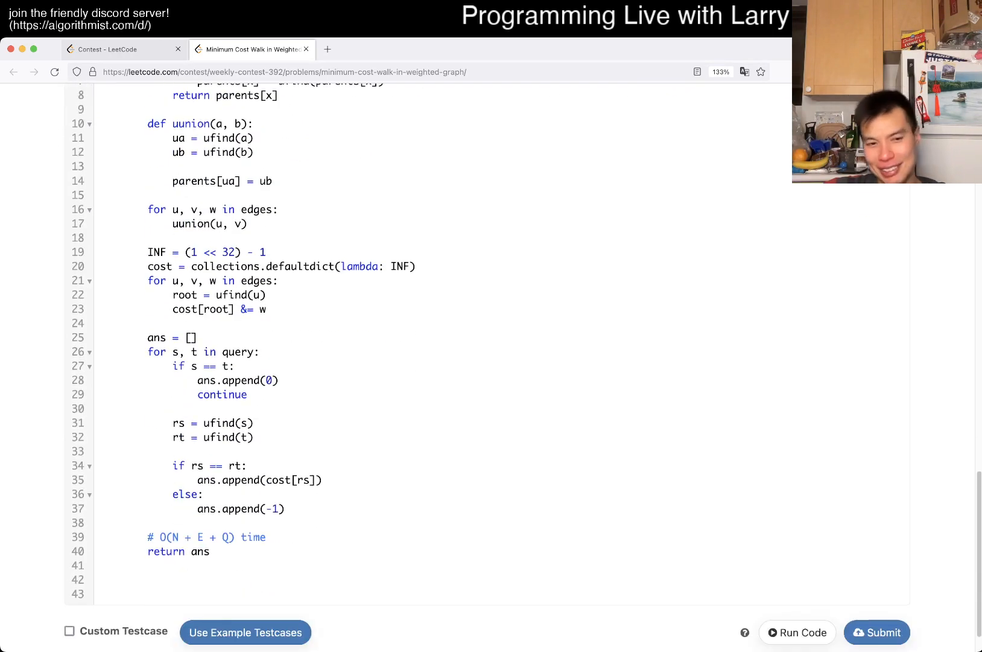
pyautogui.scroll(3)
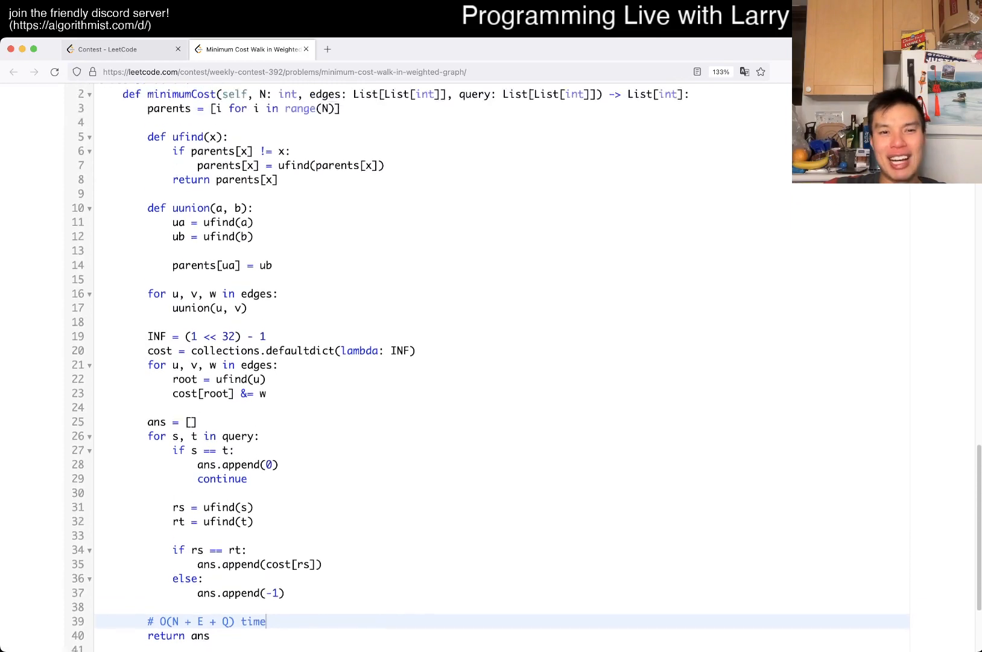
pyautogui.scroll(-3)
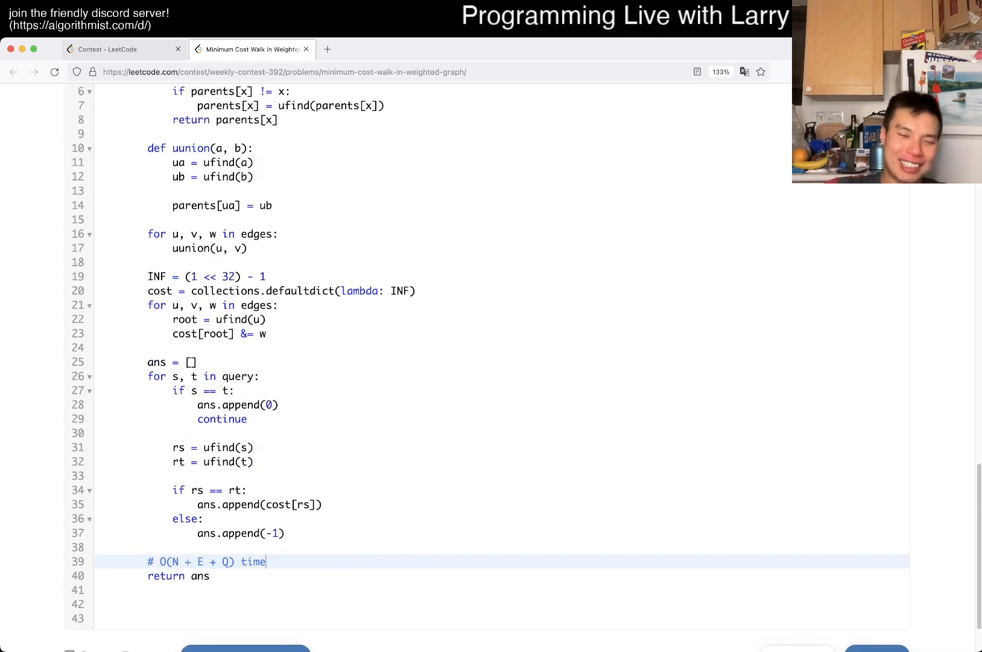
pyautogui.scroll(3)
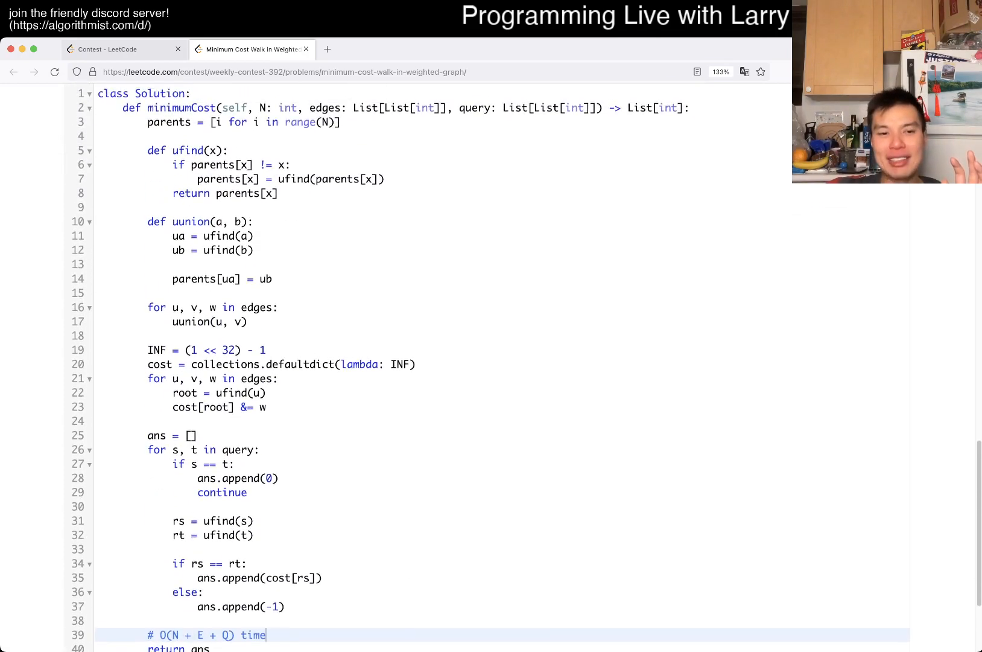
pyautogui.scroll(-3)
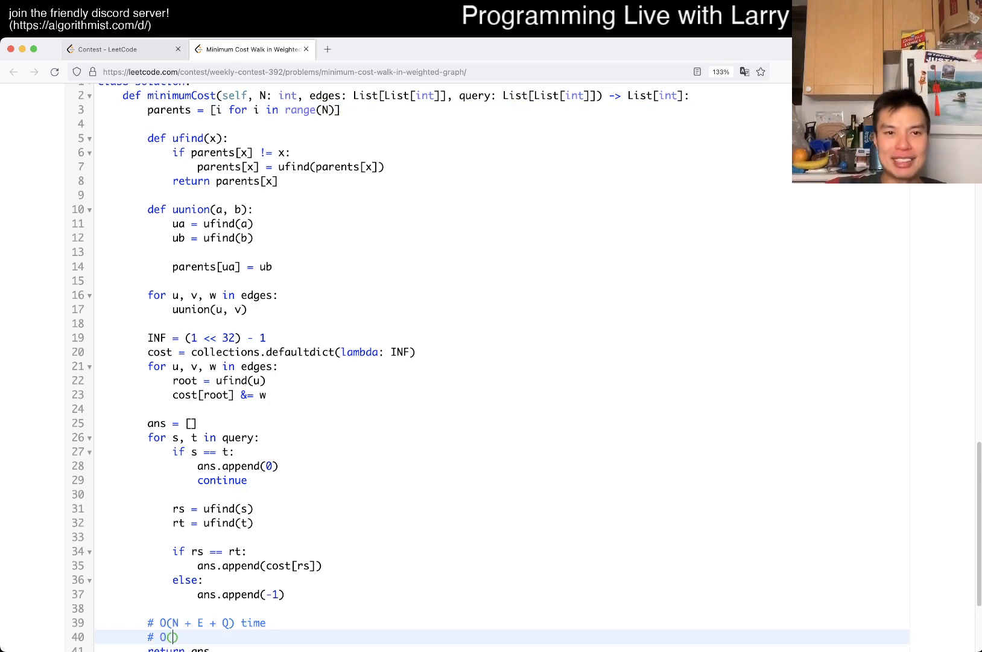
# Complete the second comment as the '# O(N + Q) space' complexity note below the time note
pyautogui.write('N +')
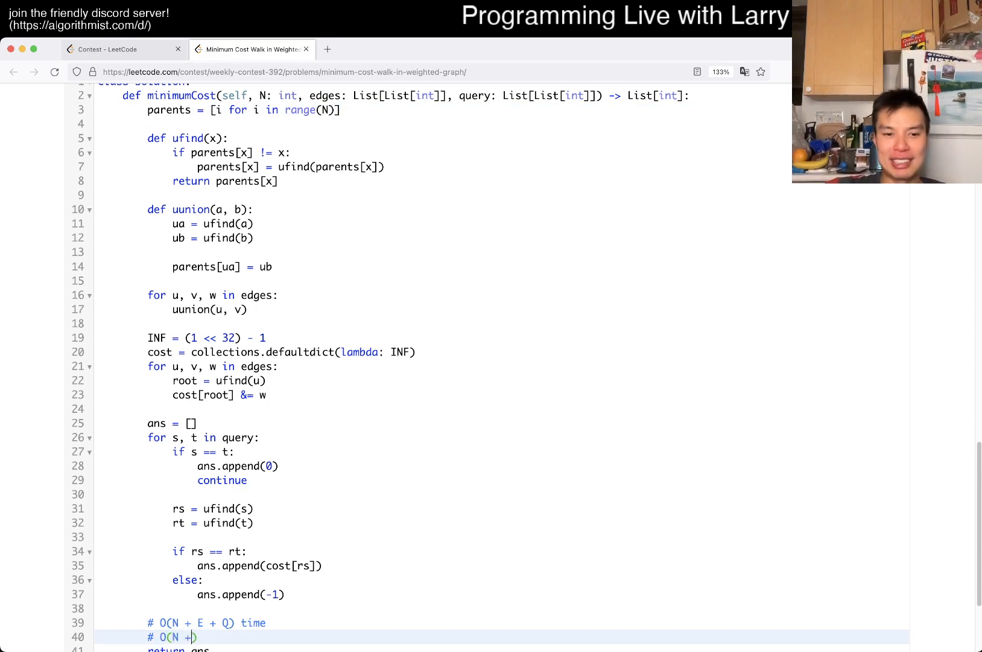
pyautogui.write('E + Q)')
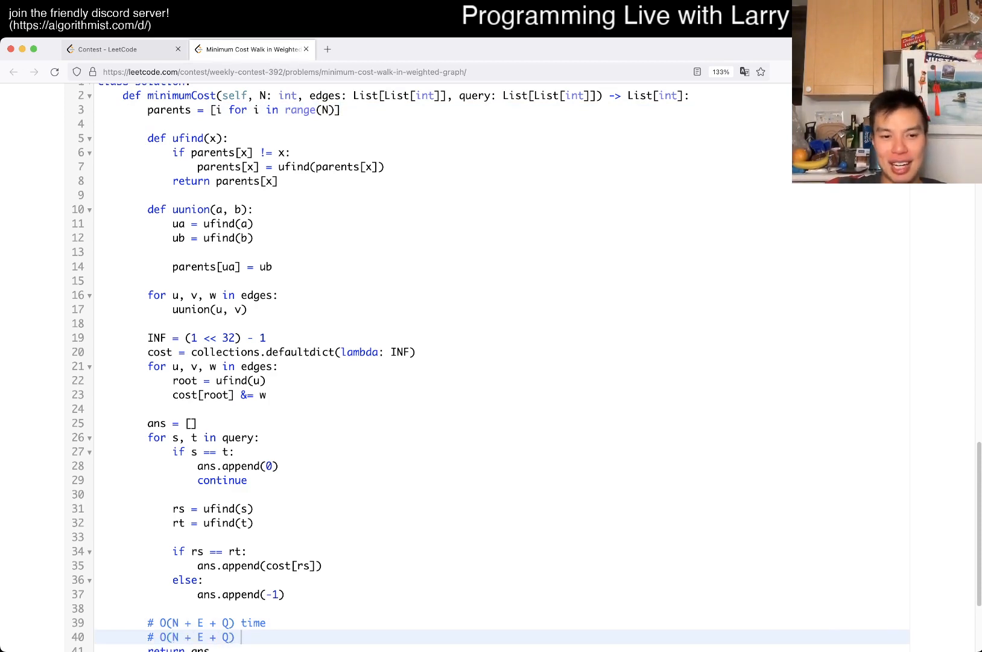
pyautogui.write('space')
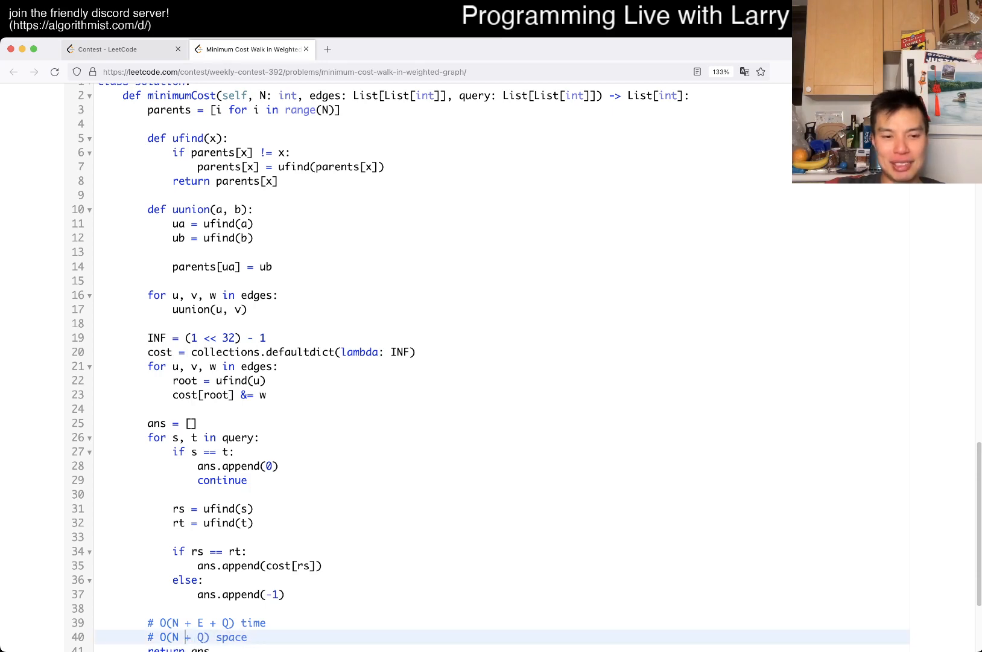
pyautogui.scroll(-3)
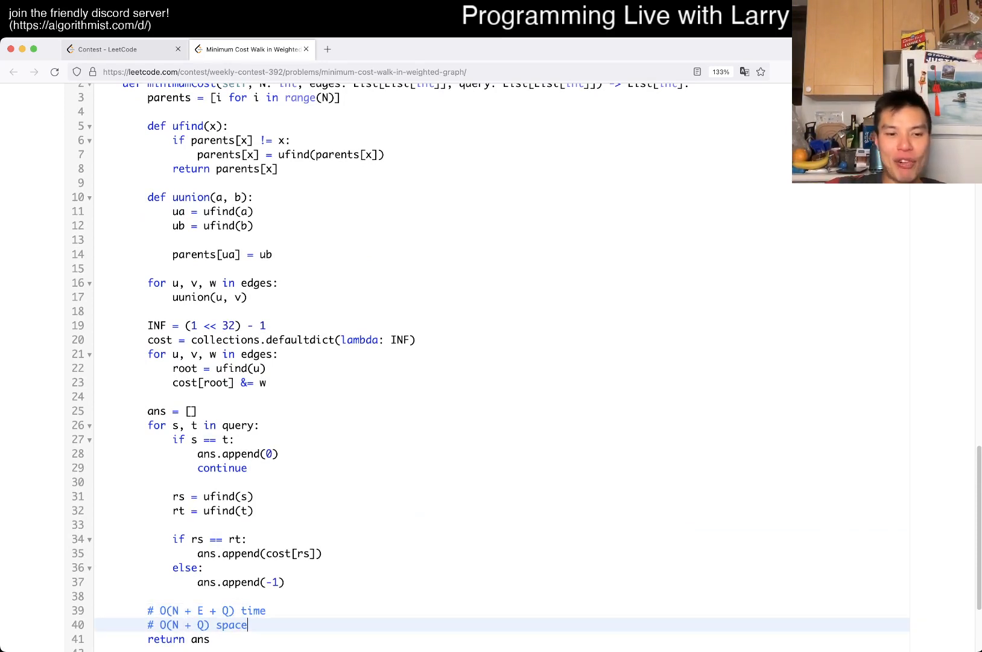
# Add '# O(E + Q) time' and '# O(Q) space' comments above 'return ans'
pyautogui.write('# O')
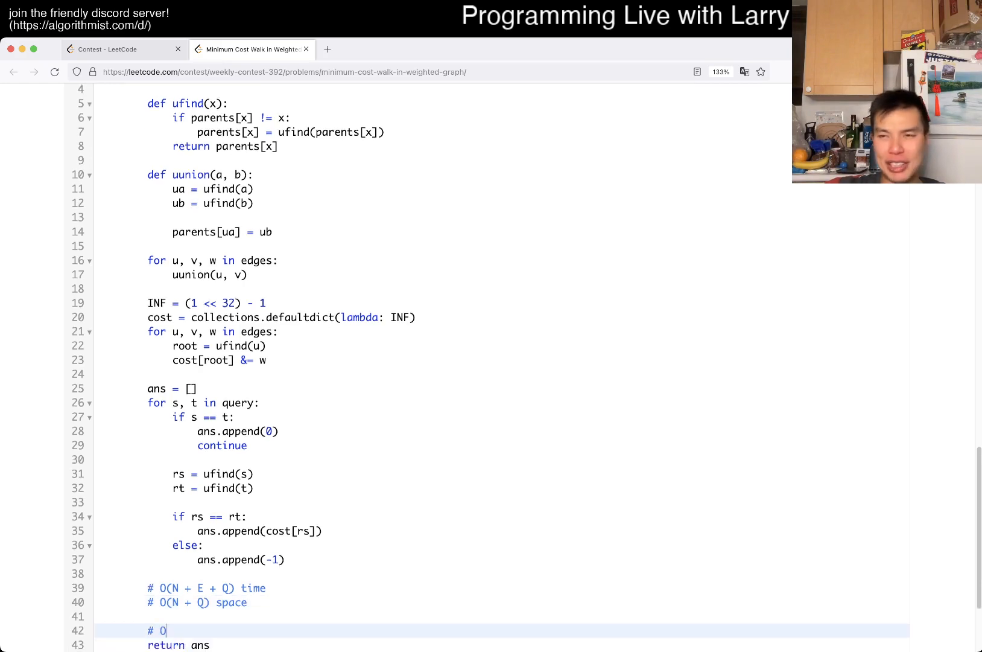
pyautogui.write('()')
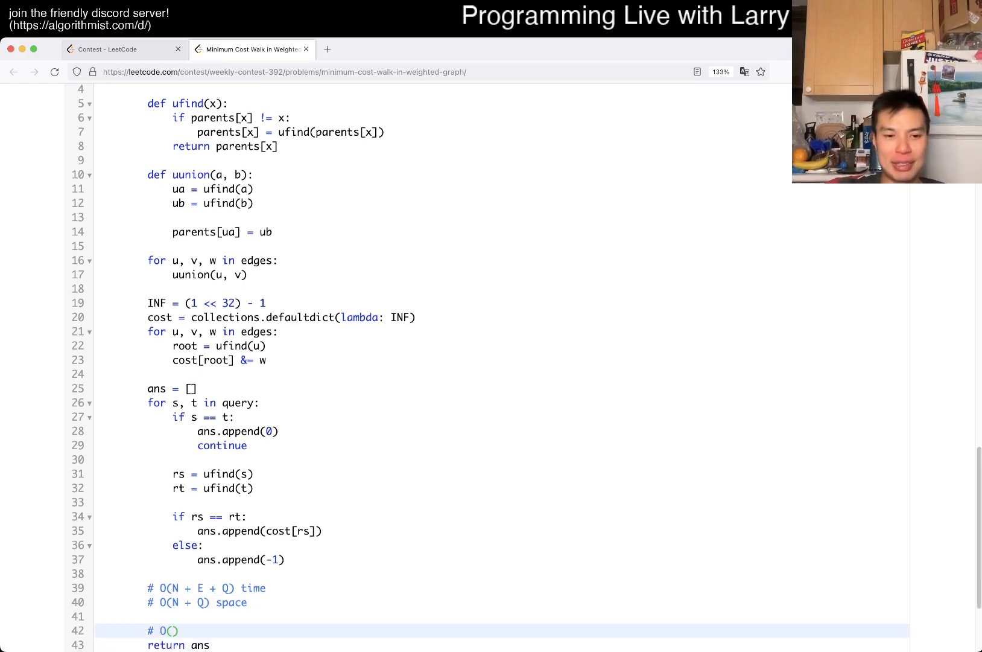
pyautogui.write('E + Q) time')
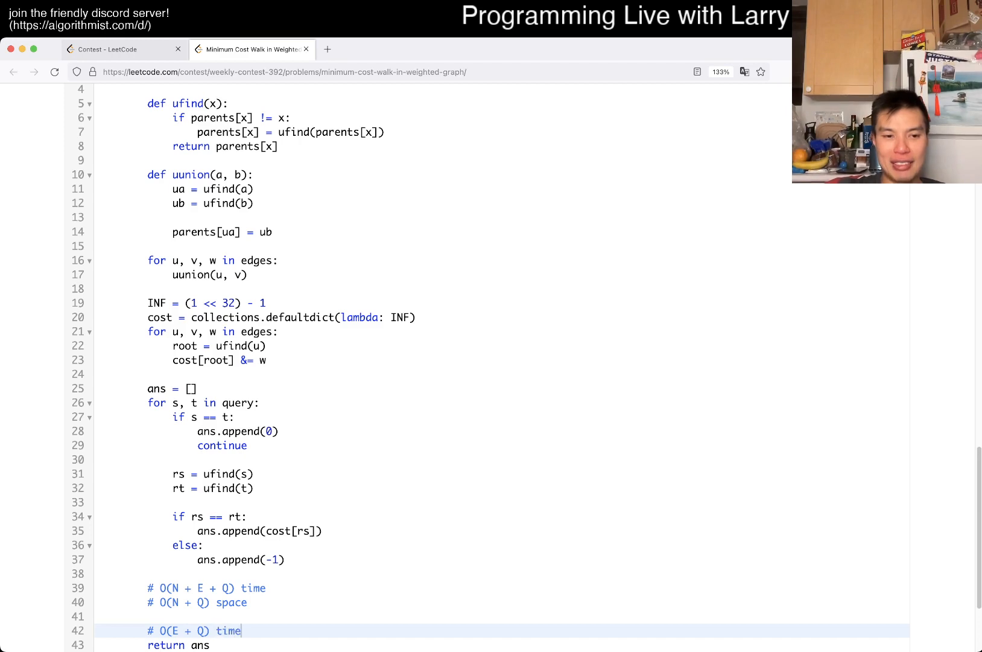
pyautogui.write('# O(Q))')
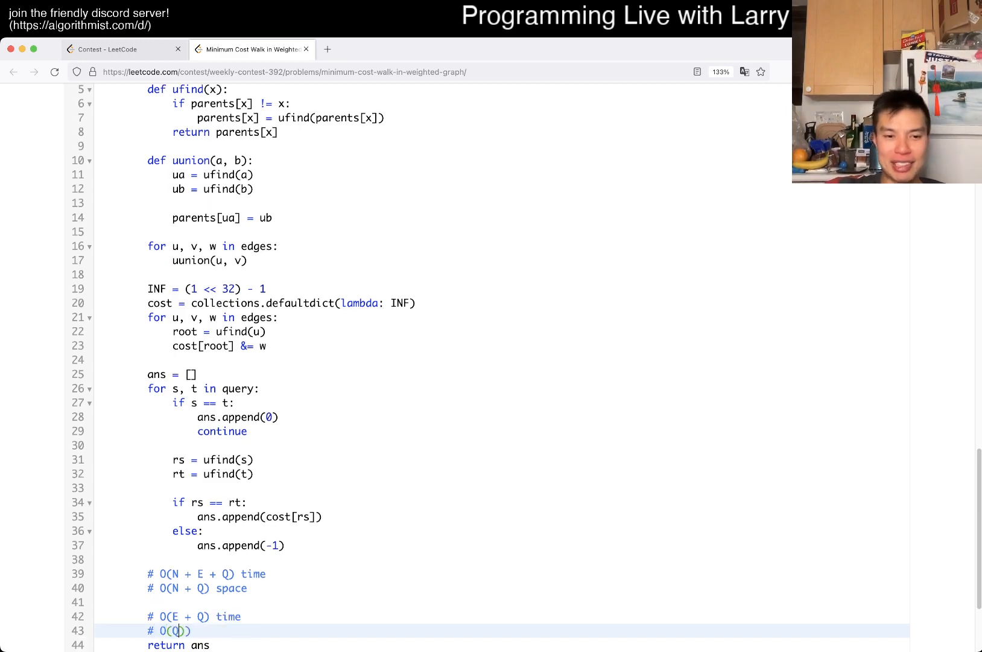
pyautogui.write('space')
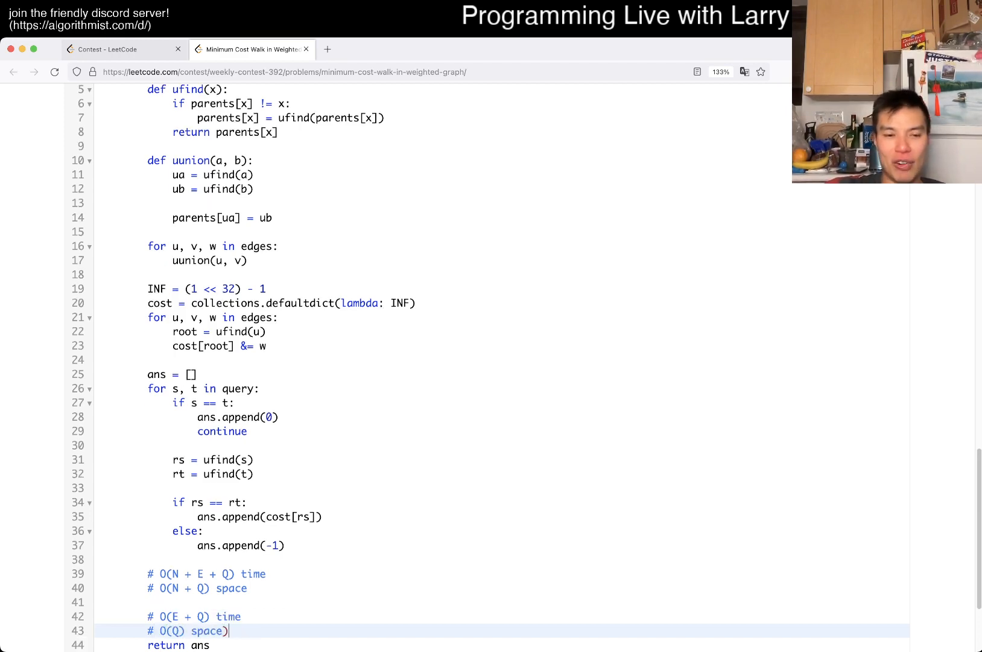
pyautogui.scroll(-3)
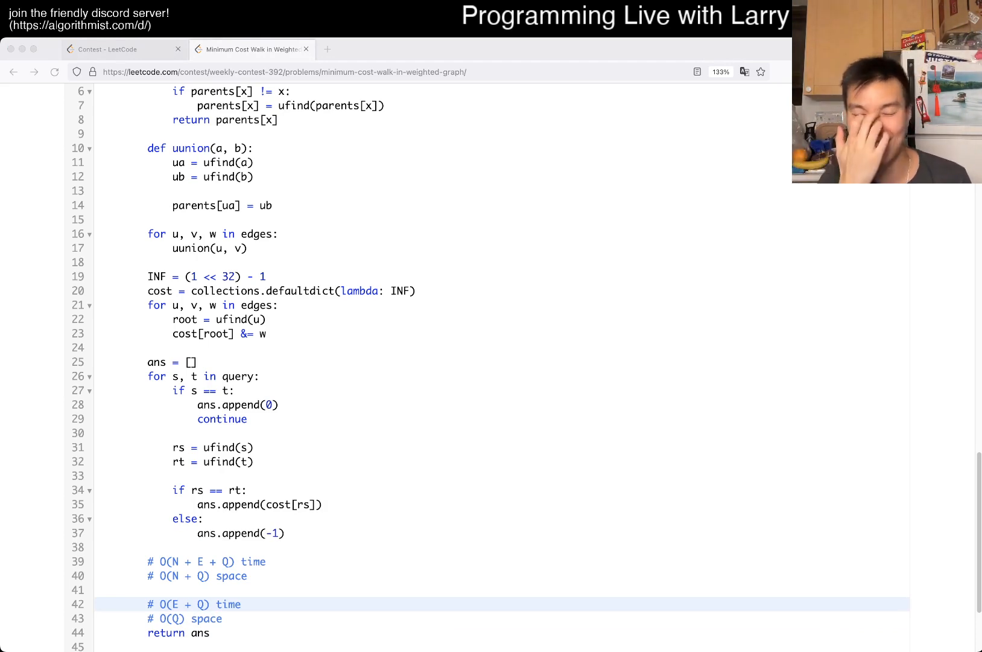
pyautogui.scroll(3)
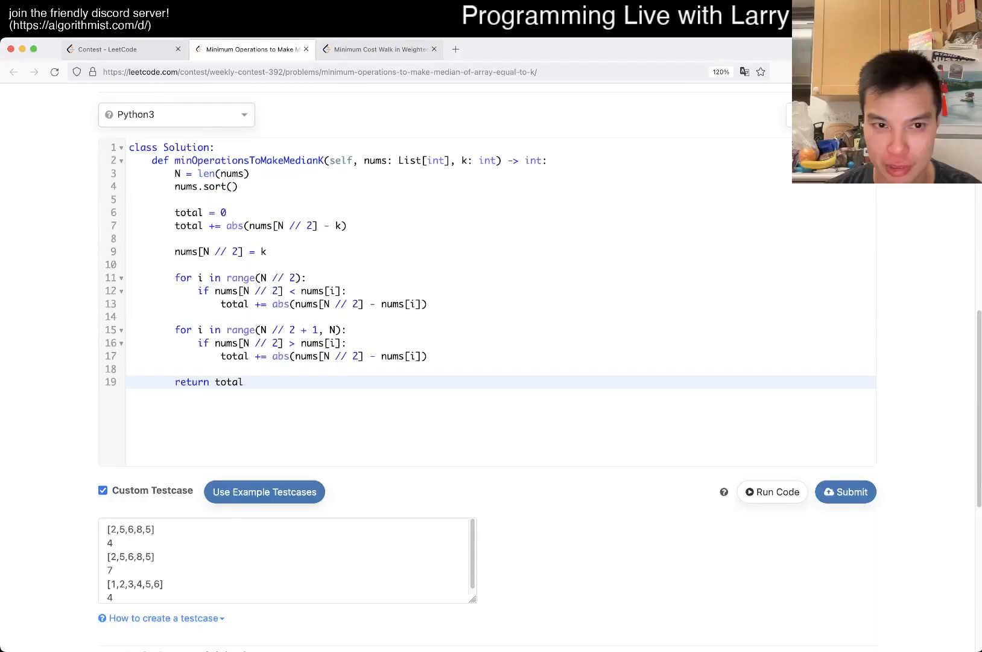
# Close the Minimum Operations median tab, check the contest ranking, and return to Minimum Cost Walk
pyautogui.click(773, 491)
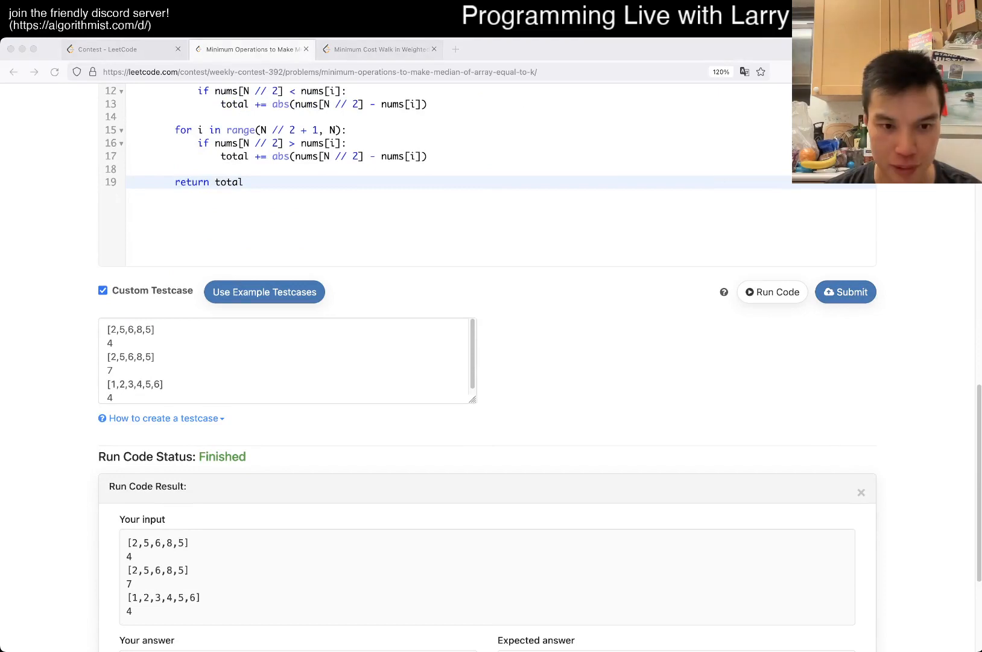
pyautogui.click(845, 291)
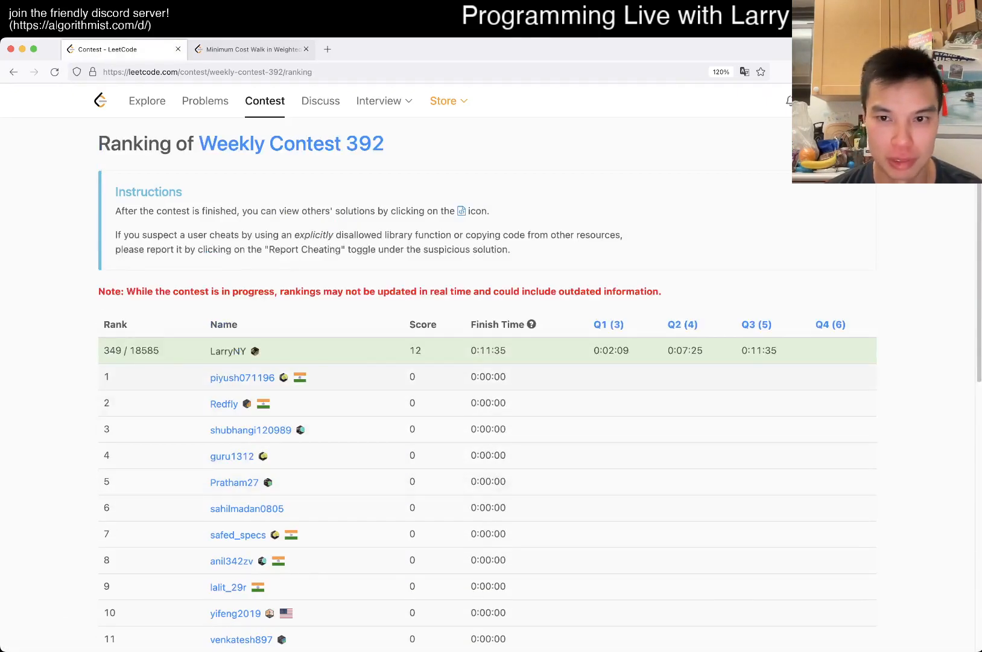
pyautogui.click(251, 48)
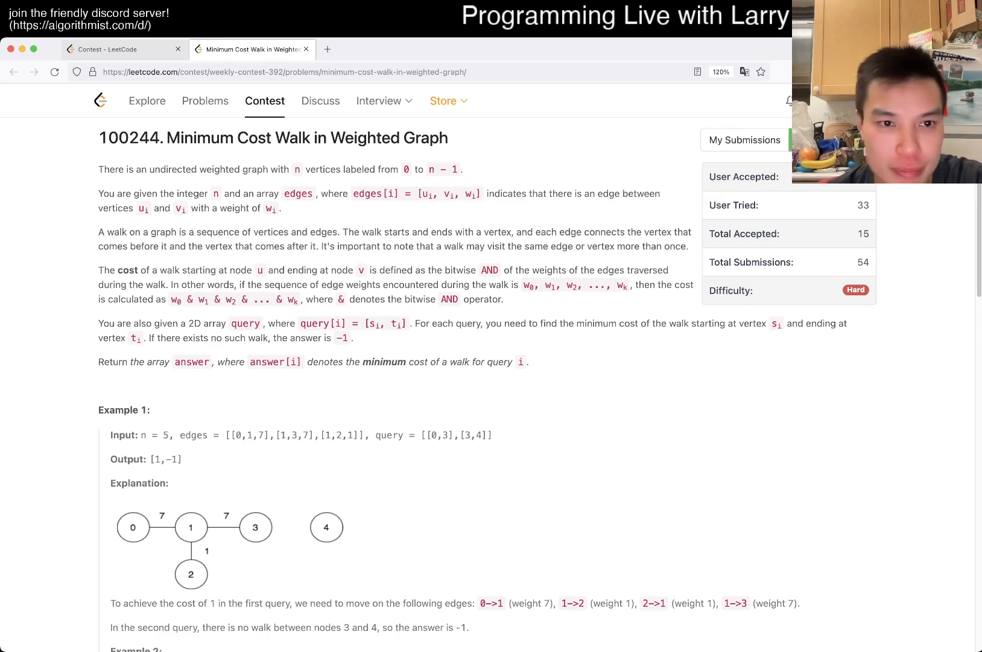
pyautogui.scroll(-3)
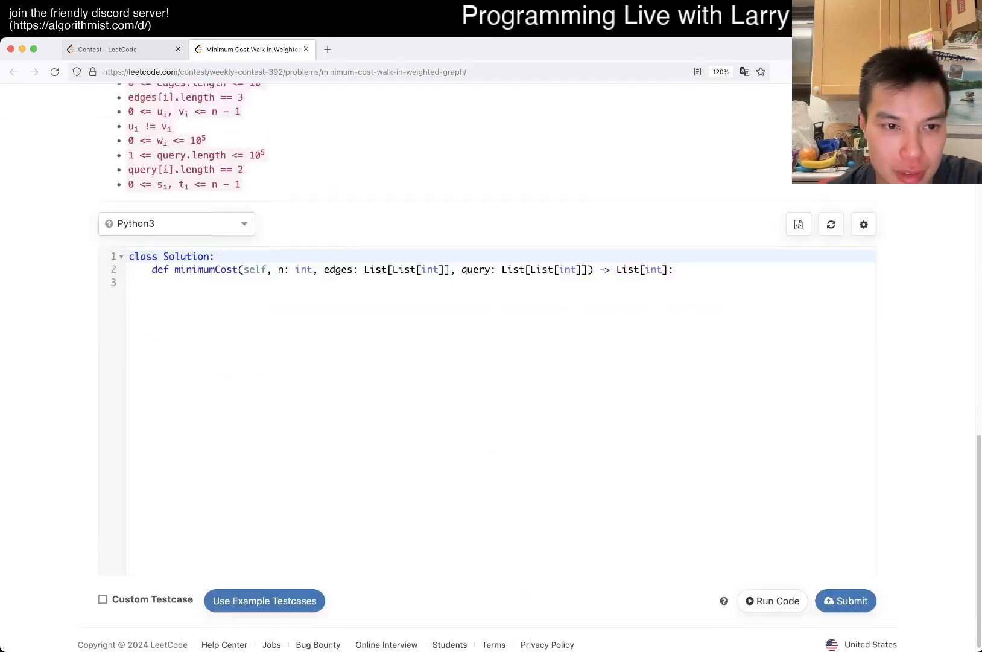
pyautogui.scroll(3)
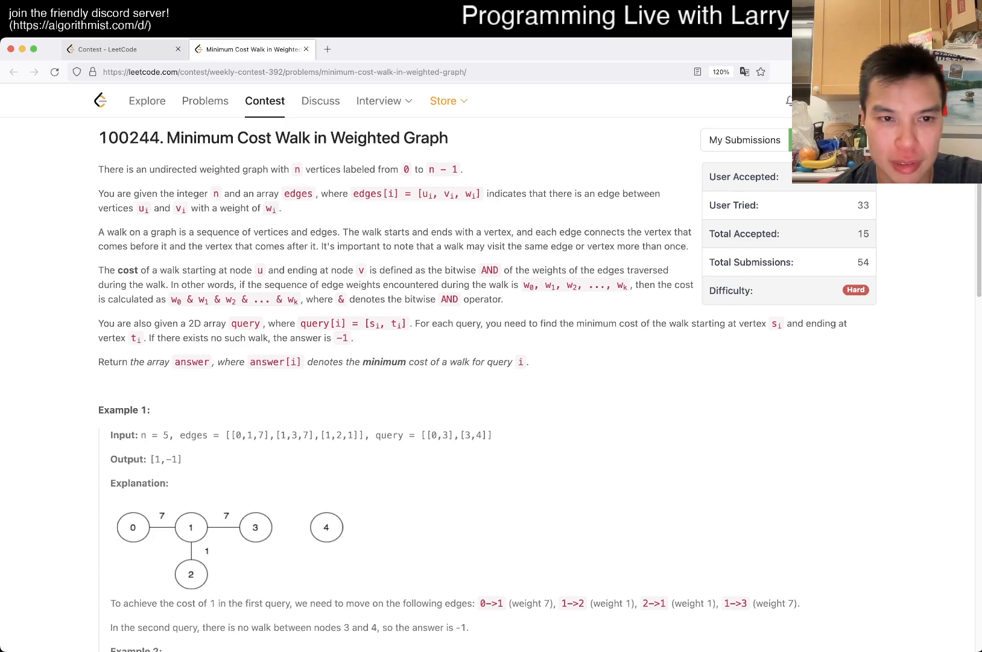
pyautogui.scroll(-3)
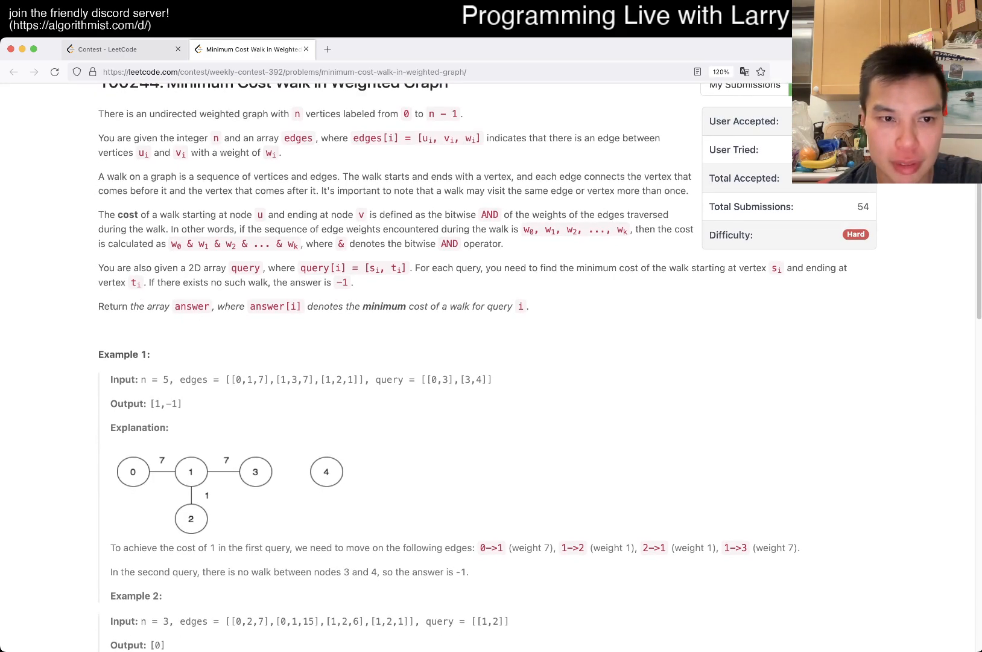
pyautogui.scroll(3)
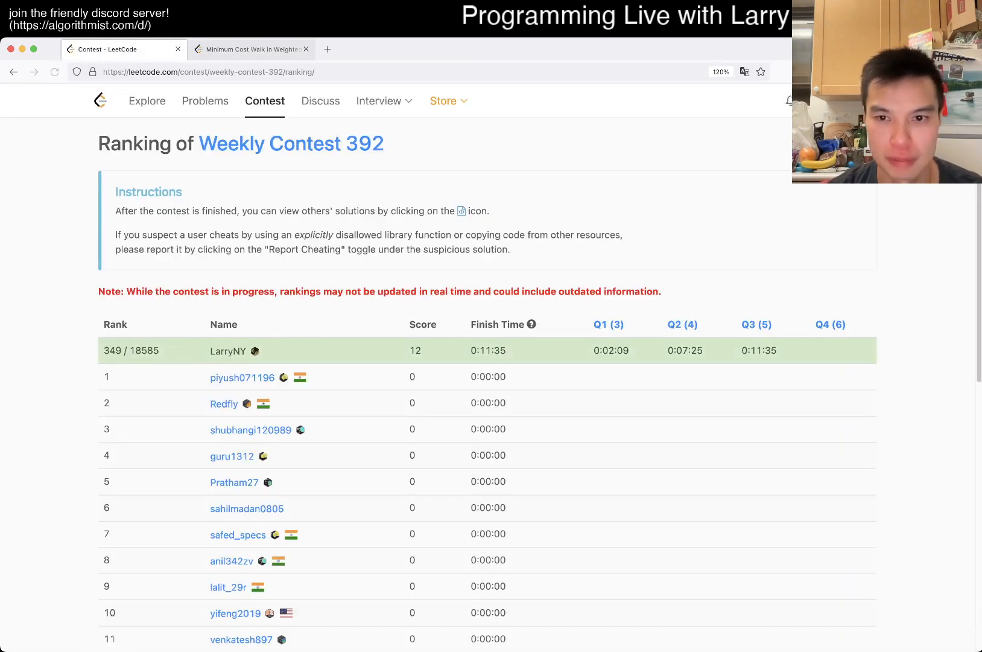
pyautogui.click(251, 49)
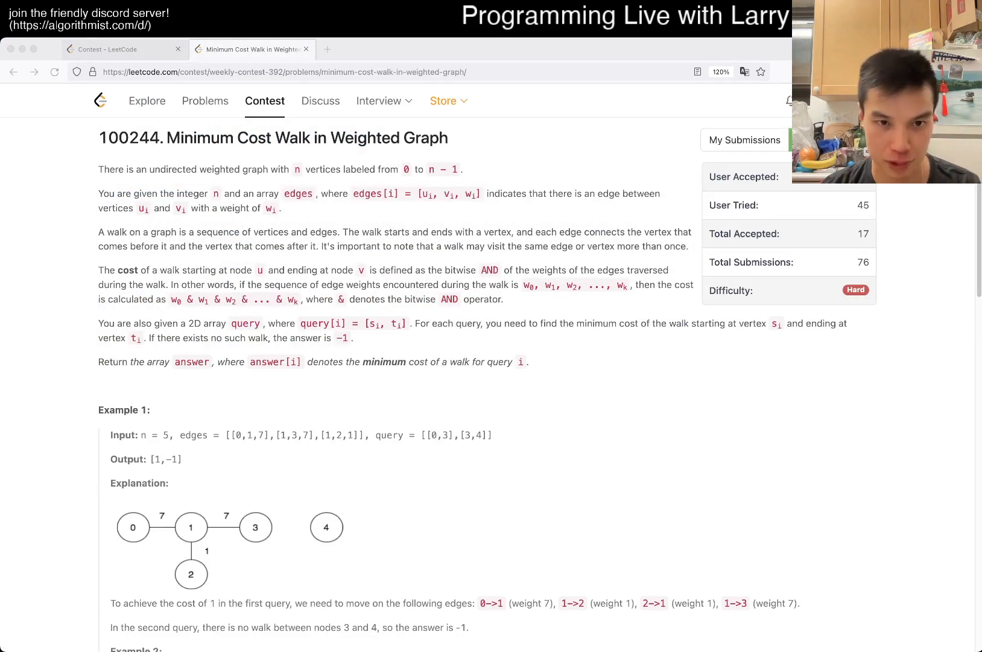
# Reread the Minimum Cost Walk examples and constraints in the description
pyautogui.scroll(-3)
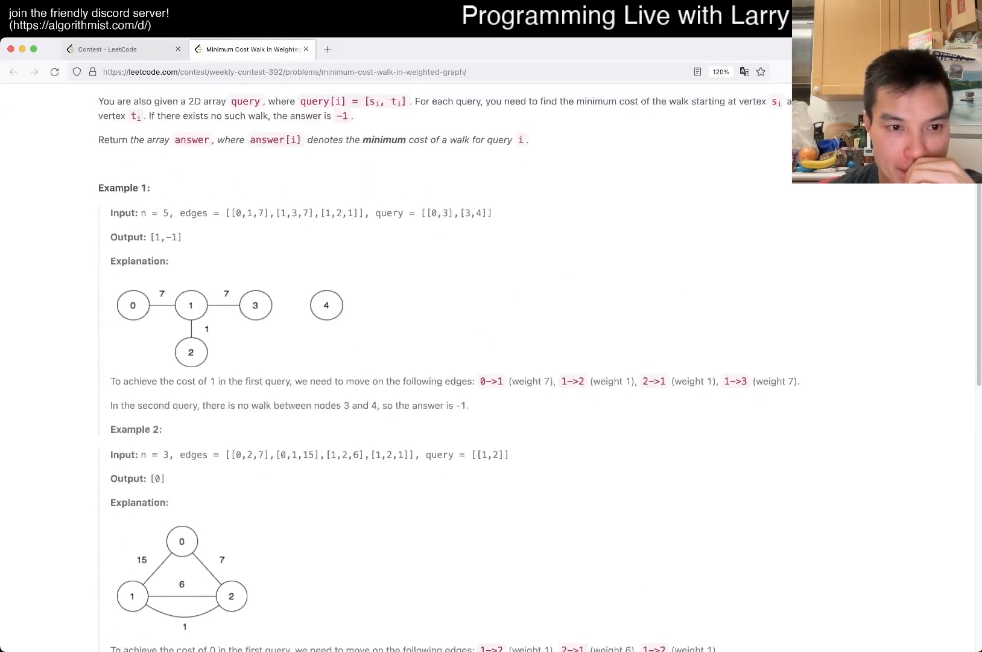
pyautogui.scroll(-3)
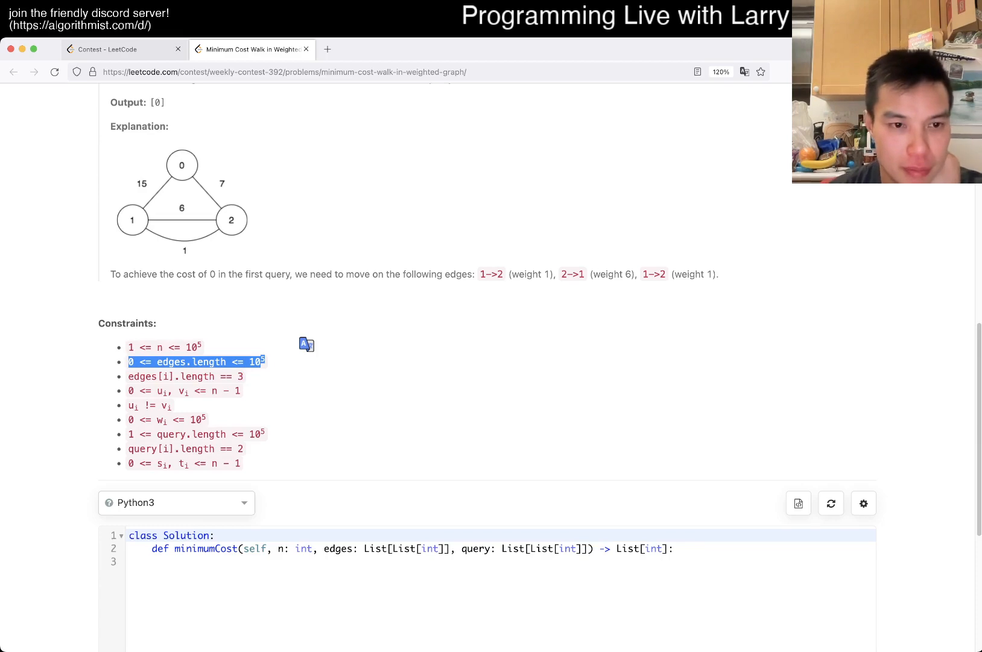
pyautogui.scroll(3)
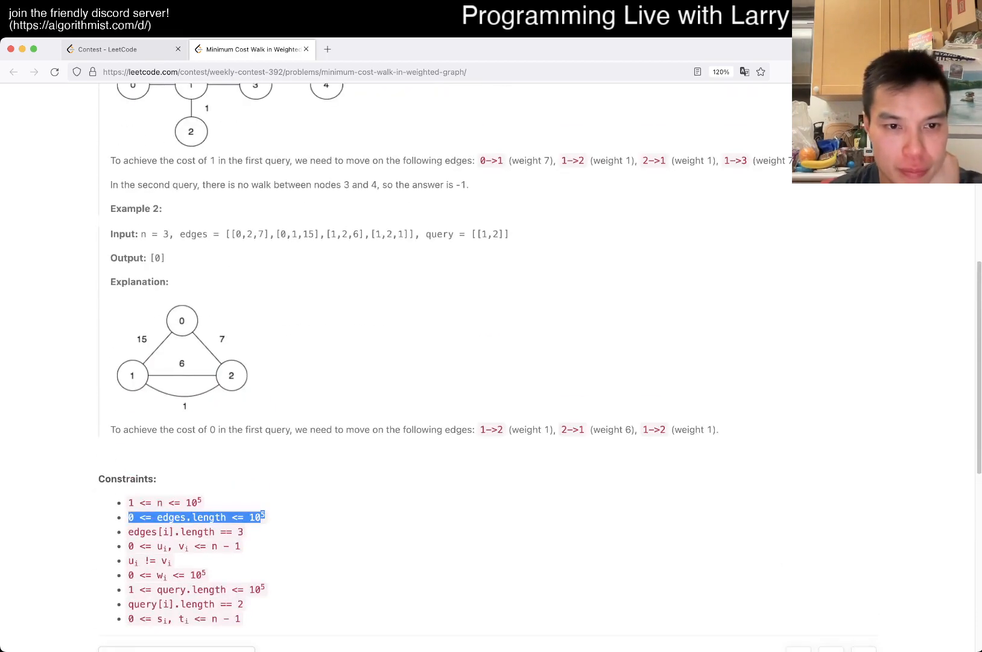
pyautogui.scroll(3)
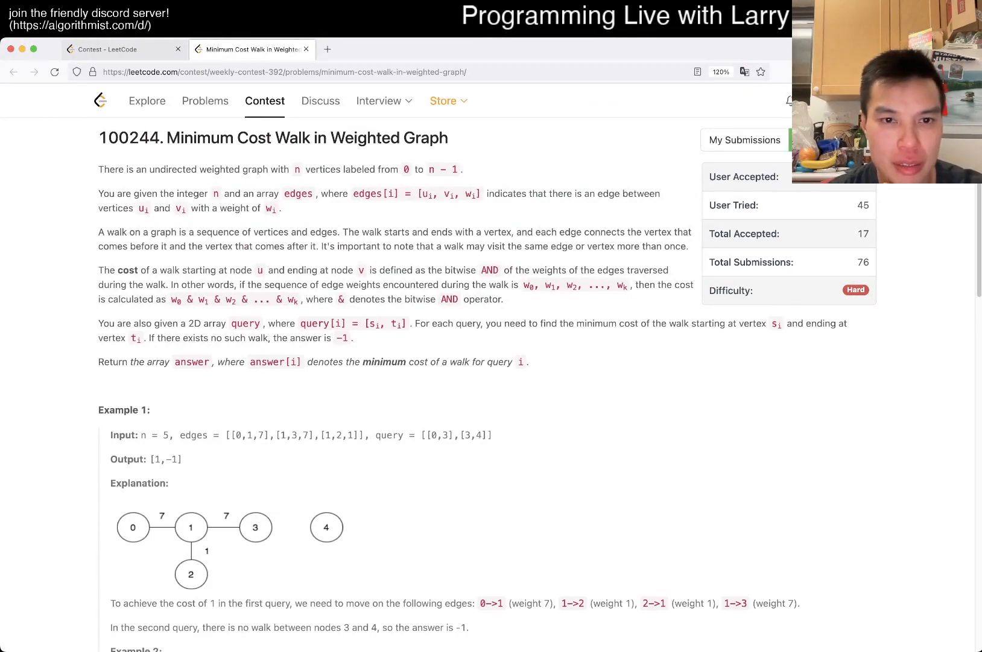
pyautogui.scroll(-3)
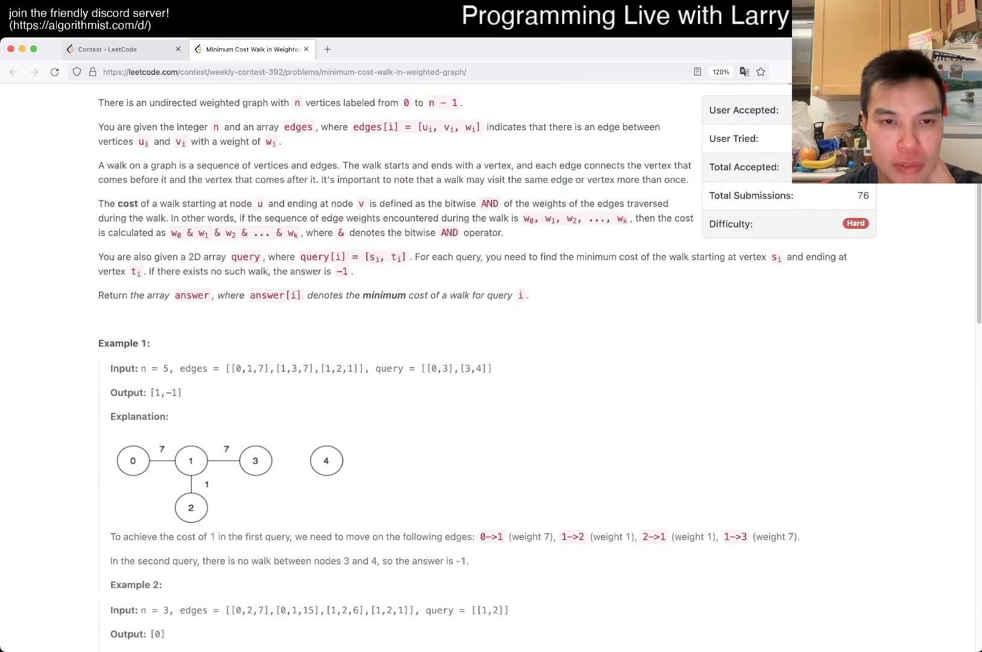
pyautogui.scroll(3)
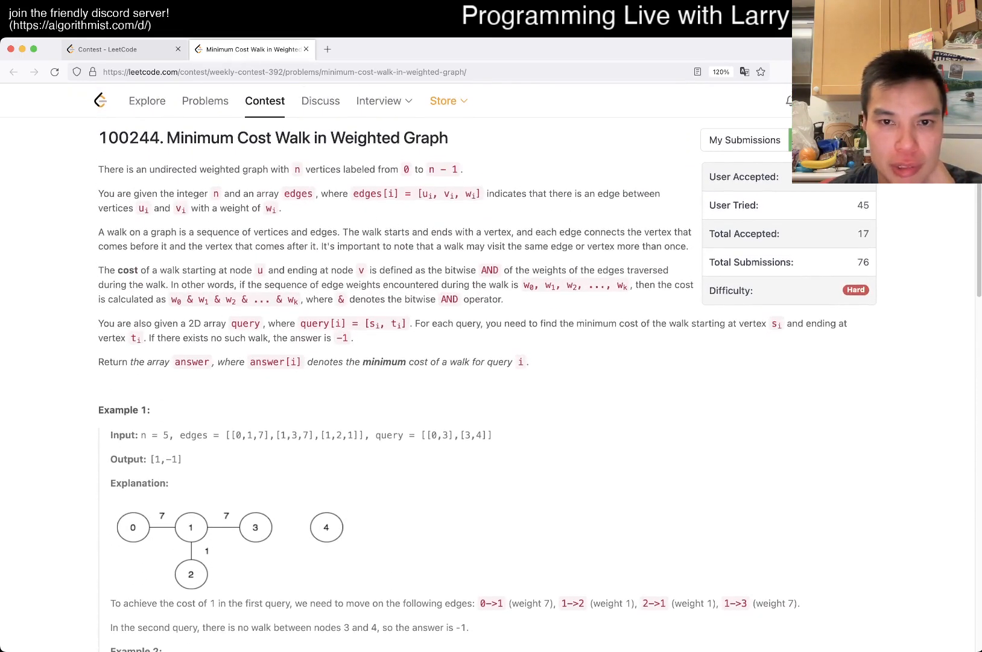
pyautogui.scroll(-3)
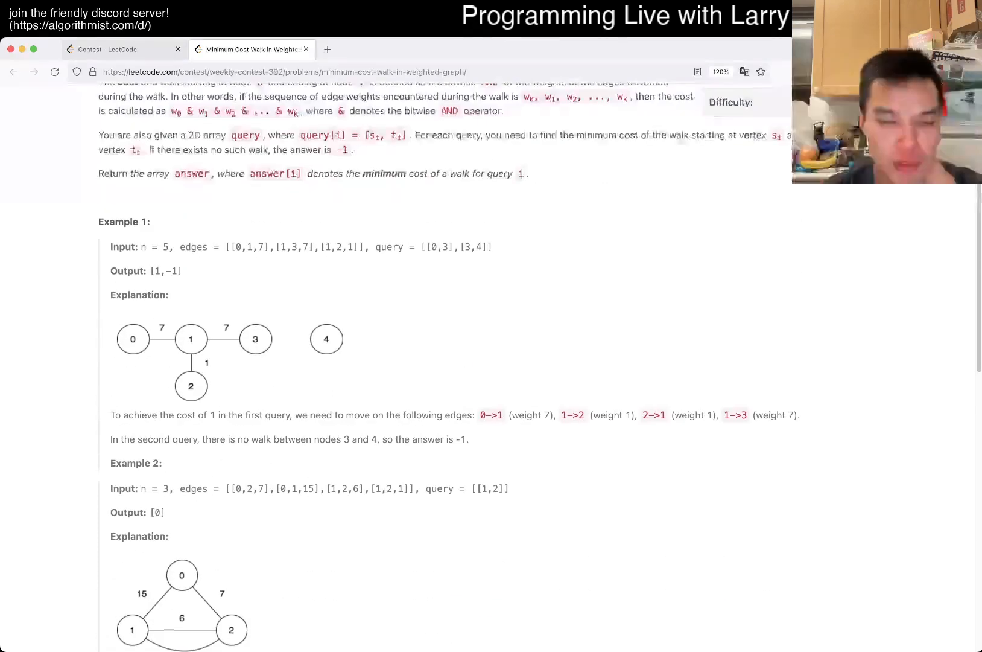
pyautogui.scroll(3)
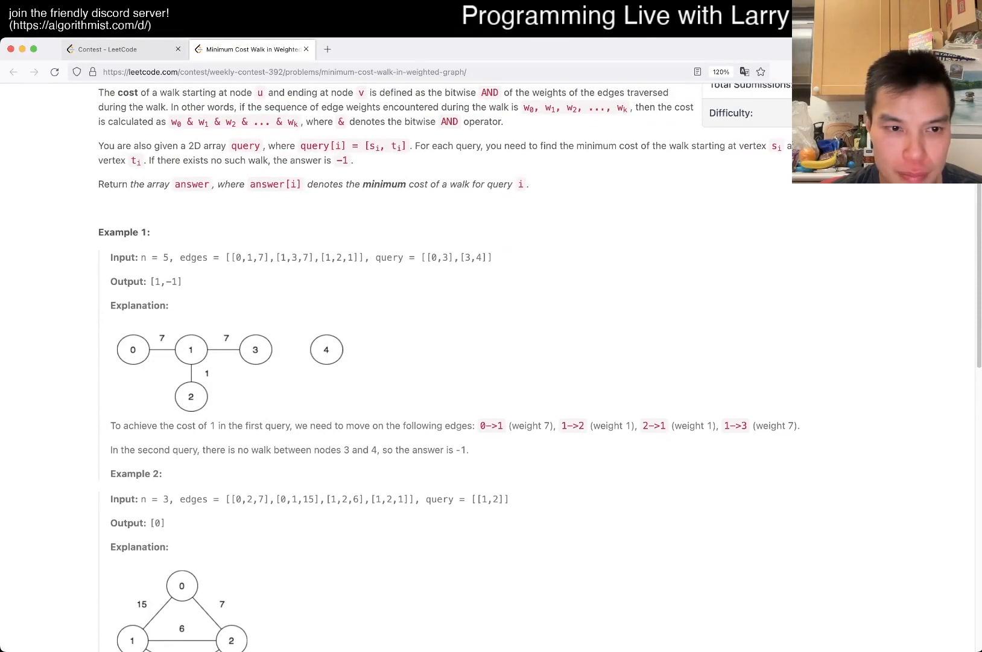
# Rename the minimumCost signature's parameter n to N in the editor
pyautogui.scroll(-3)
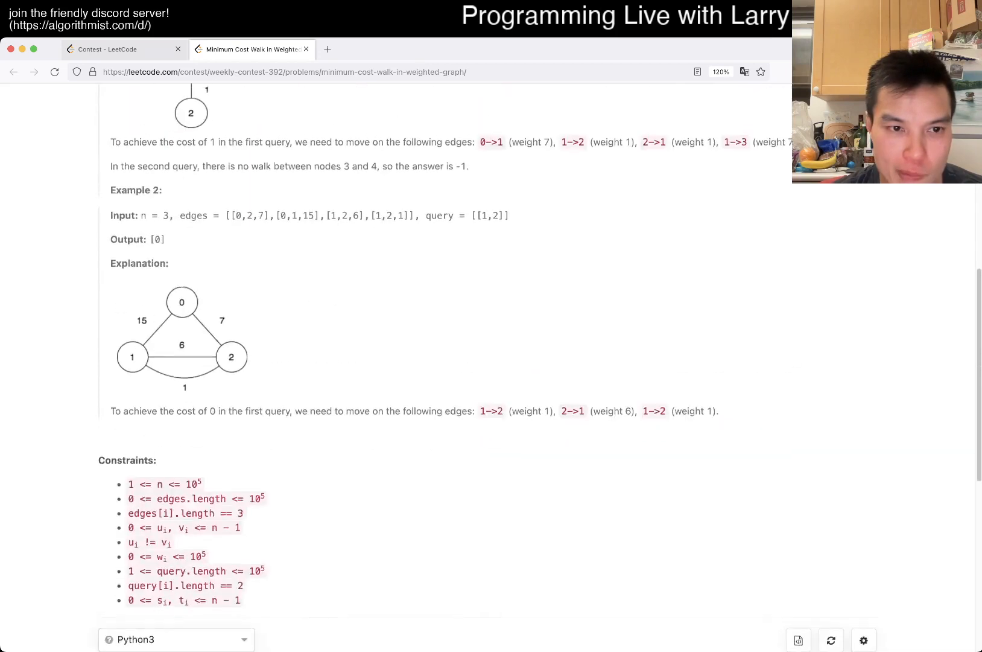
pyautogui.scroll(3)
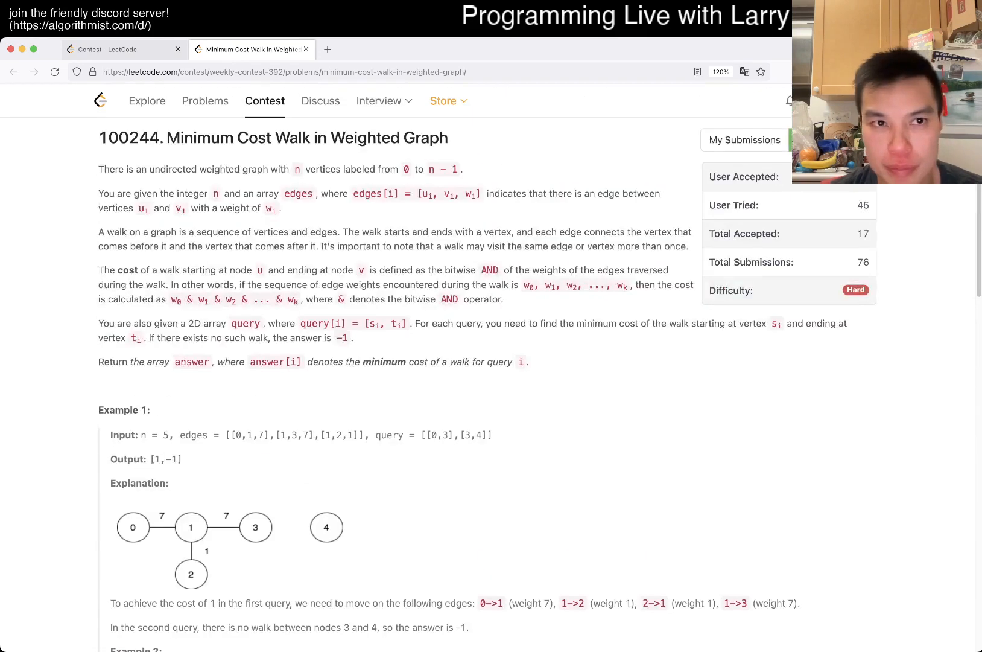
pyautogui.scroll(-3)
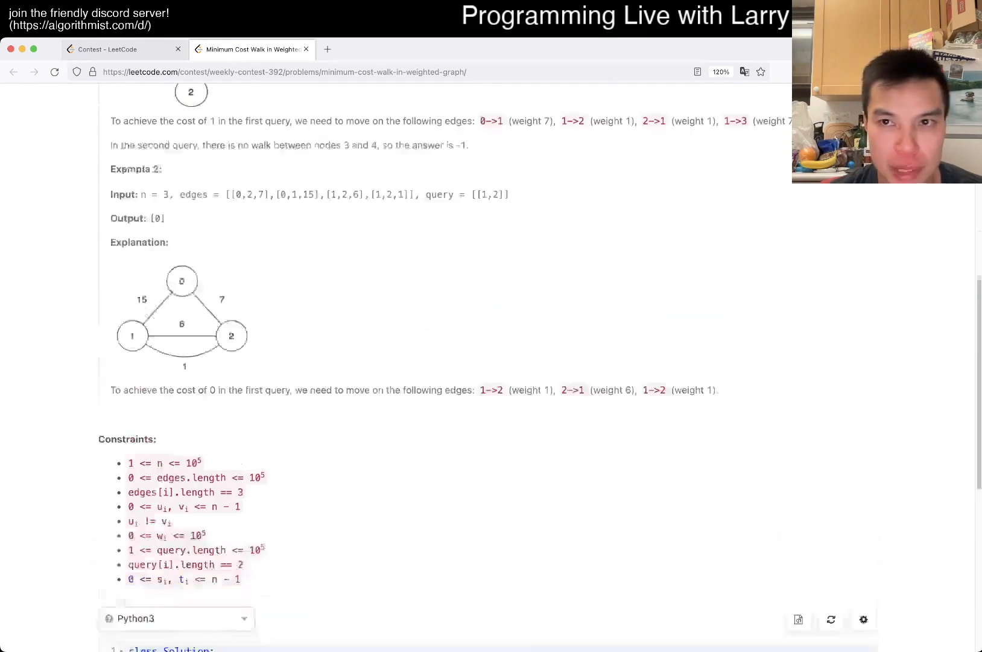
pyautogui.click(54, 71)
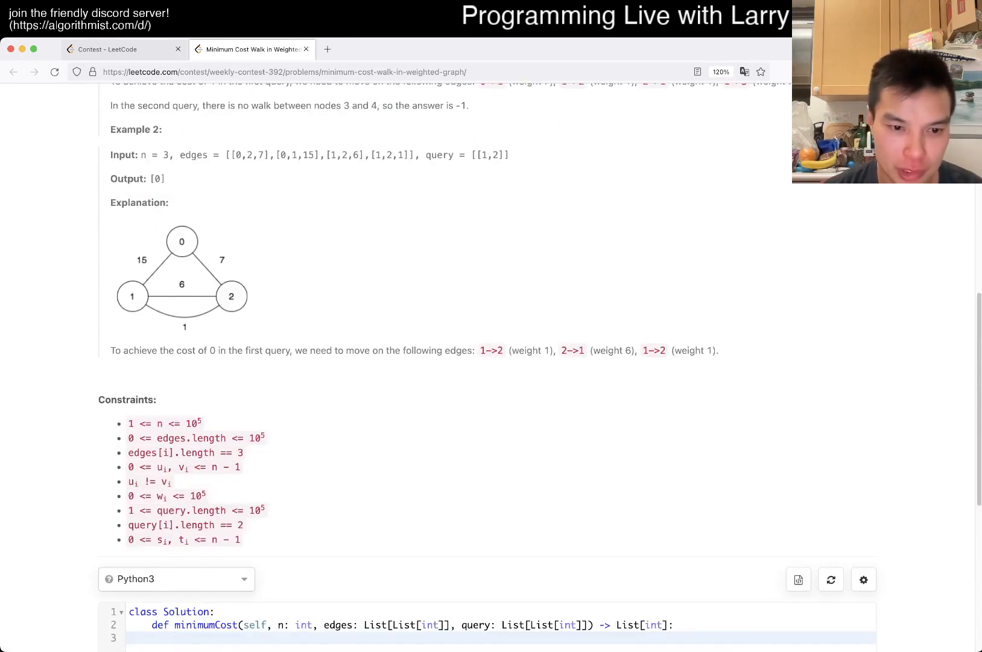
pyautogui.scroll(-3)
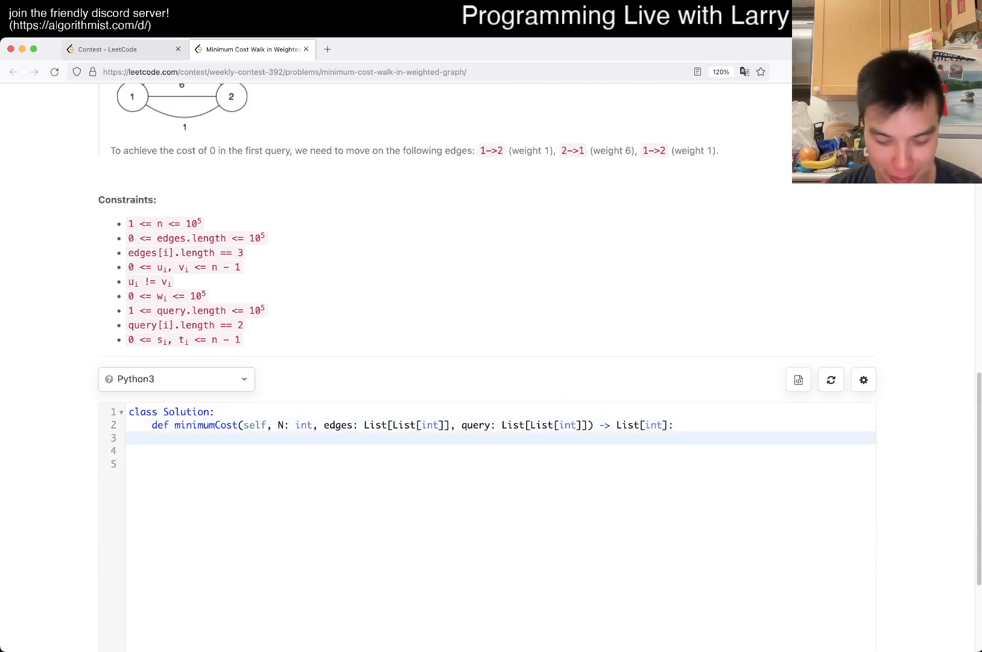
# Draft and drop an 'e = collections.defaultdict()' line, then start a 'for u,' loop stub
pyautogui.write('e = collections.defaultdict(')
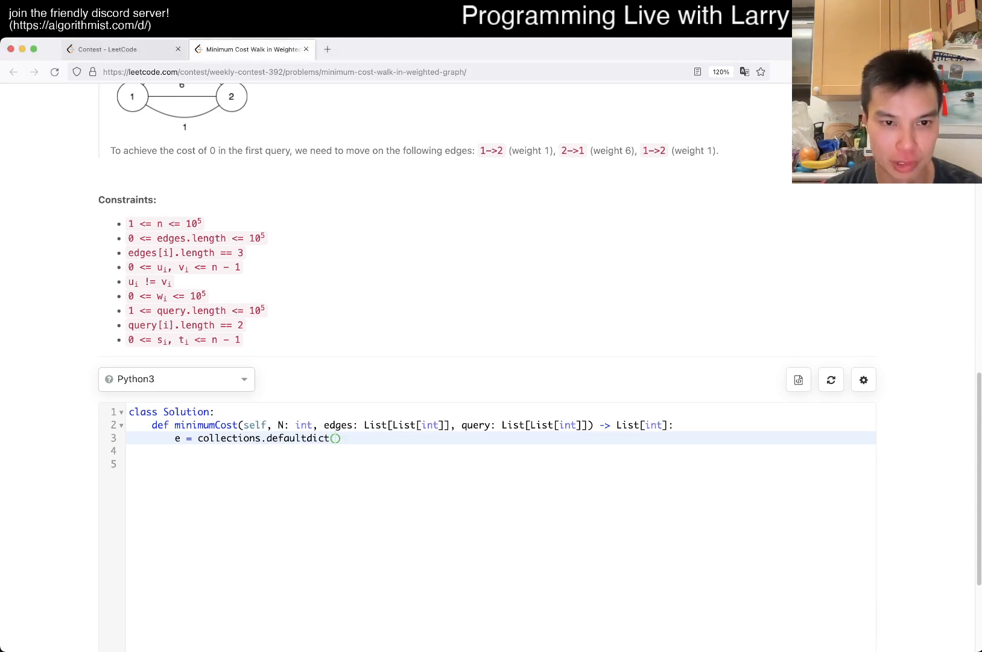
pyautogui.scroll(3)
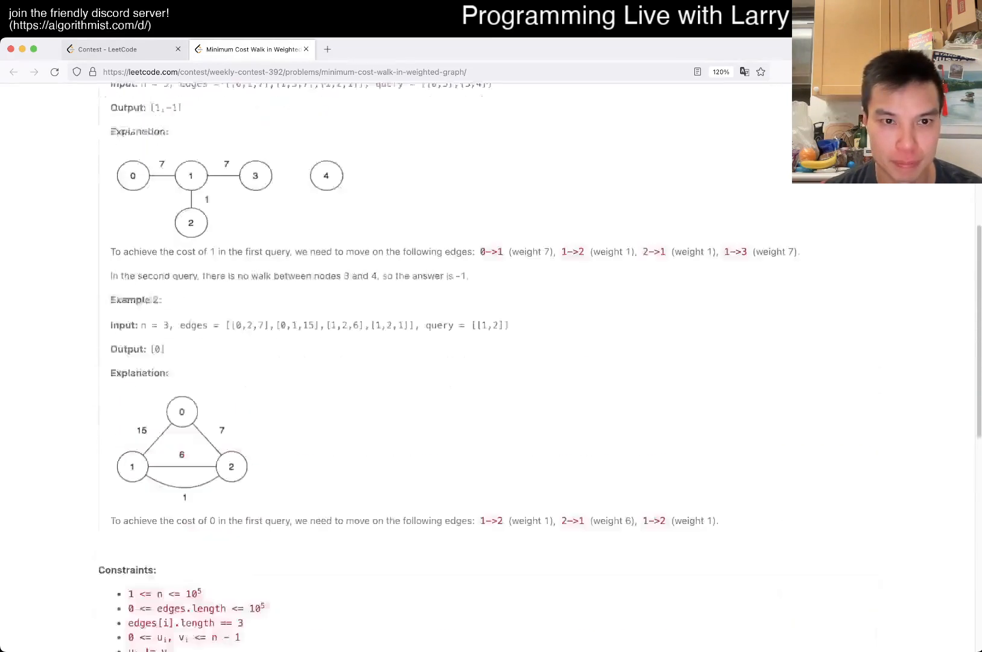
pyautogui.scroll(3)
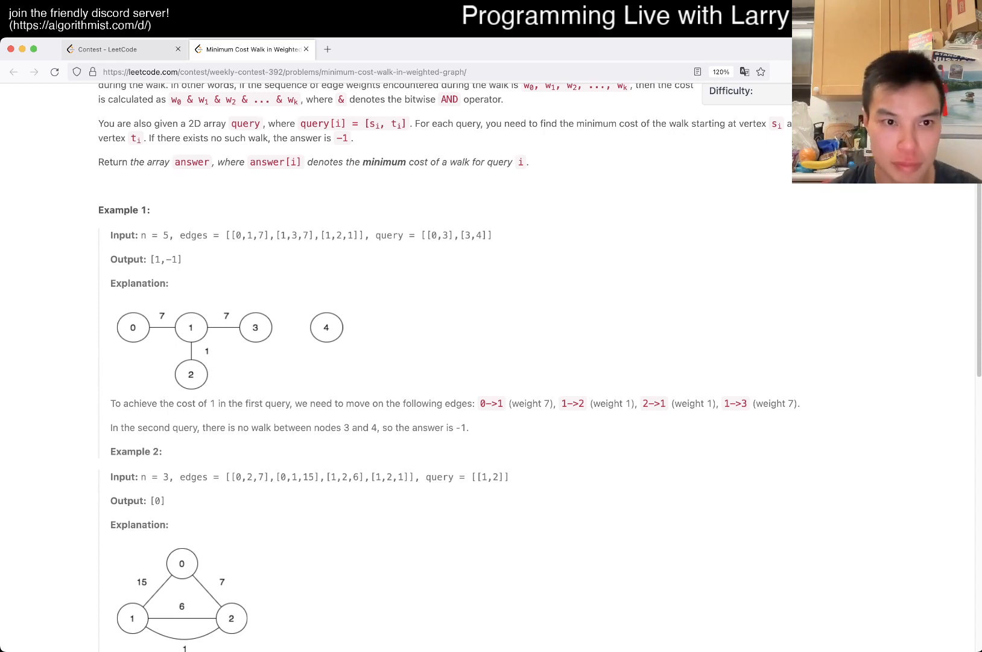
pyautogui.scroll(-3)
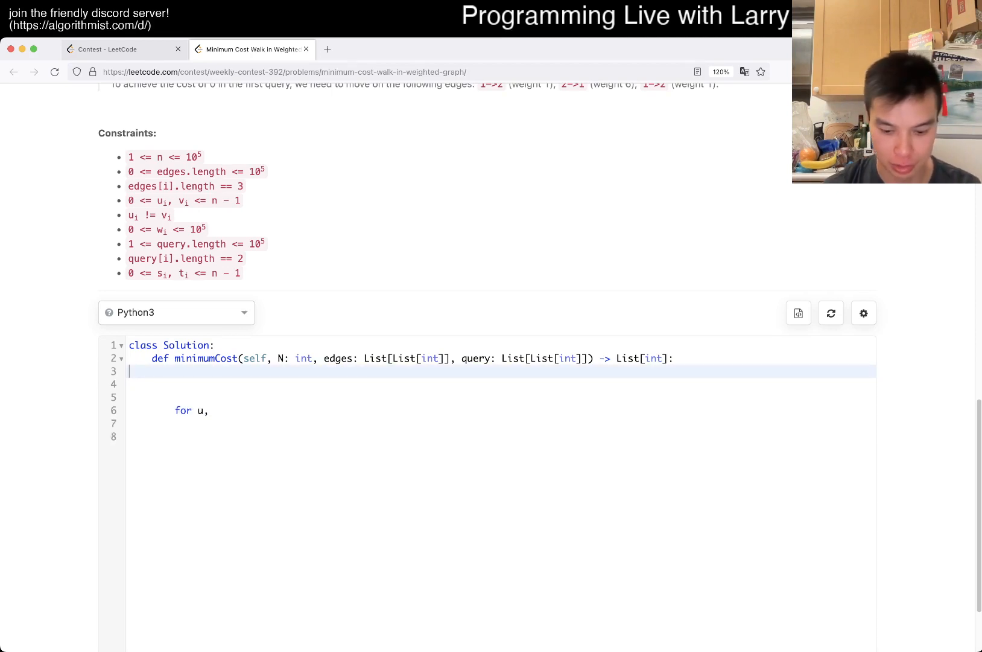
# Write parents = [i for i in range(N)] and a path-compressing ufind(x)
pyautogui.write('parents = [-')
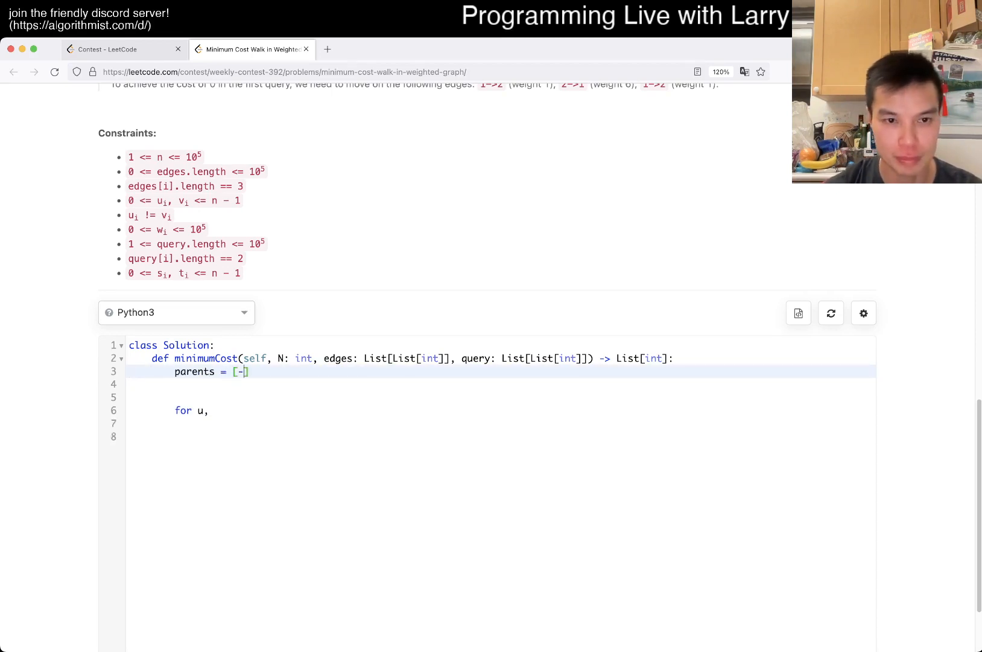
pyautogui.write('i')
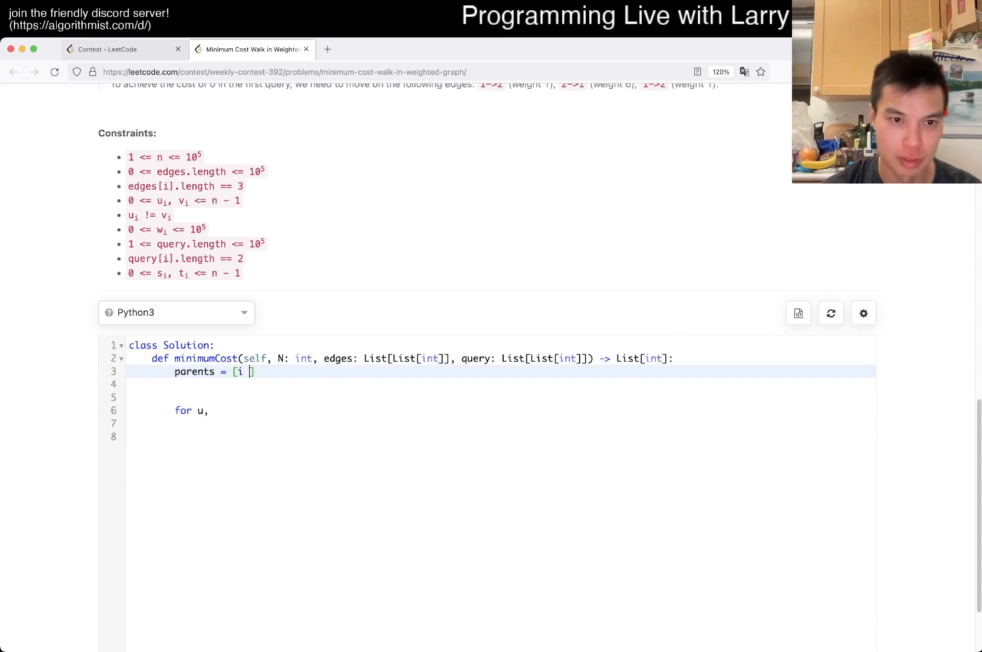
pyautogui.write('for i in range(N)]')
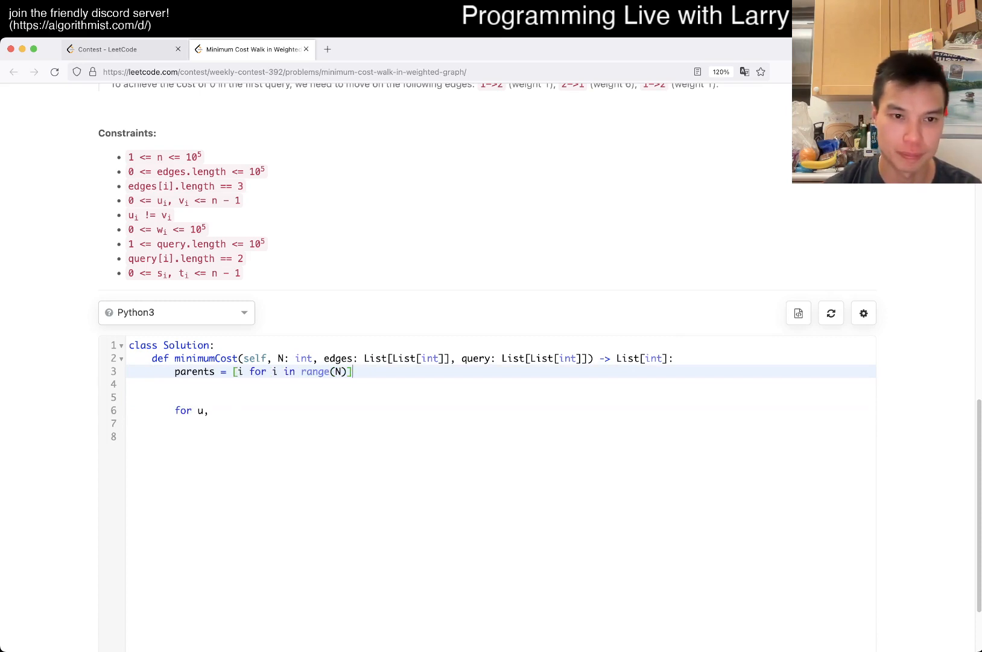
pyautogui.write('d')
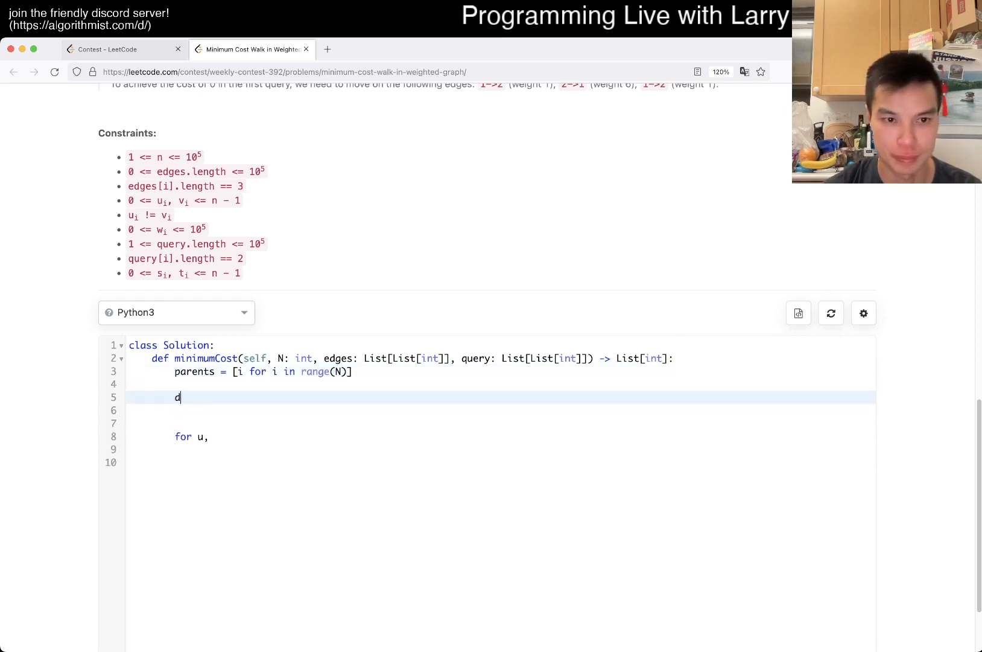
pyautogui.write('ef u')
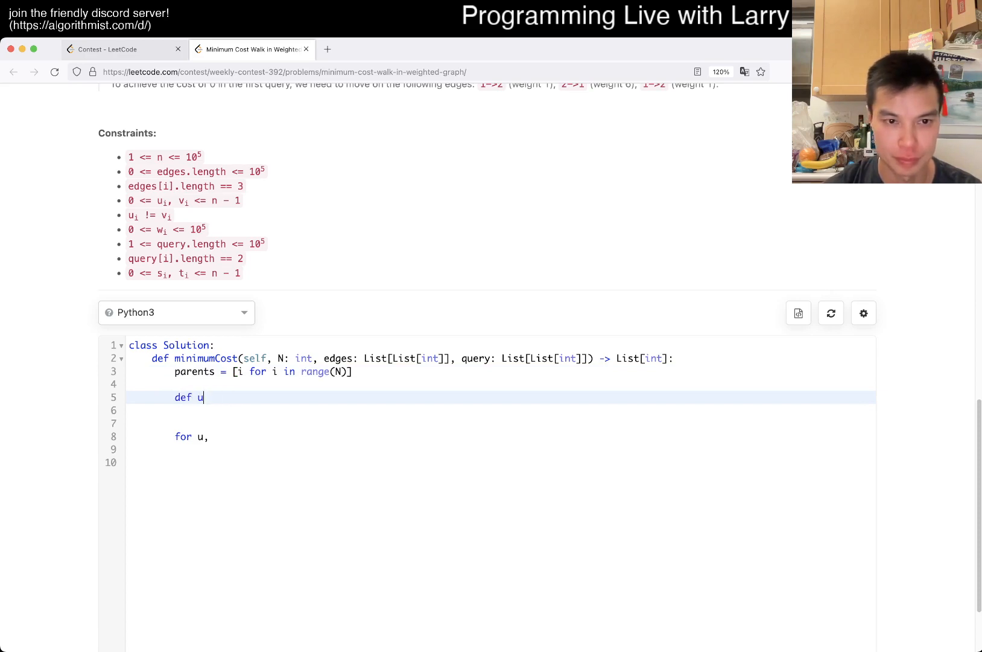
pyautogui.write('find(x):')
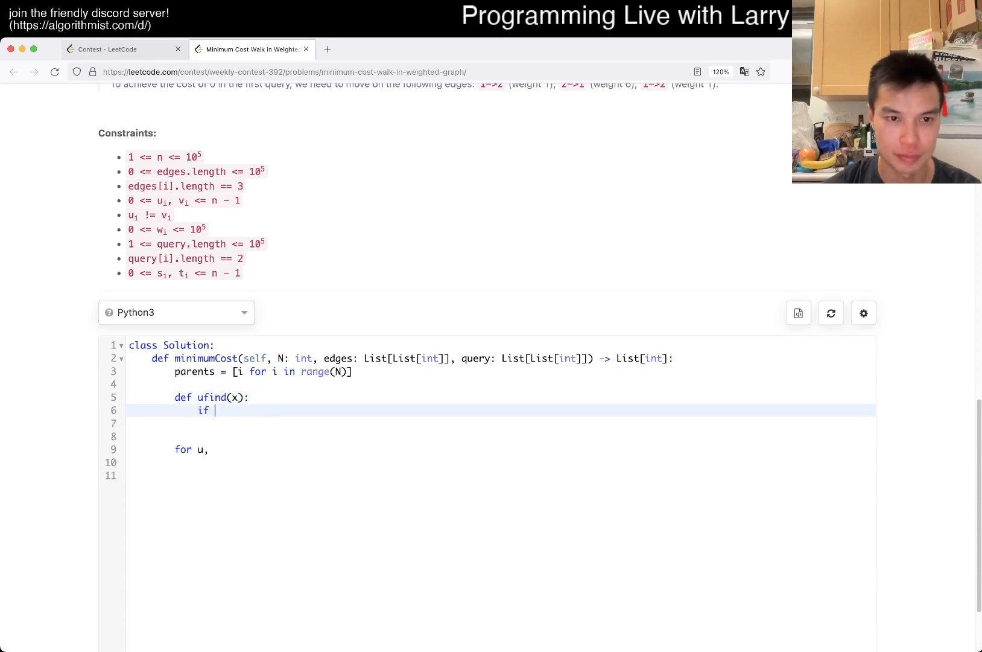
pyautogui.write('parents[x] ==')
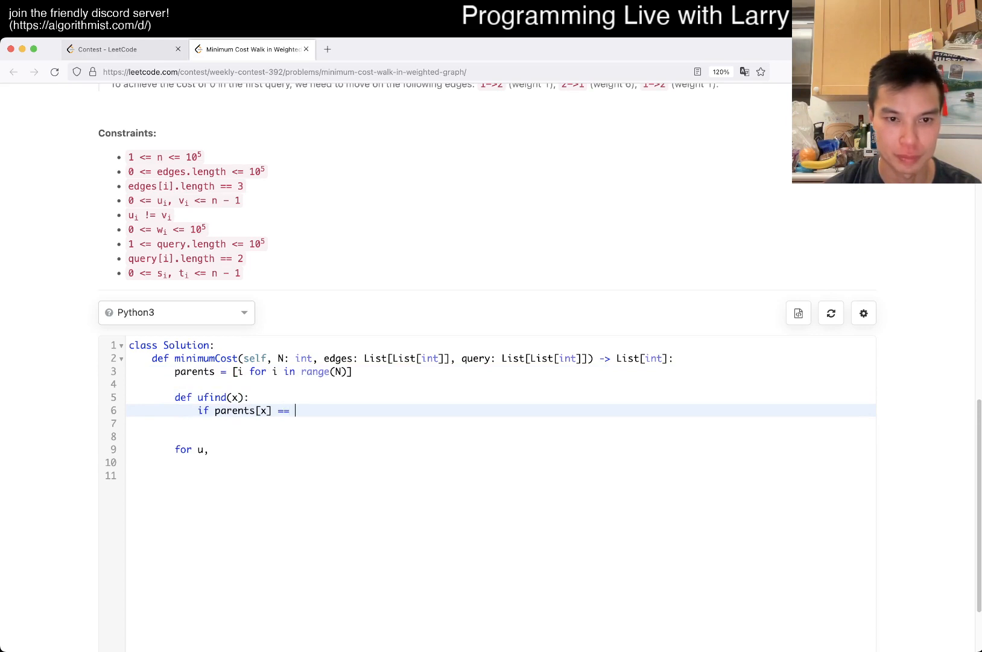
pyautogui.write('= x:')
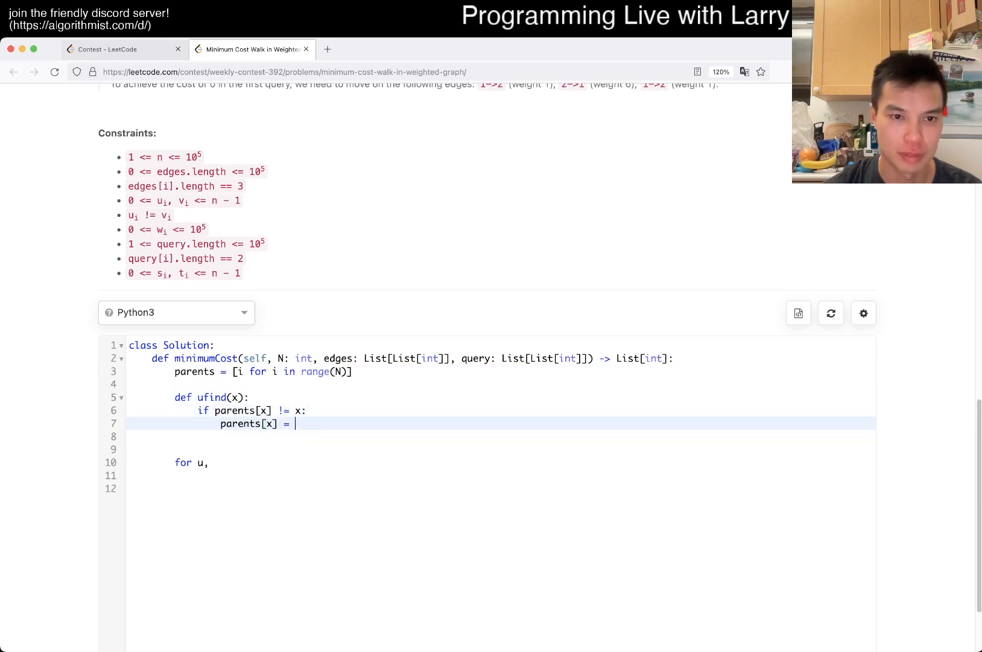
pyautogui.write('ufind(parents[x')
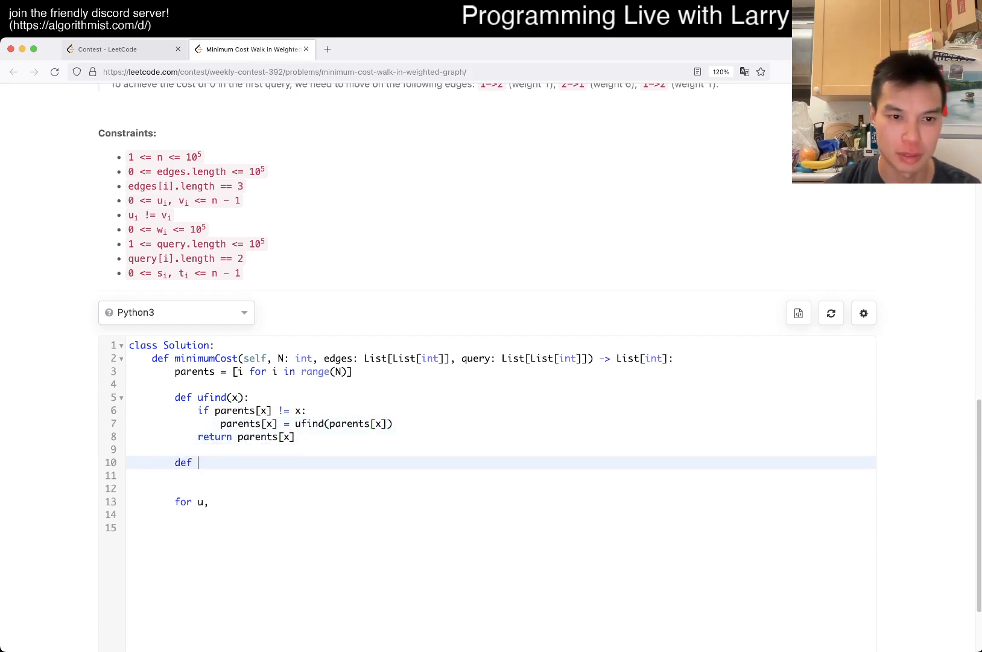
# Write uunion(a, b) setting parents[ua] = ub and start the 'for u, v, w in edges:' loop
pyautogui.write('uunion(a, b):')
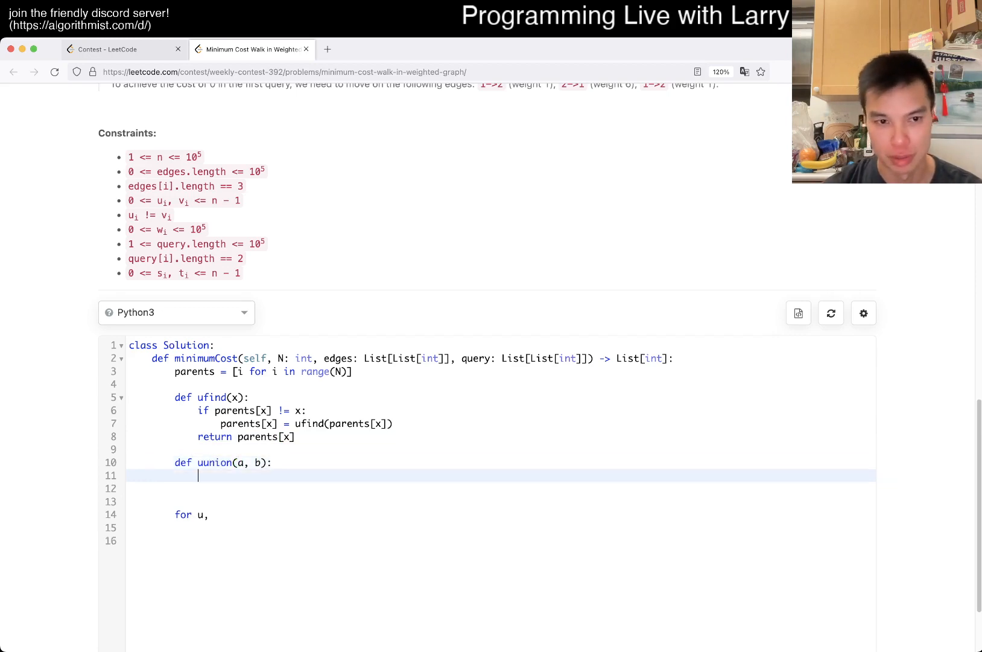
pyautogui.write('ua = ufind(a)')
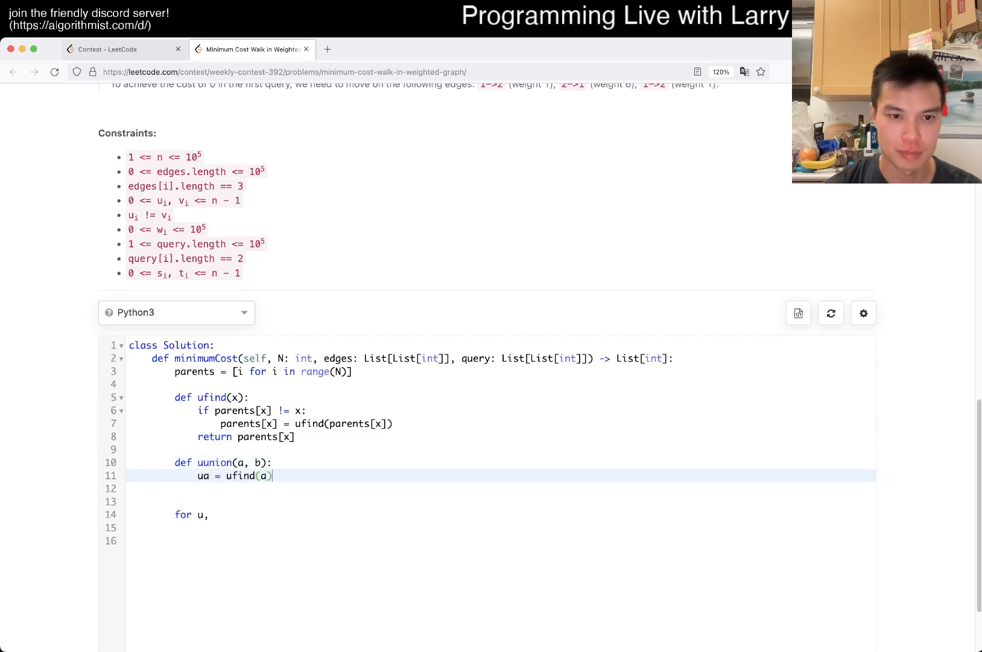
pyautogui.write('ub = ufind(b)')
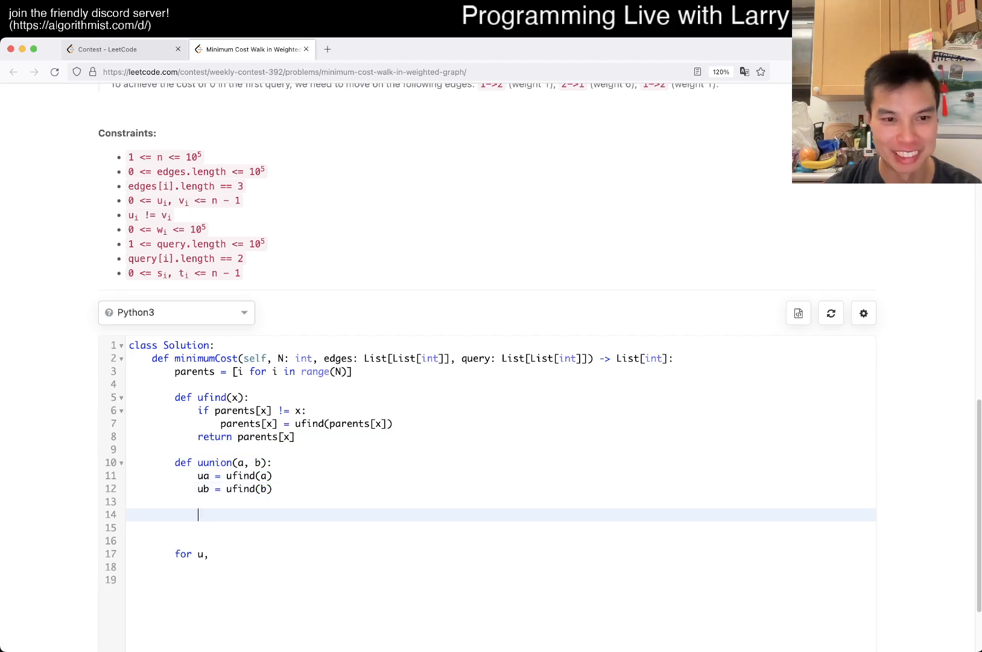
pyautogui.write('parents[ua =')
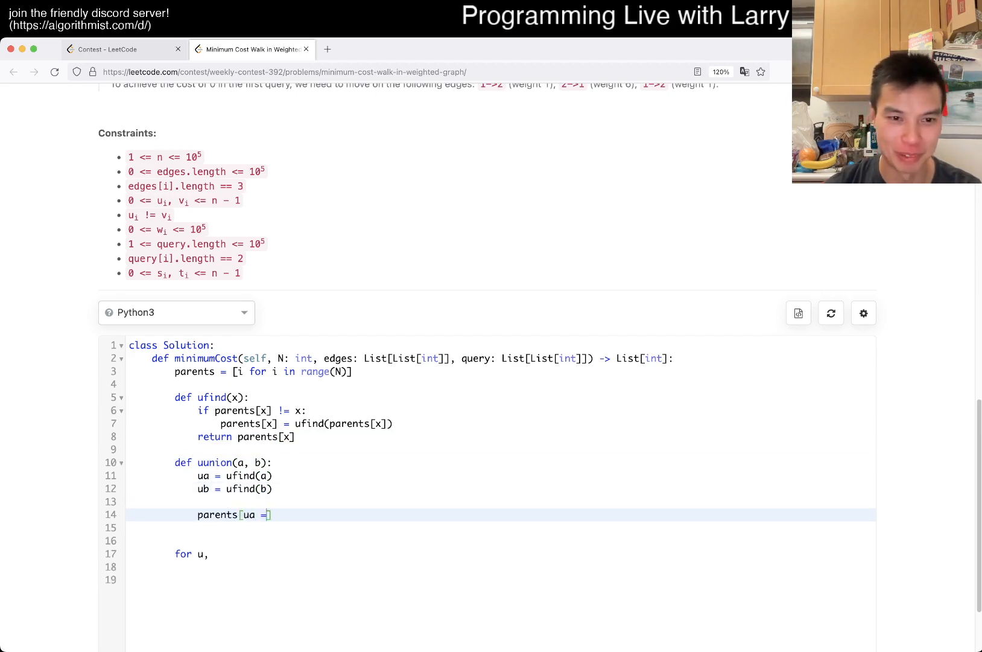
pyautogui.write('ub')
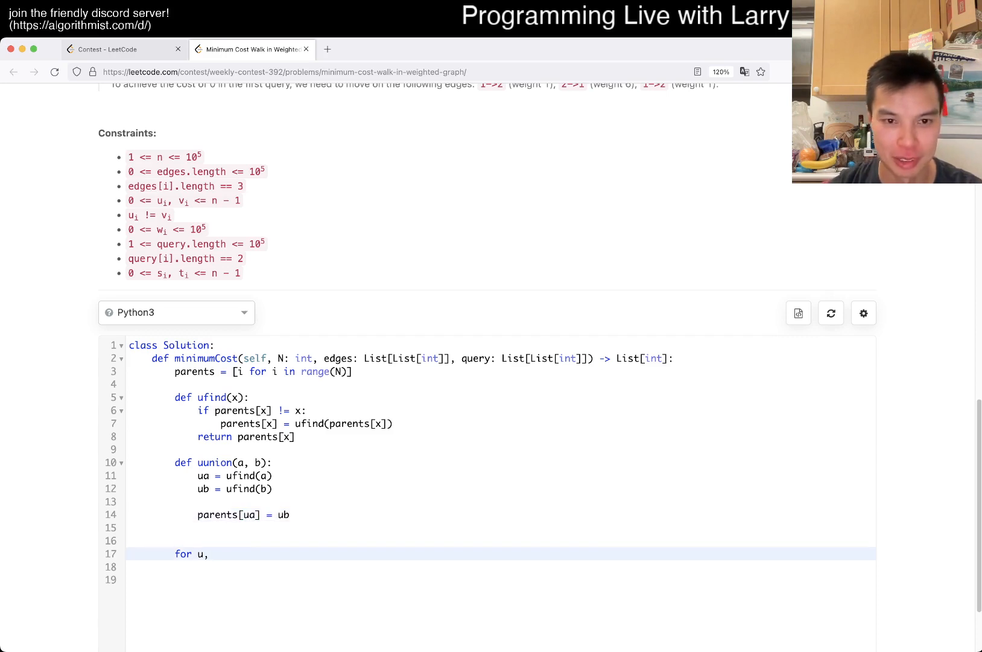
pyautogui.write('v, w in edges:')
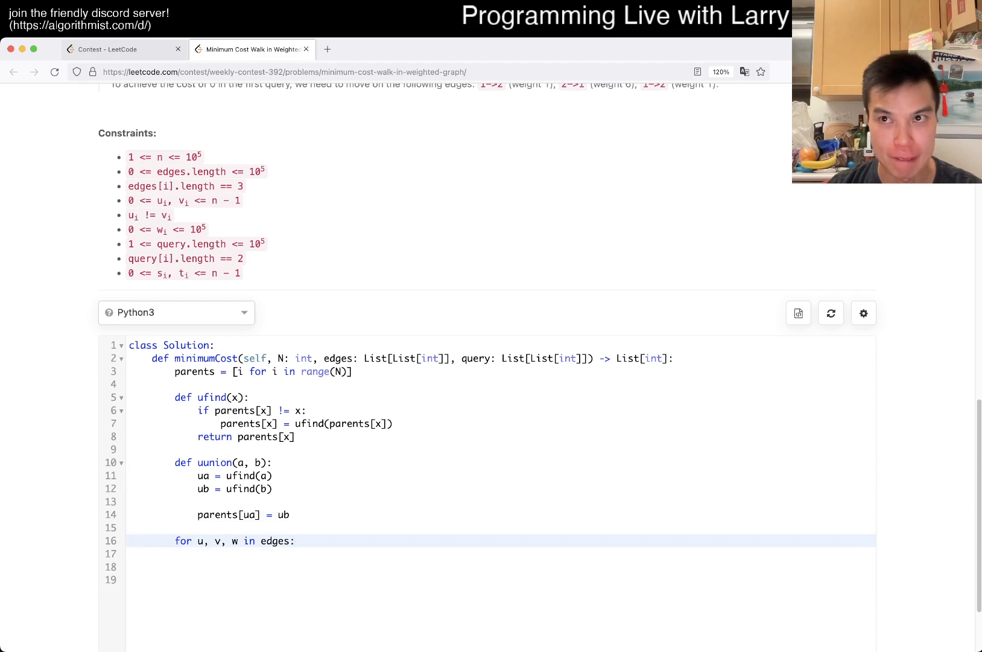
pyautogui.press('Return')
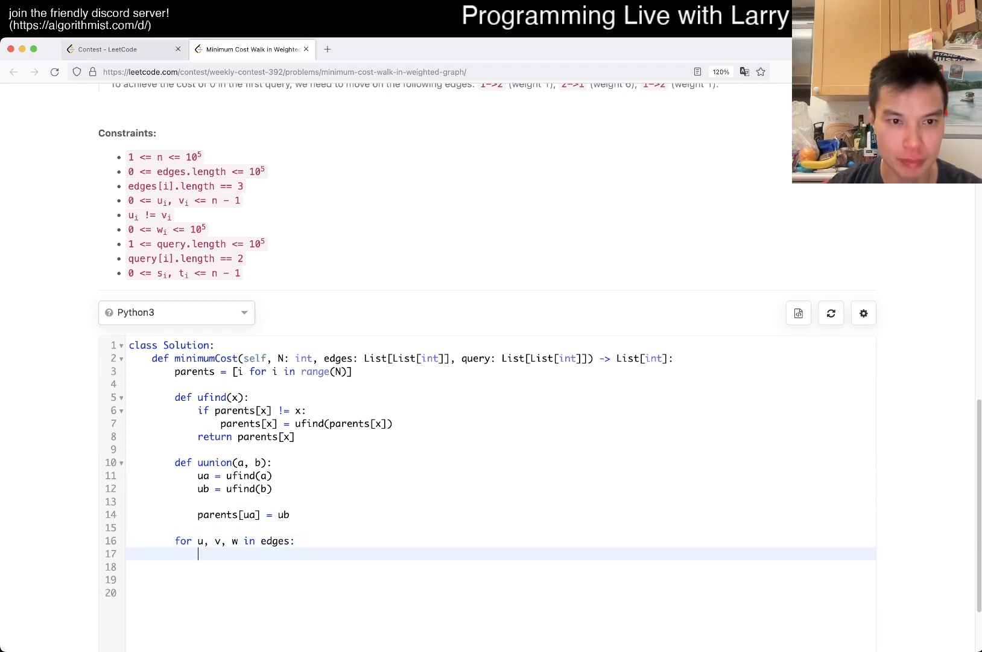
# Call uunion(u, v) inside the edges loop
pyautogui.write('uunion(')
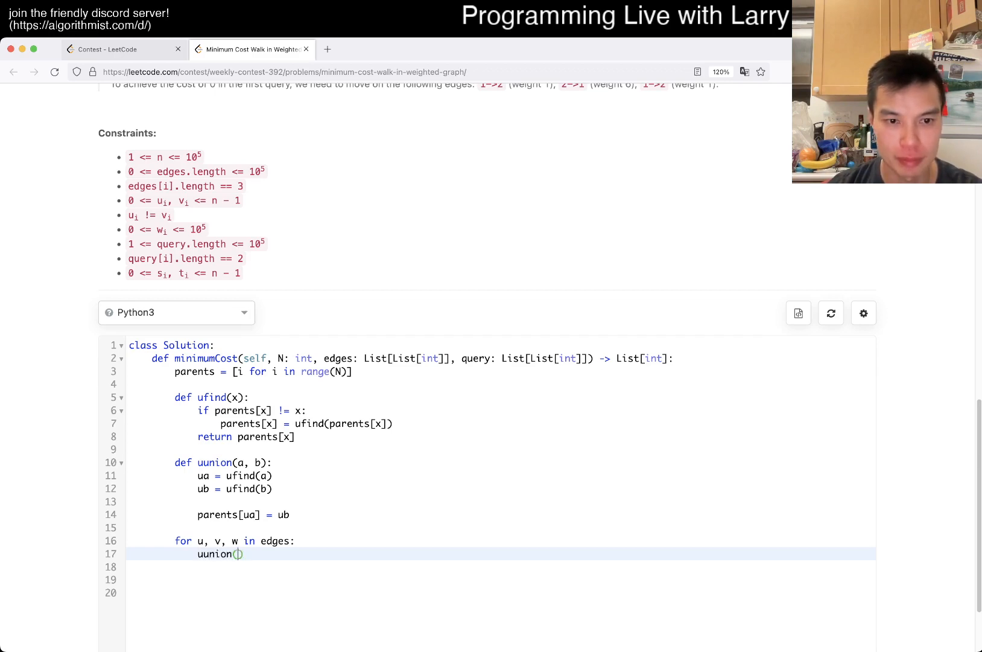
pyautogui.write('u, v')
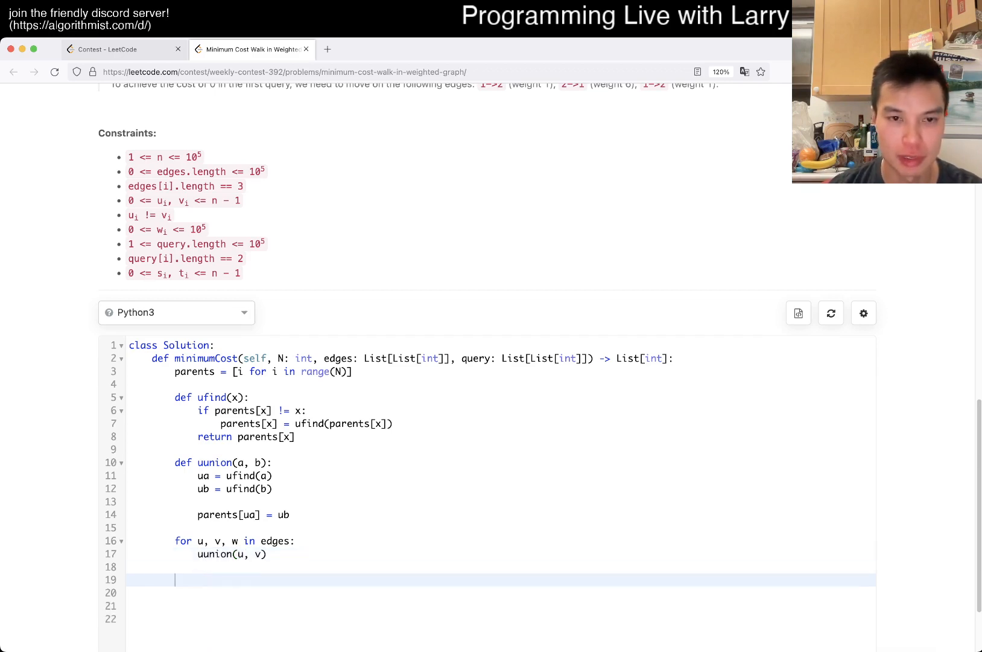
pyautogui.scroll(3)
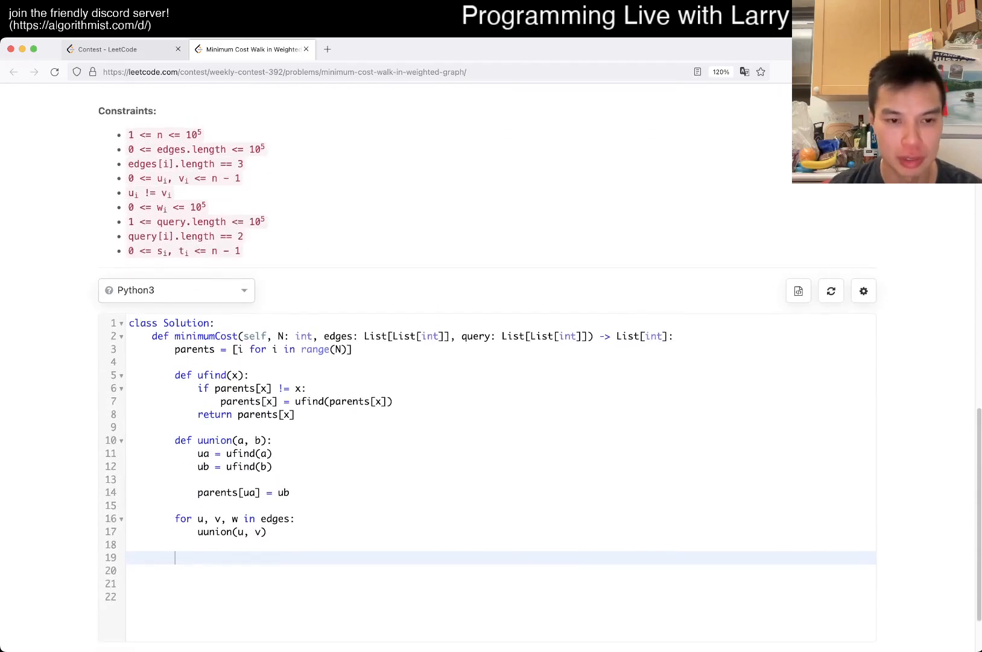
# Add a second 'for u, v, w in edges' loop computing root = ufind(u)
pyautogui.write('for u, v, w in edges:')
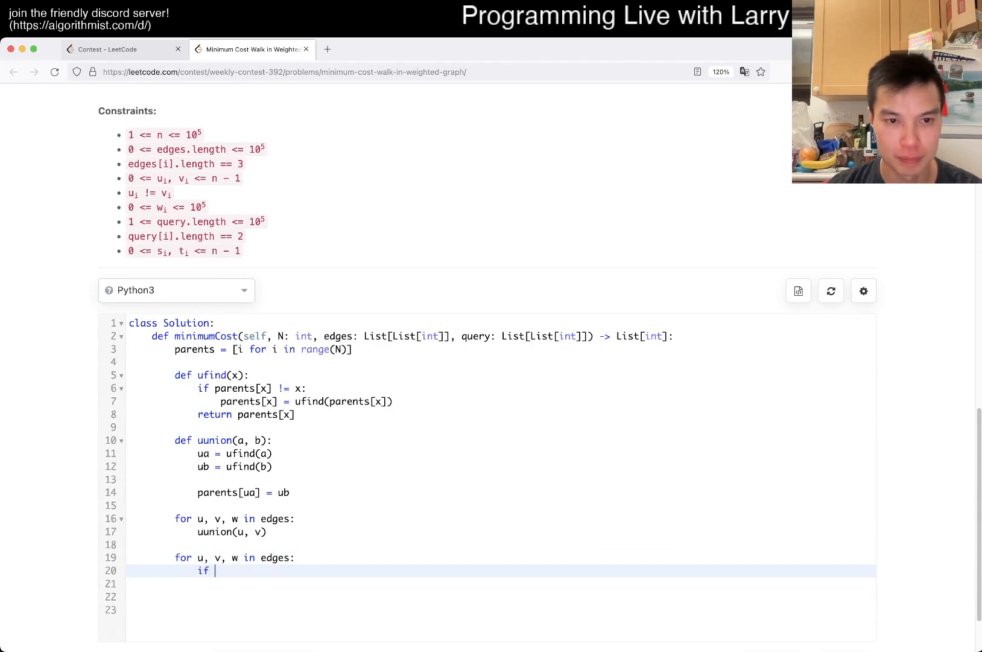
pyautogui.write('u')
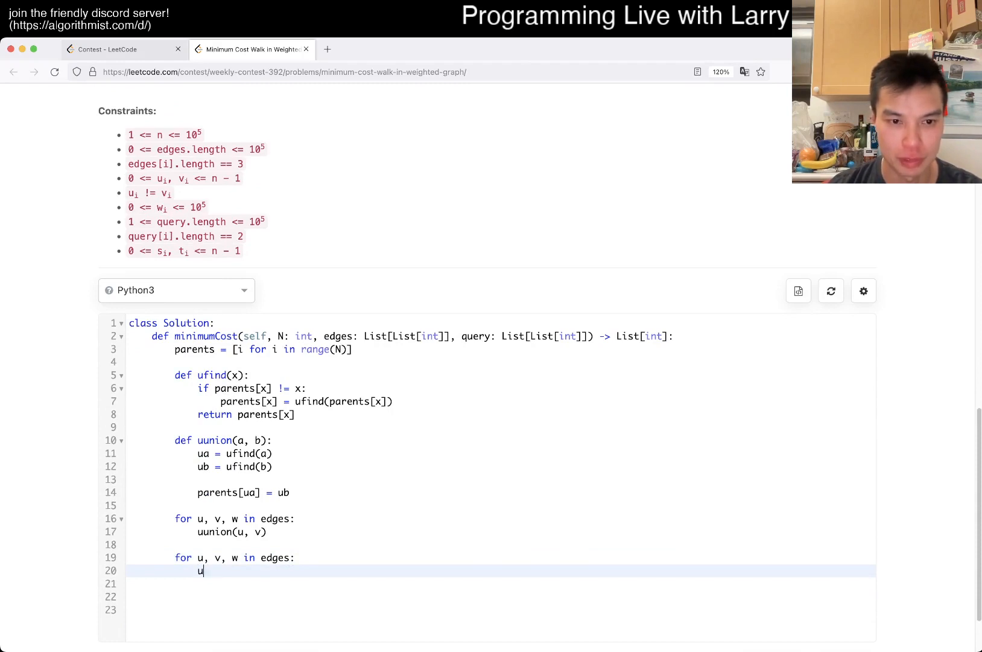
pyautogui.write('root ufind(u)')
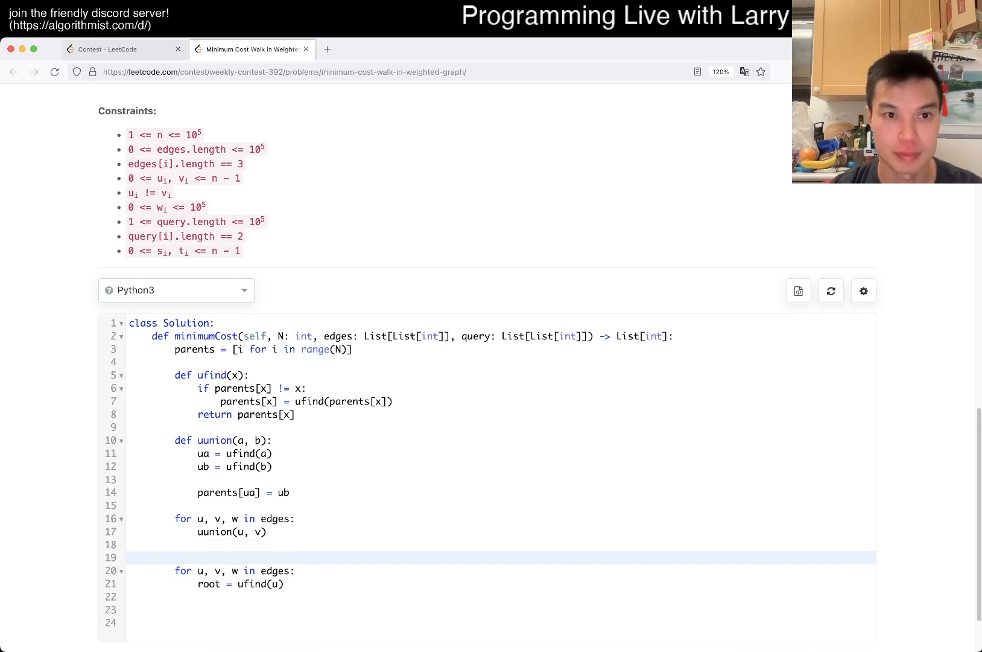
pyautogui.scroll(3)
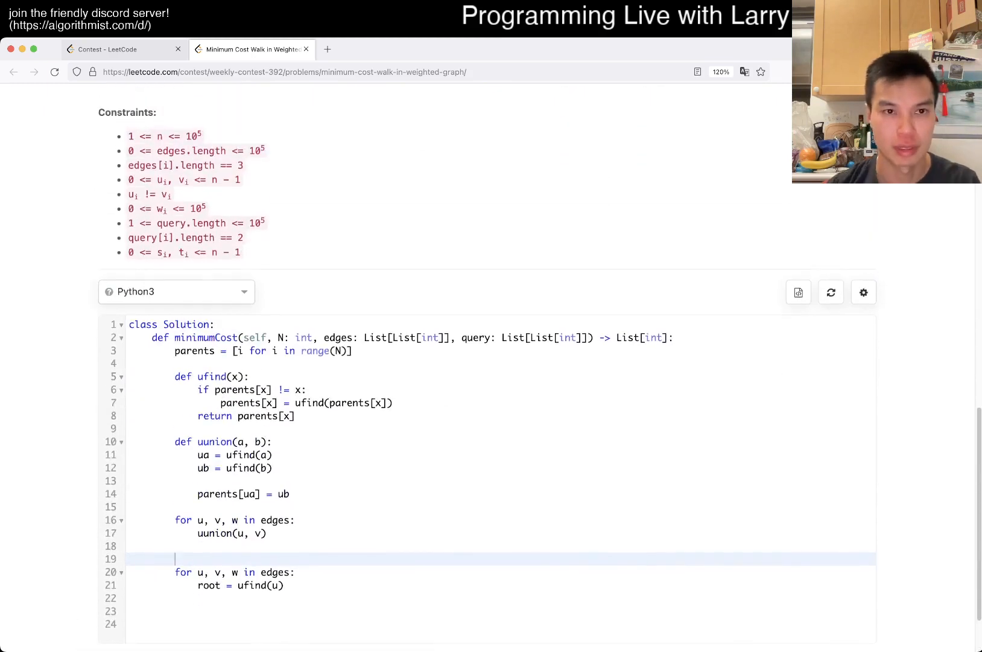
pyautogui.scroll(-3)
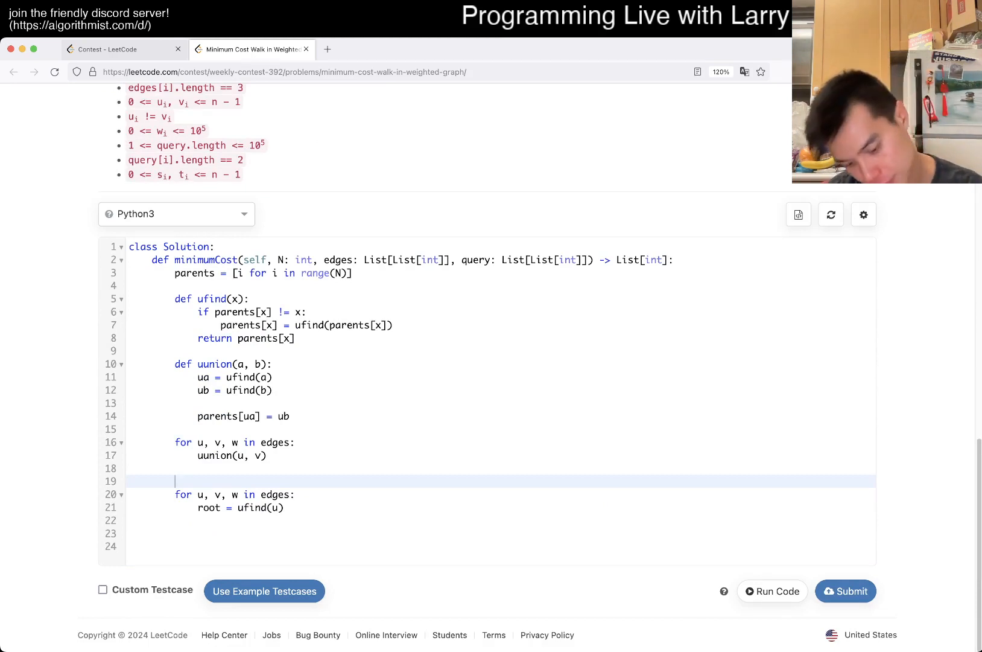
# Define INF = (1 << 32) - 1 and cost = collections.defaultdict(lambda: INF)
pyautogui.write('cost = {}')
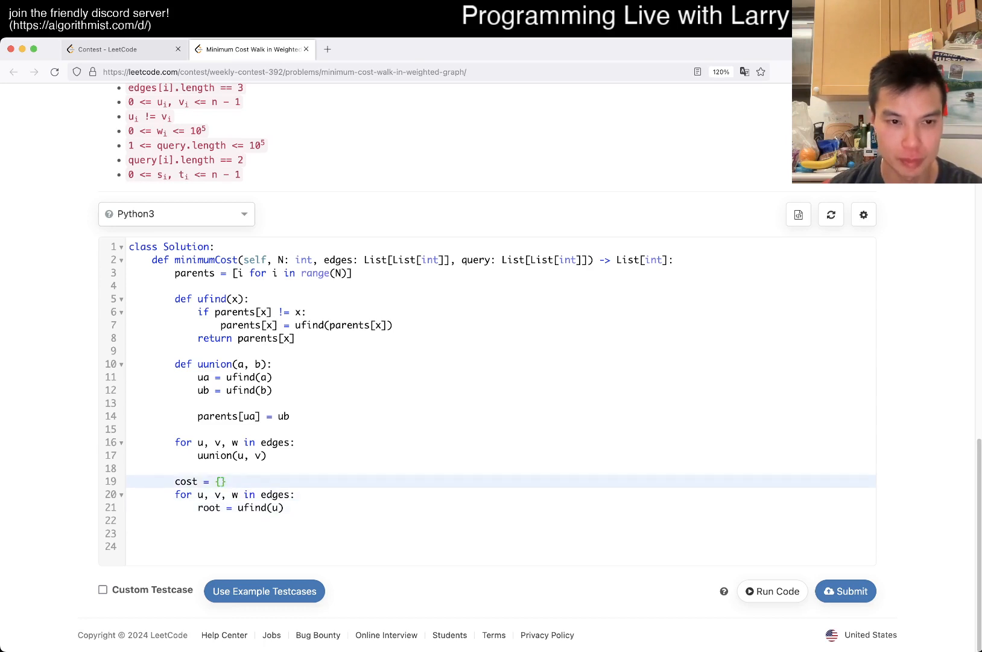
pyautogui.write('collections.d')
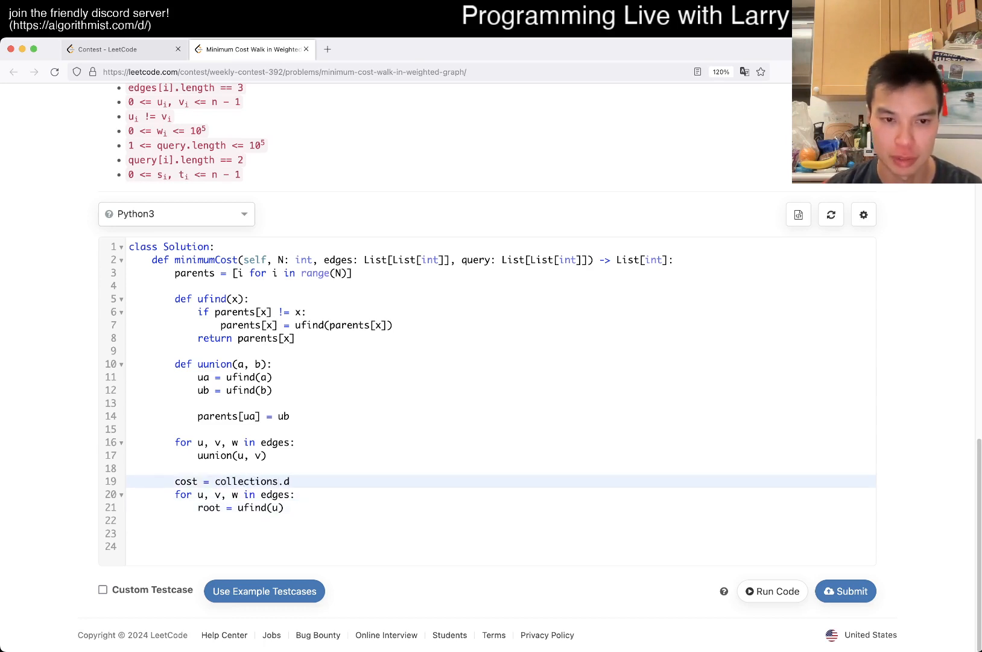
pyautogui.write('efaultdict()')
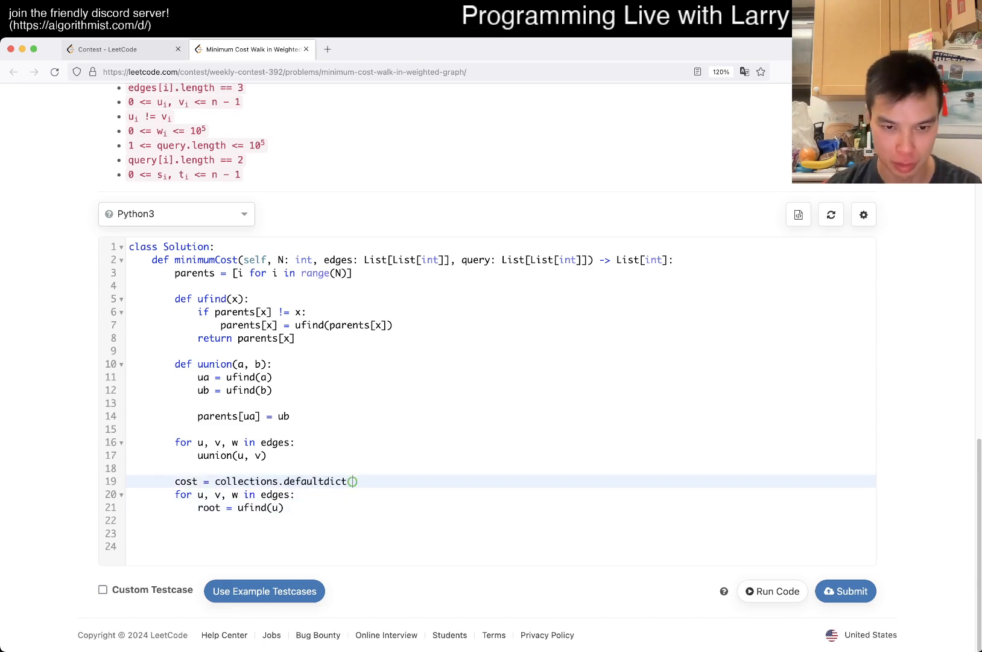
pyautogui.write('lamb')
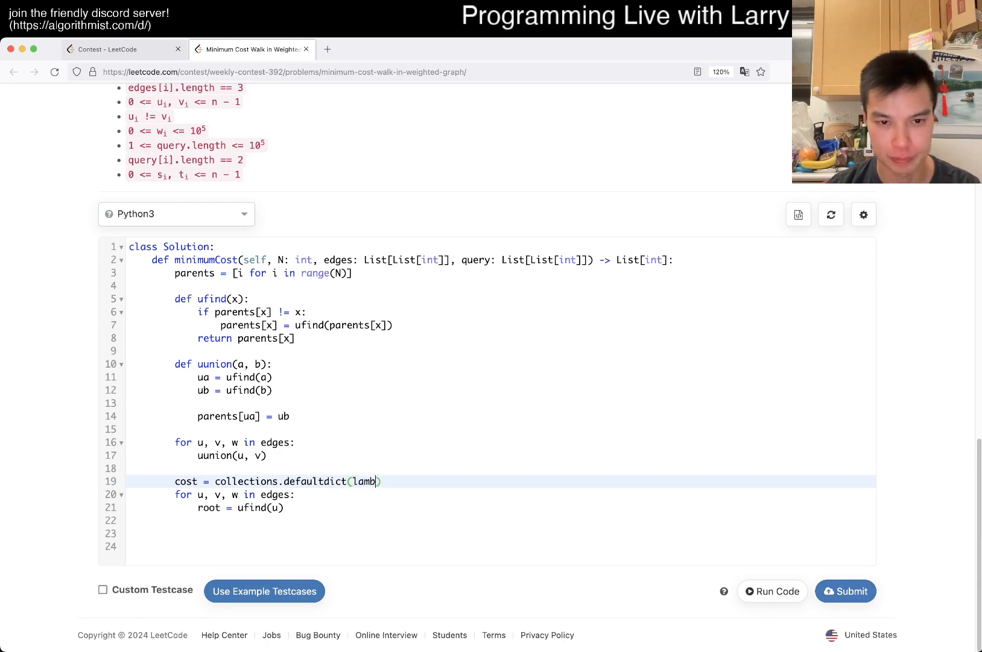
pyautogui.write('a:')
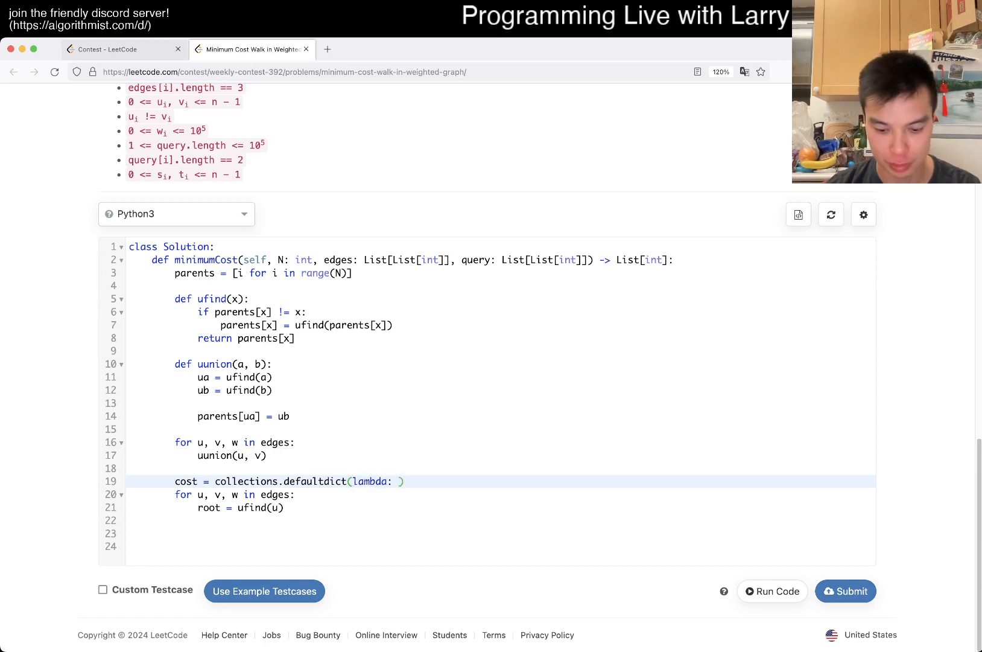
pyautogui.write('INF')
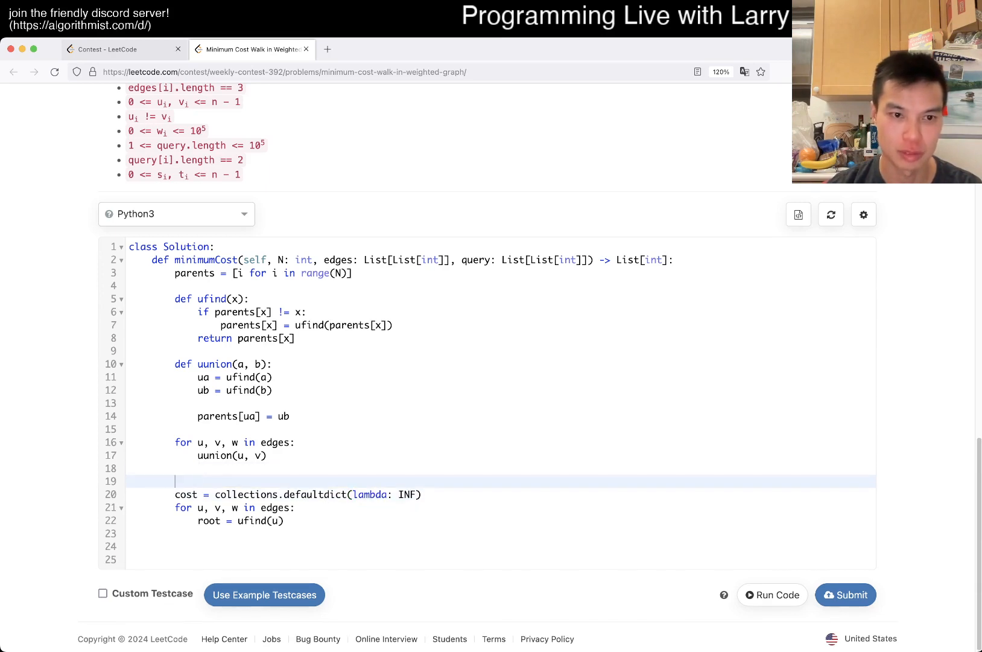
pyautogui.write('INF =')
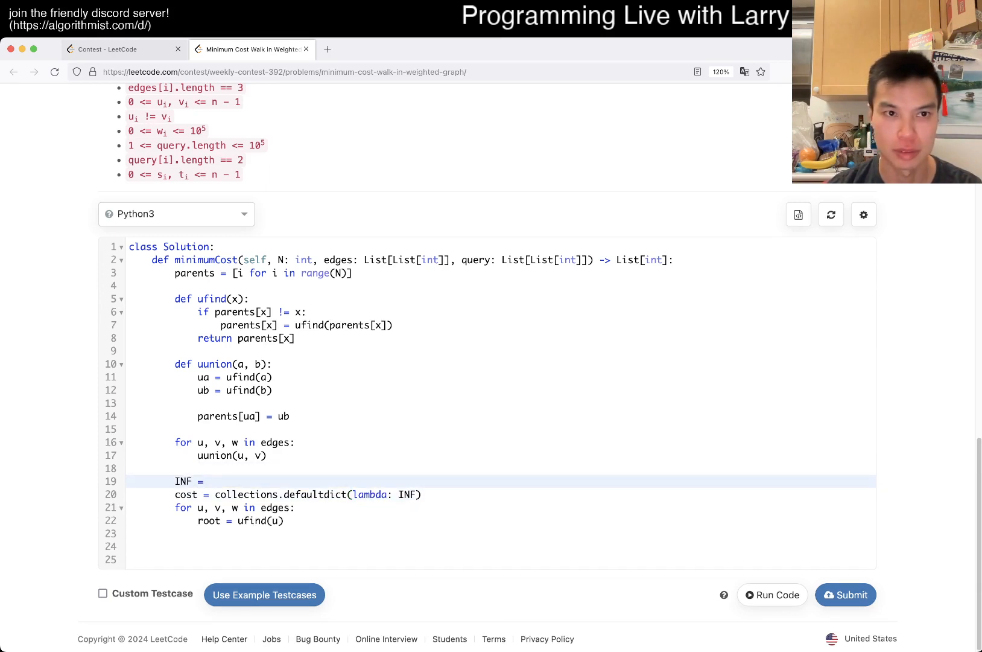
pyautogui.write('(1 <<')
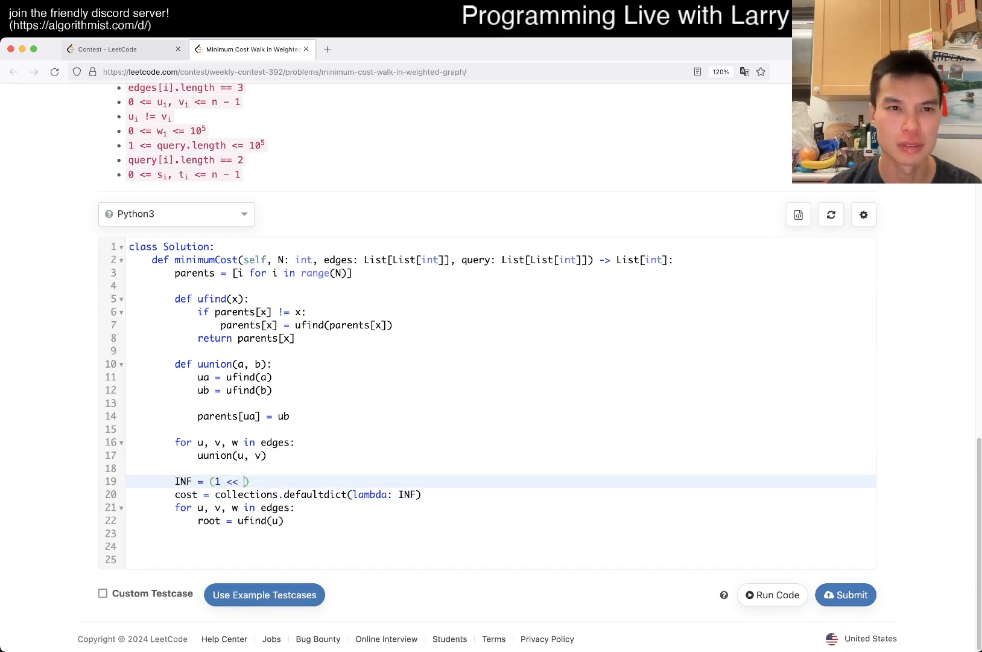
pyautogui.scroll(3)
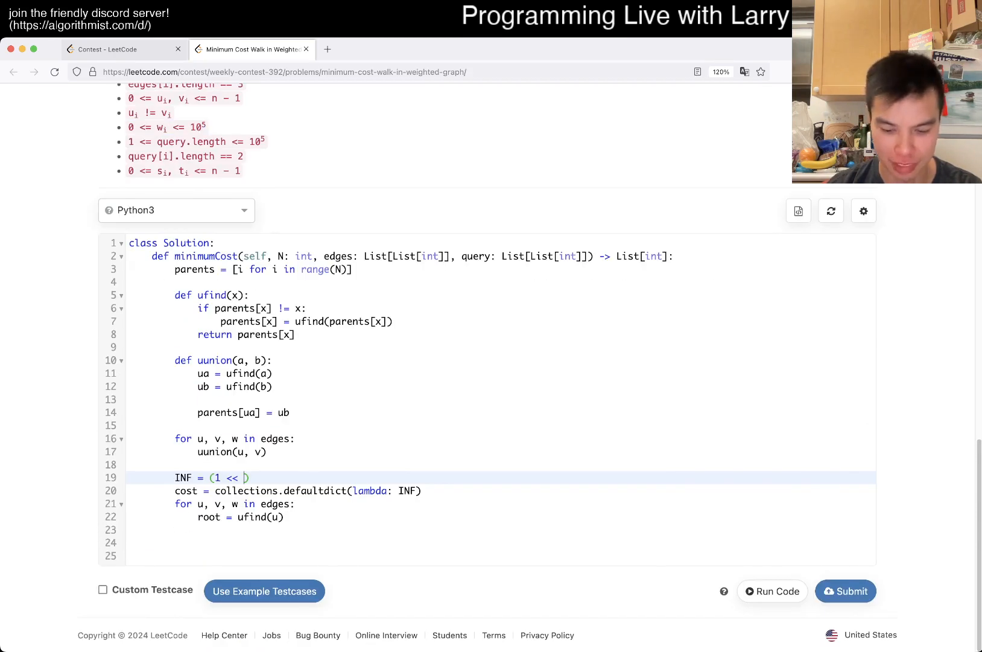
pyautogui.write('32) - 1')
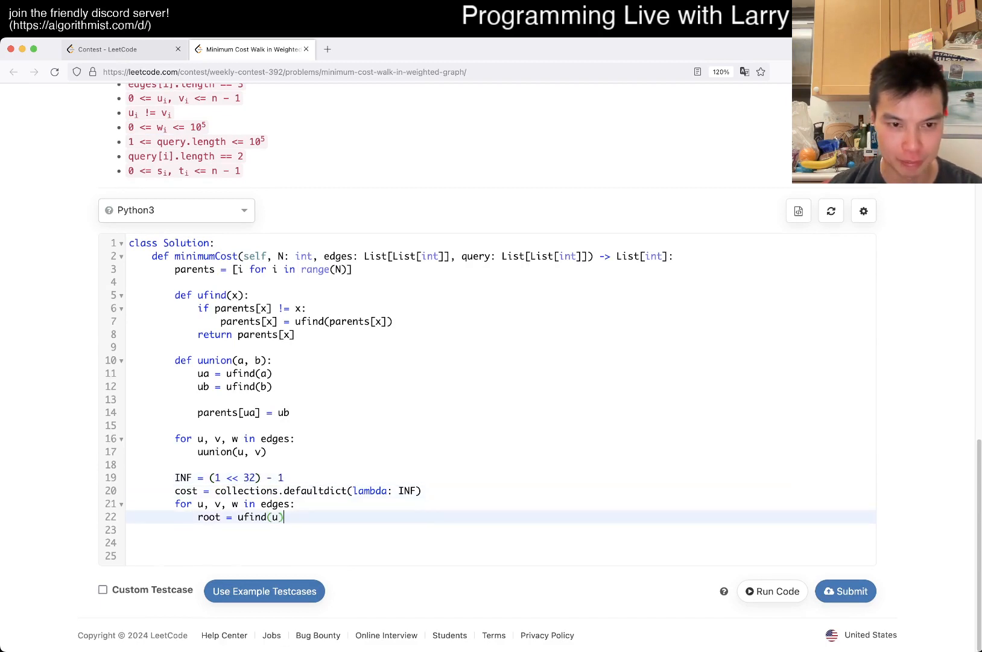
# AND each edge weight into its component with cost[root] &= w
pyautogui.press('Return')
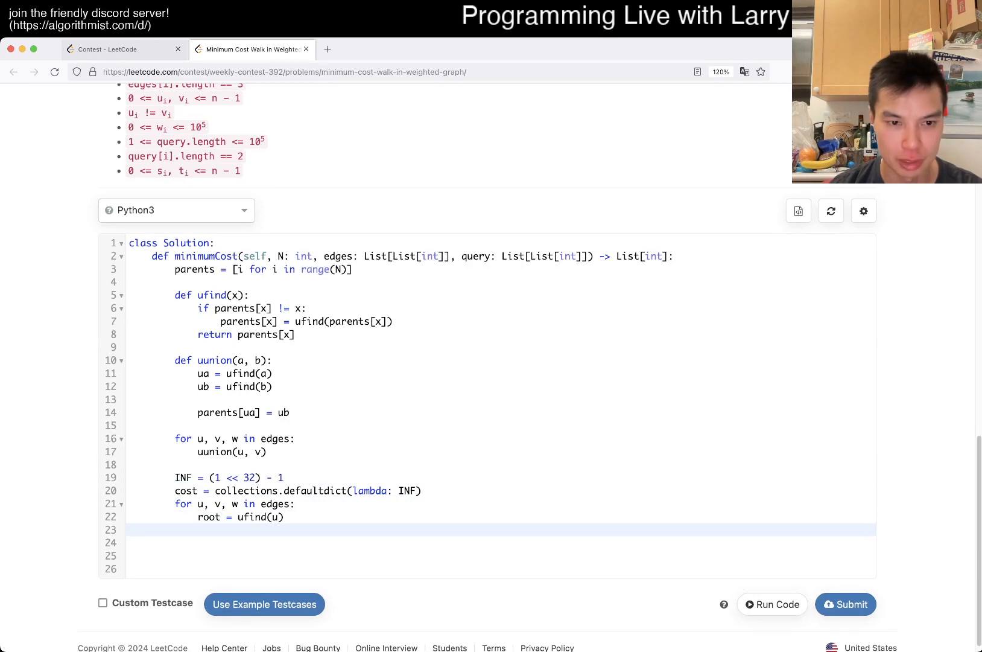
pyautogui.write('cost[root] &=')
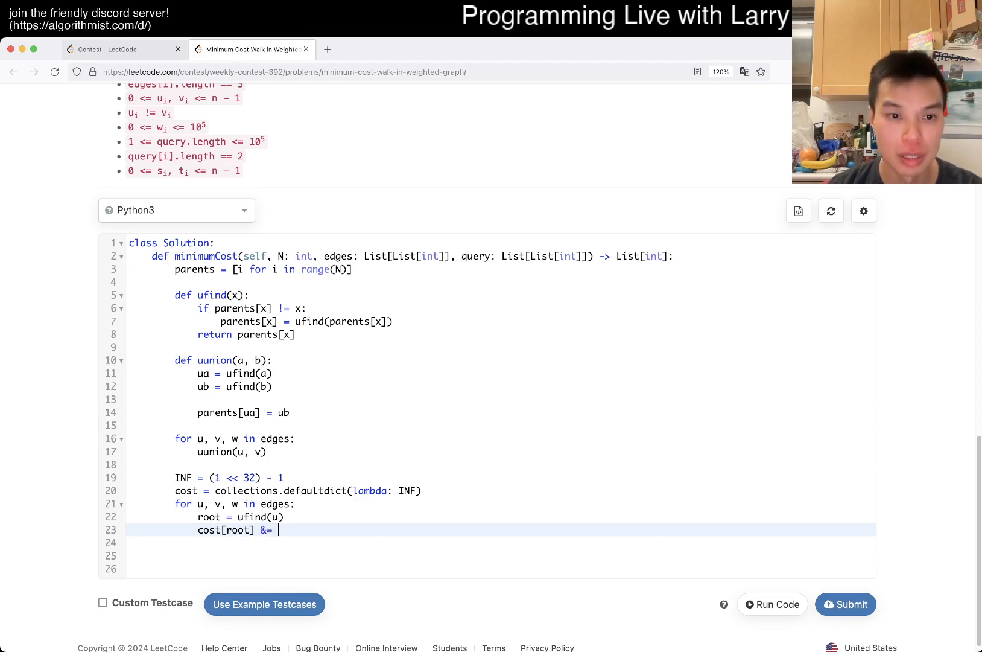
pyautogui.write('w')
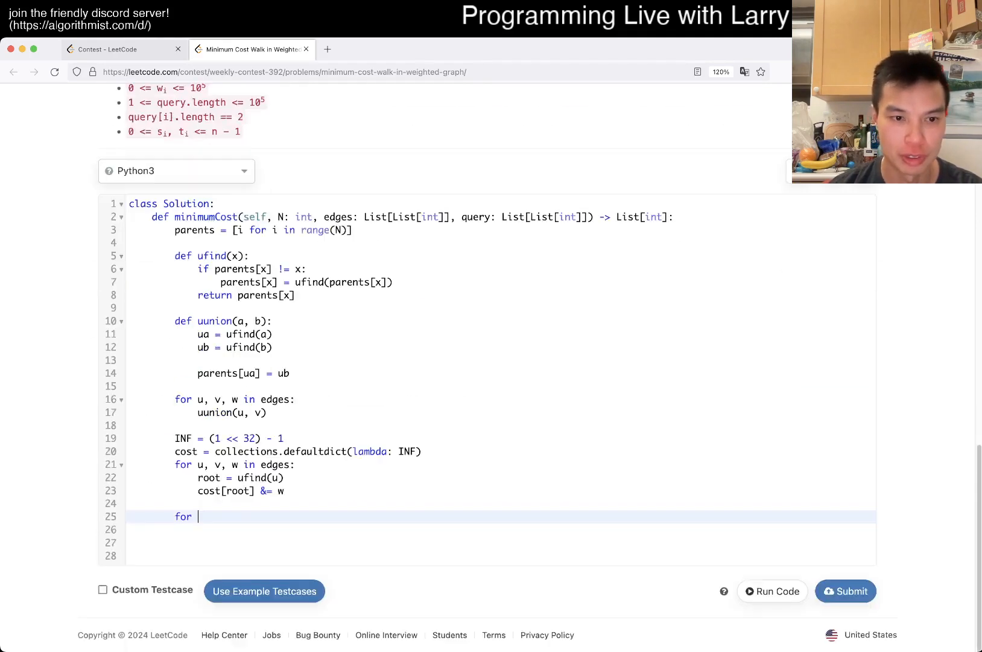
# Start the query loop with ans = [] and compute the union-find roots of s and t
pyautogui.write('ans = []')
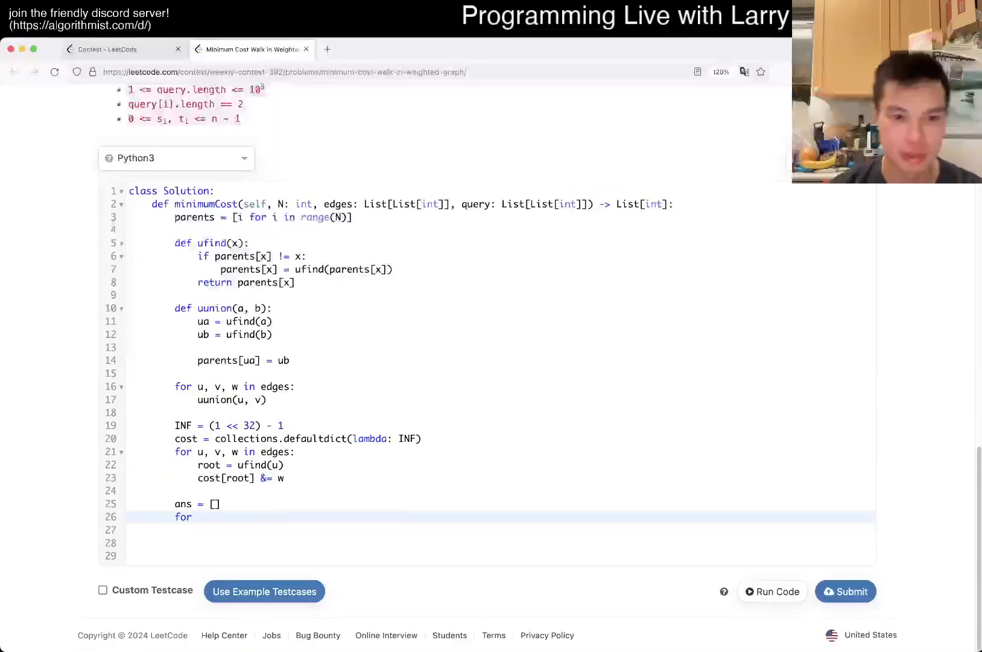
pyautogui.write('s, t in')
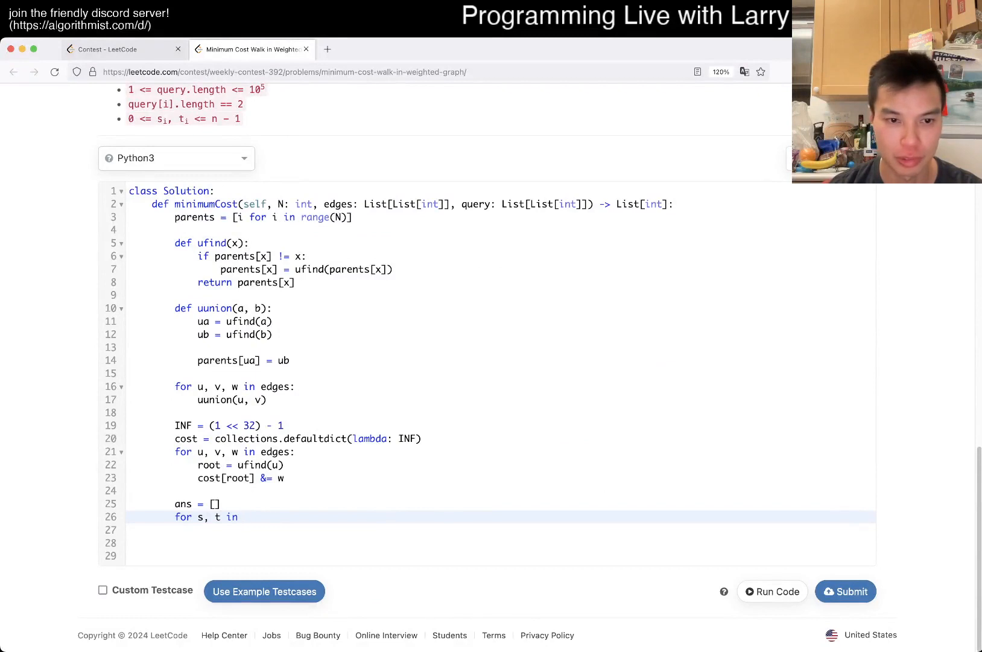
pyautogui.write('query:')
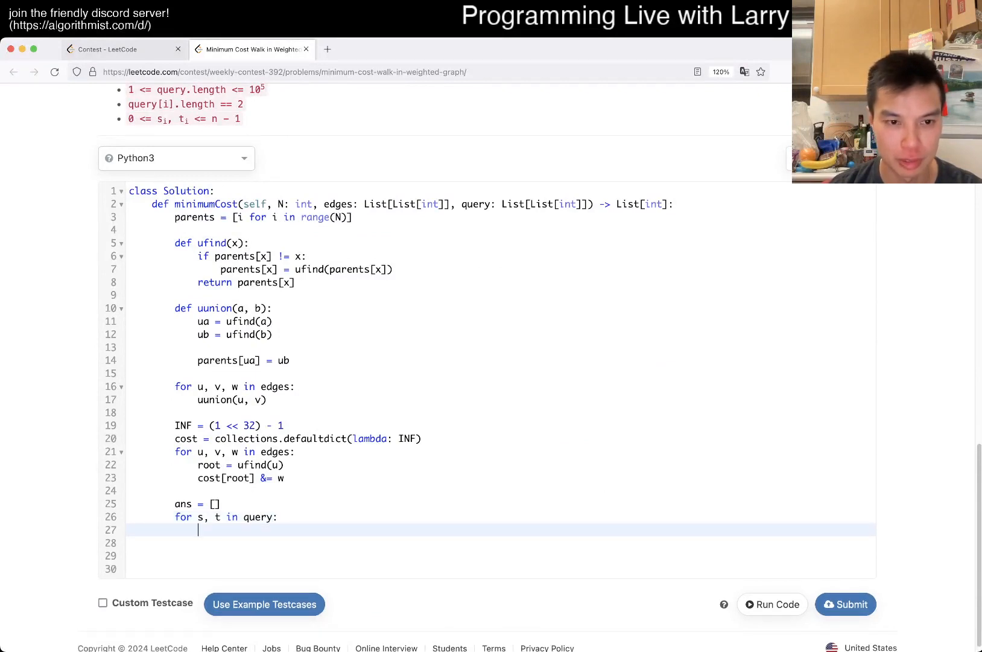
pyautogui.write('root = ufind(s)')
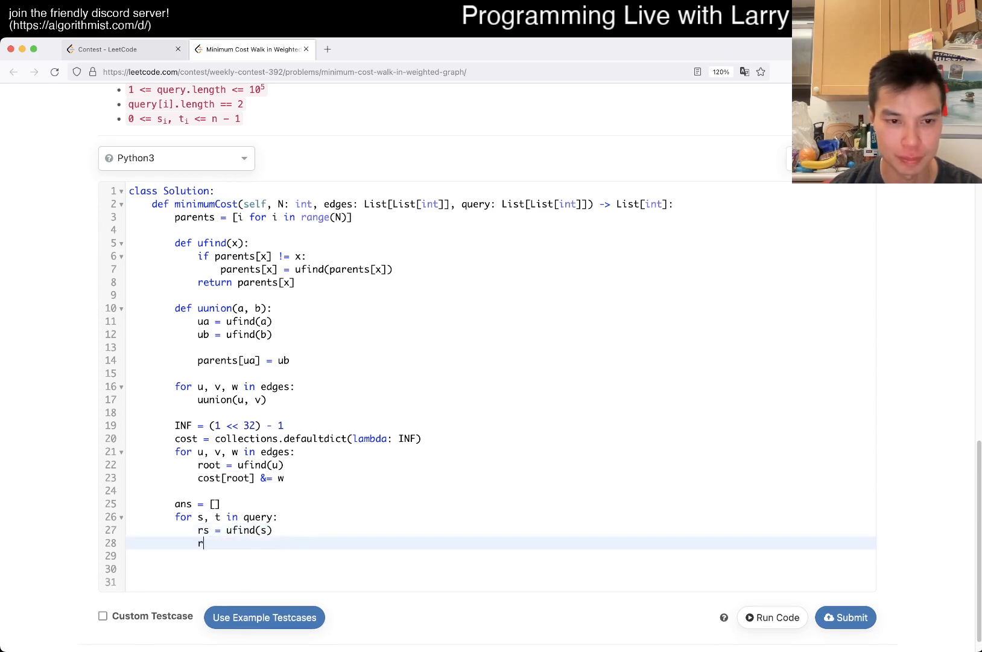
pyautogui.write('t = ufind(t)')
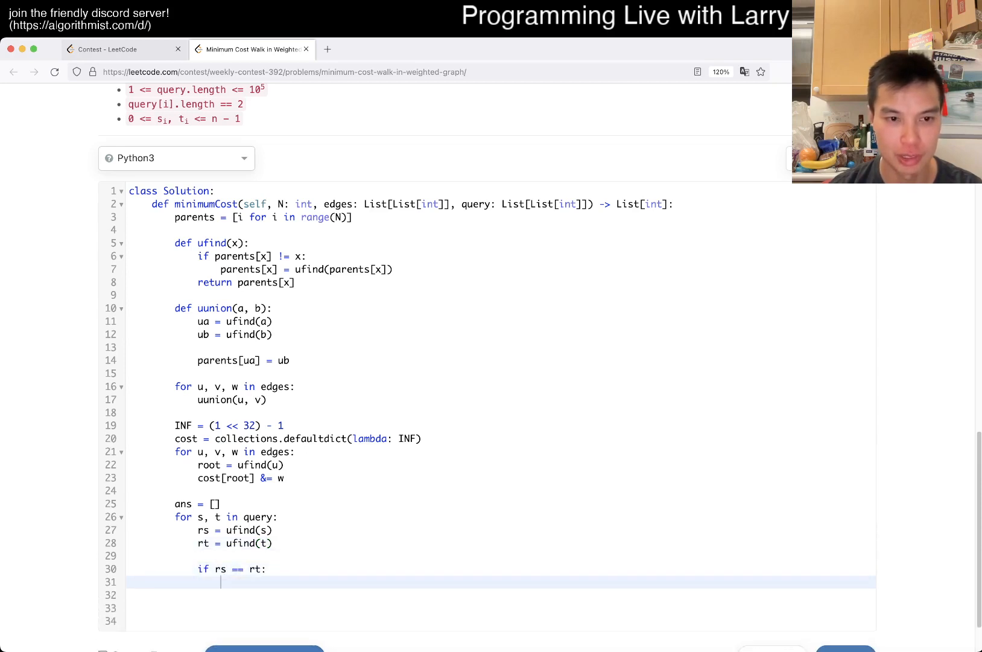
# Append cost[rs] when both roots match, otherwise append -1
pyautogui.write('ans.append()')
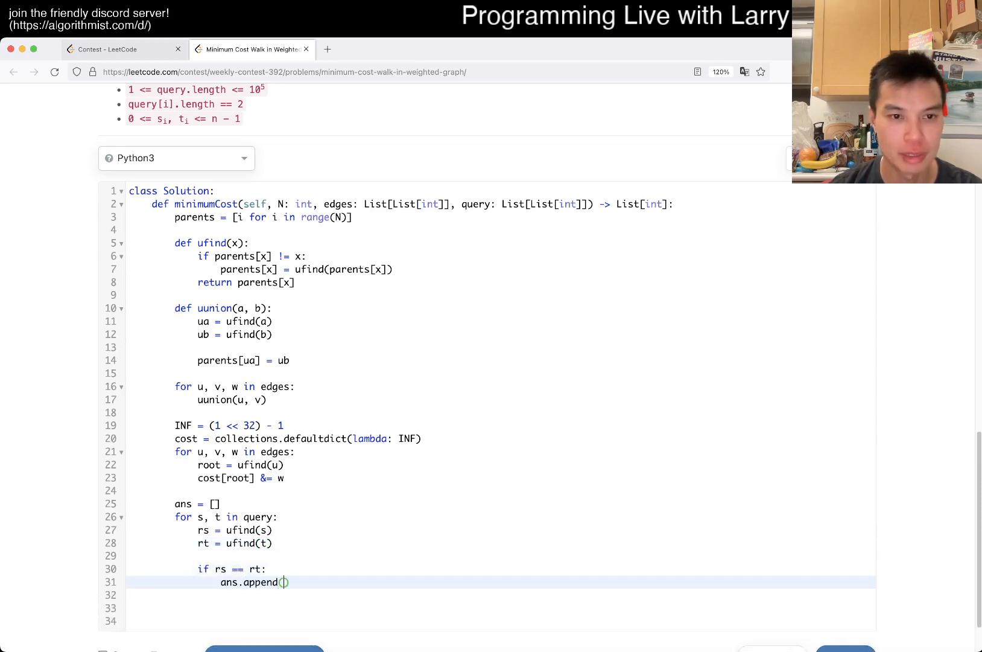
pyautogui.write('cost')
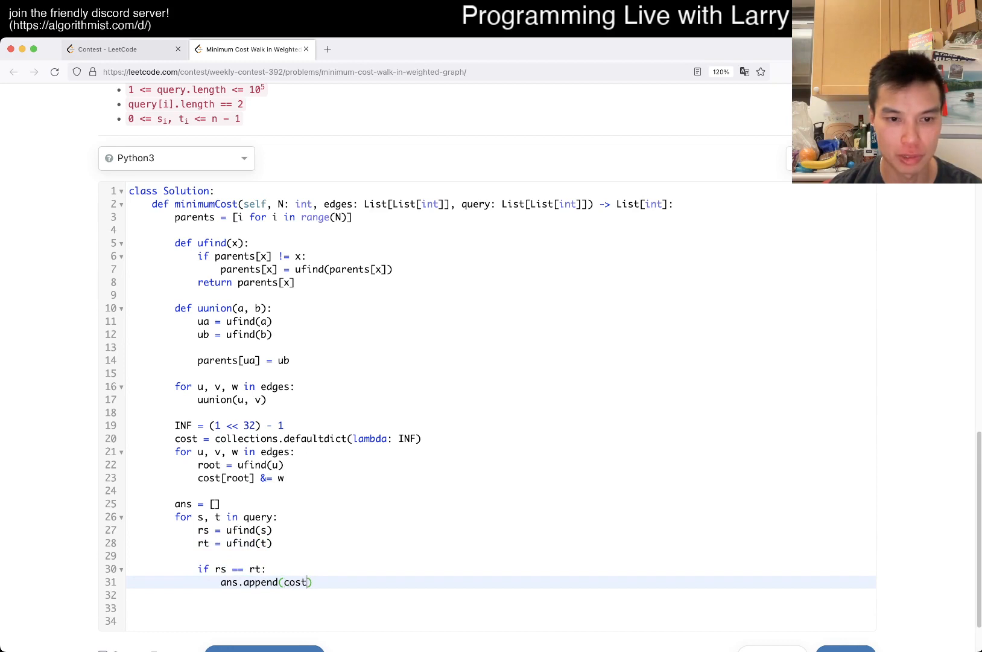
pyautogui.write('[rs])')
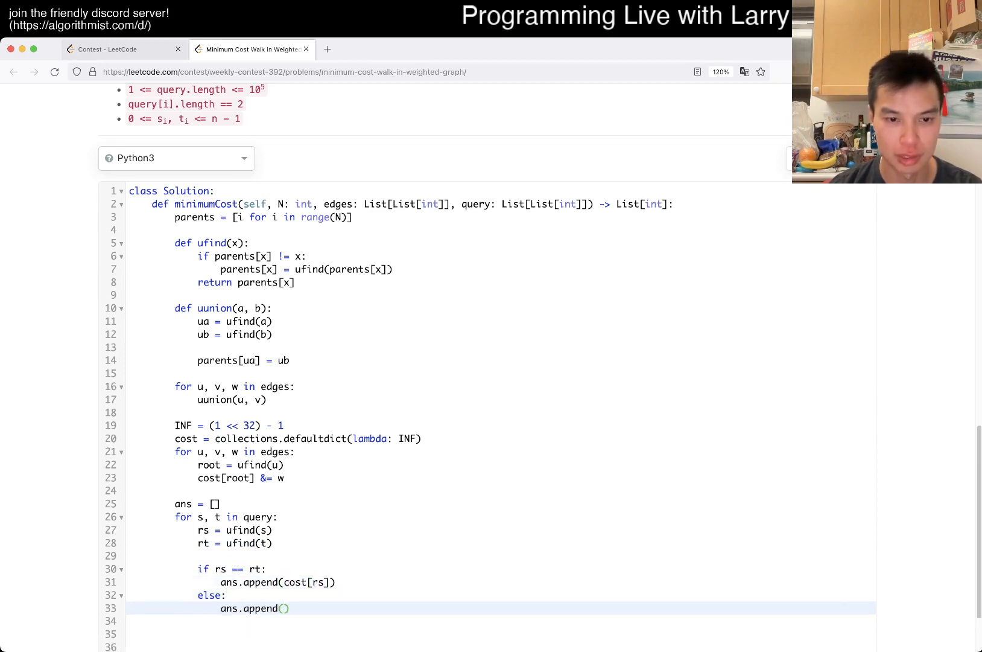
pyautogui.write('-1)')
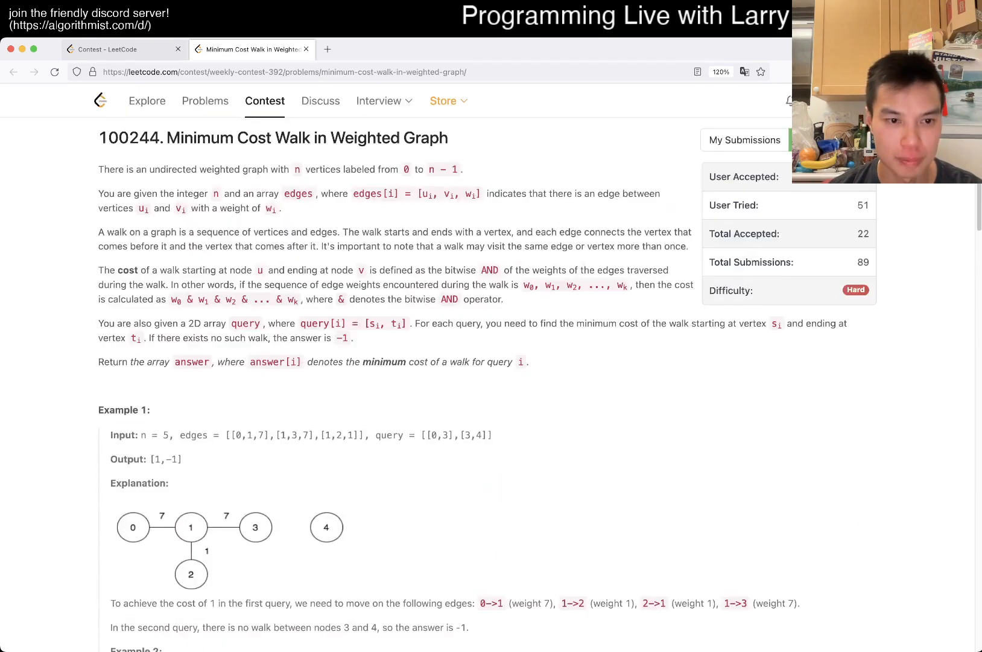
pyautogui.scroll(-3)
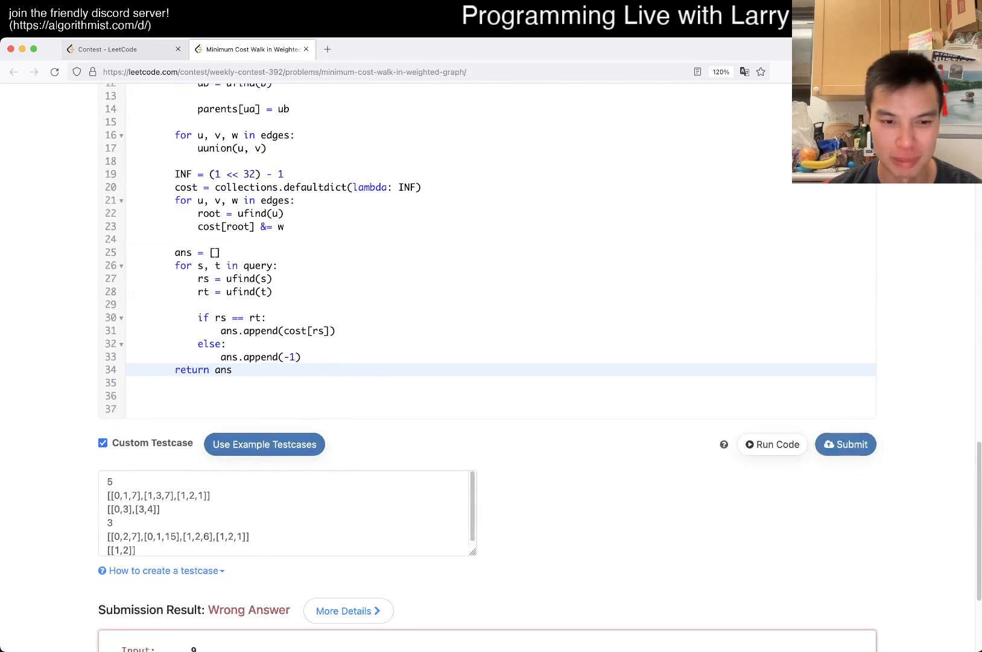
pyautogui.scroll(-3)
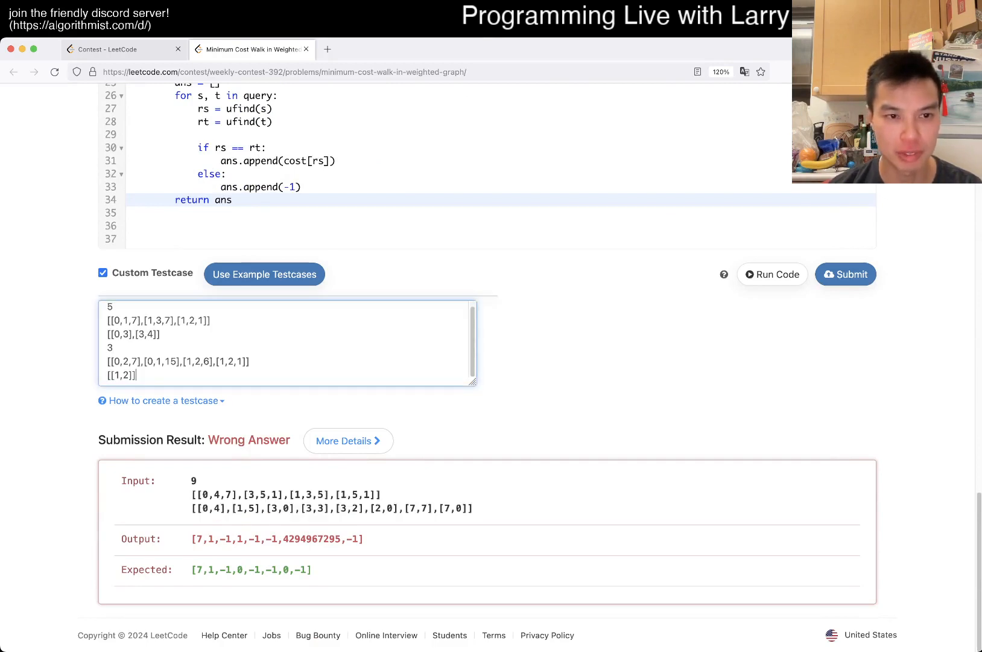
pyautogui.scroll(-3)
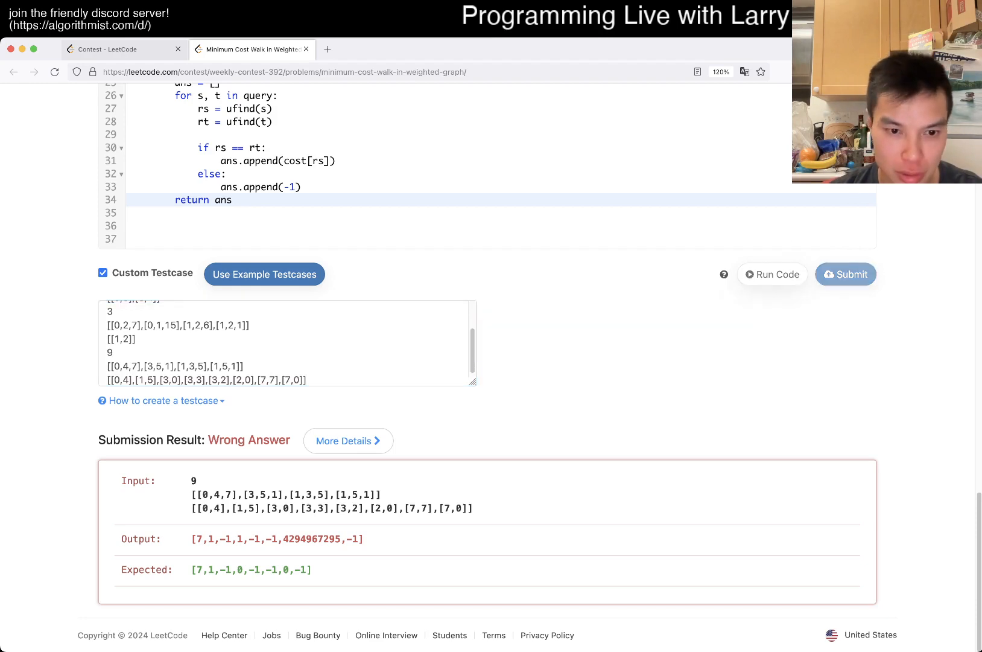
pyautogui.click(772, 274)
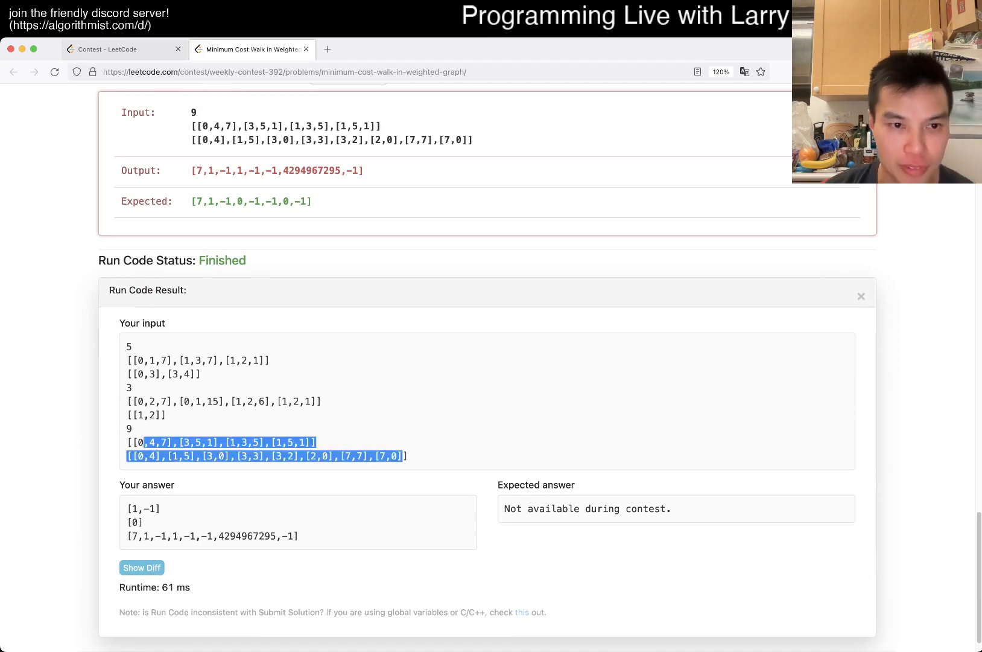
# Add a nested check: if cost[rs] == INF append 0, else append cost[rs]
pyautogui.scroll(3)
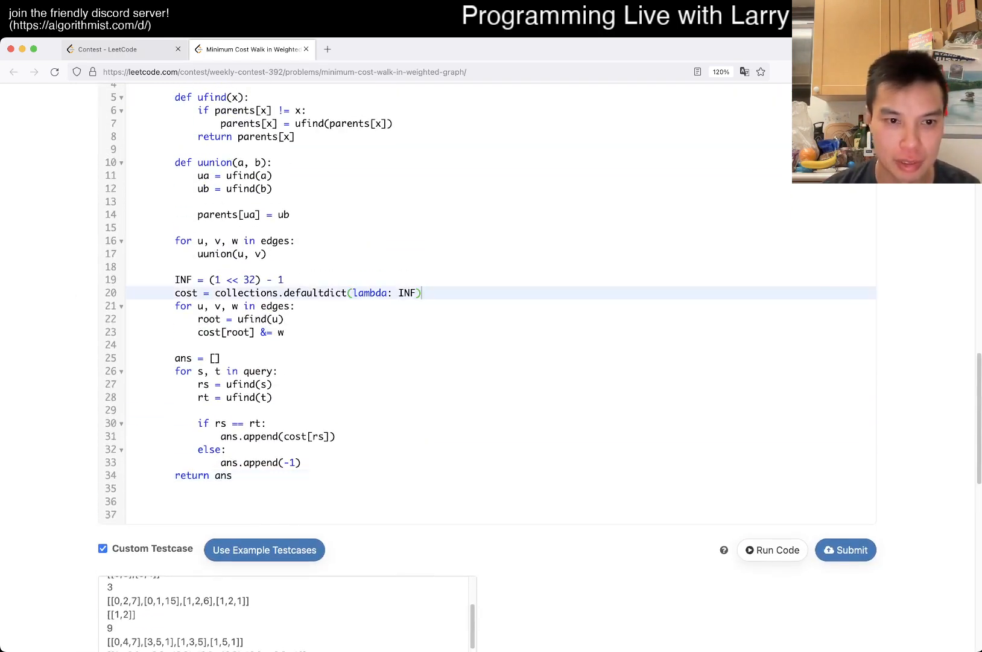
pyautogui.write('el')
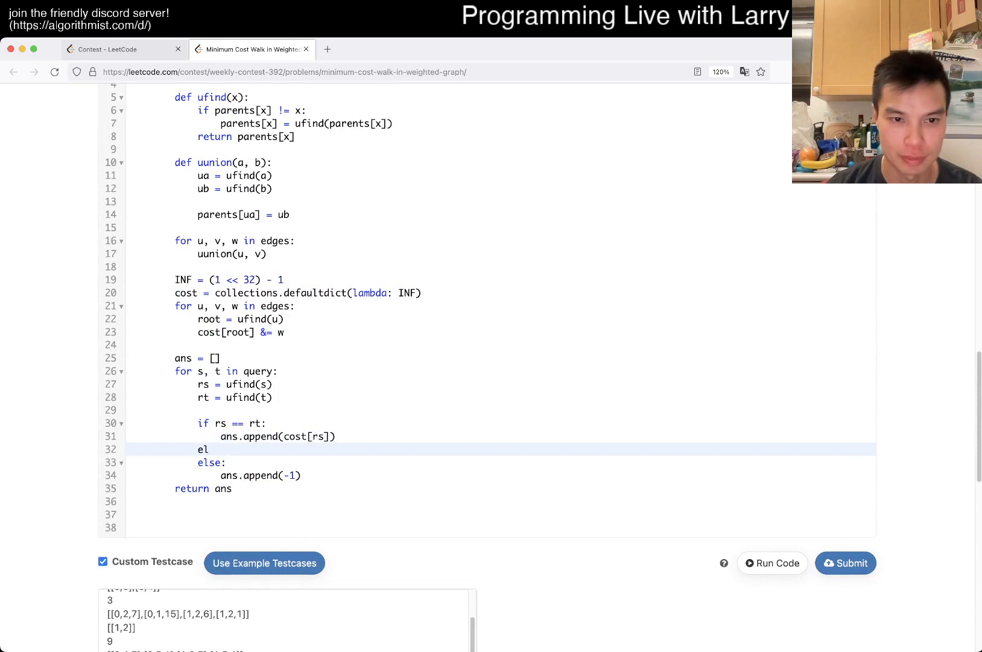
pyautogui.write('i')
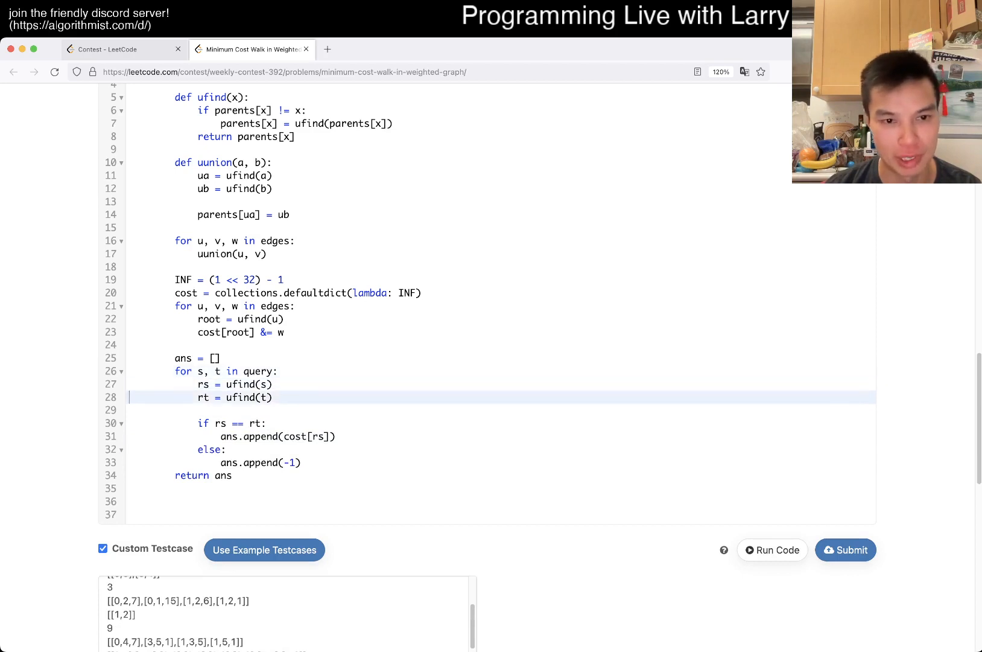
pyautogui.write('if rs')
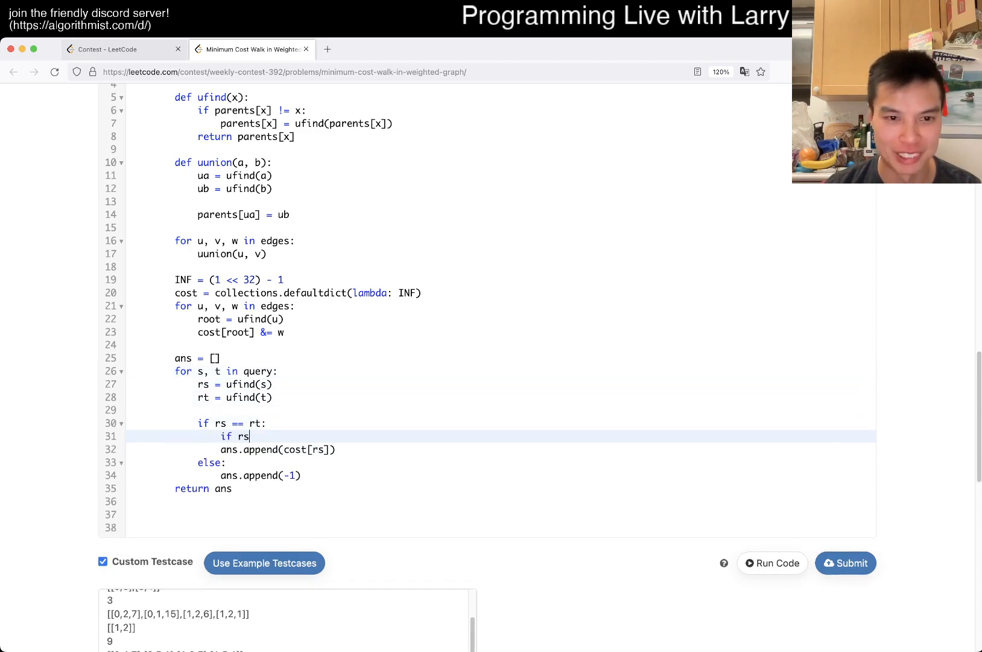
pyautogui.write('ost[rs] == INF:')
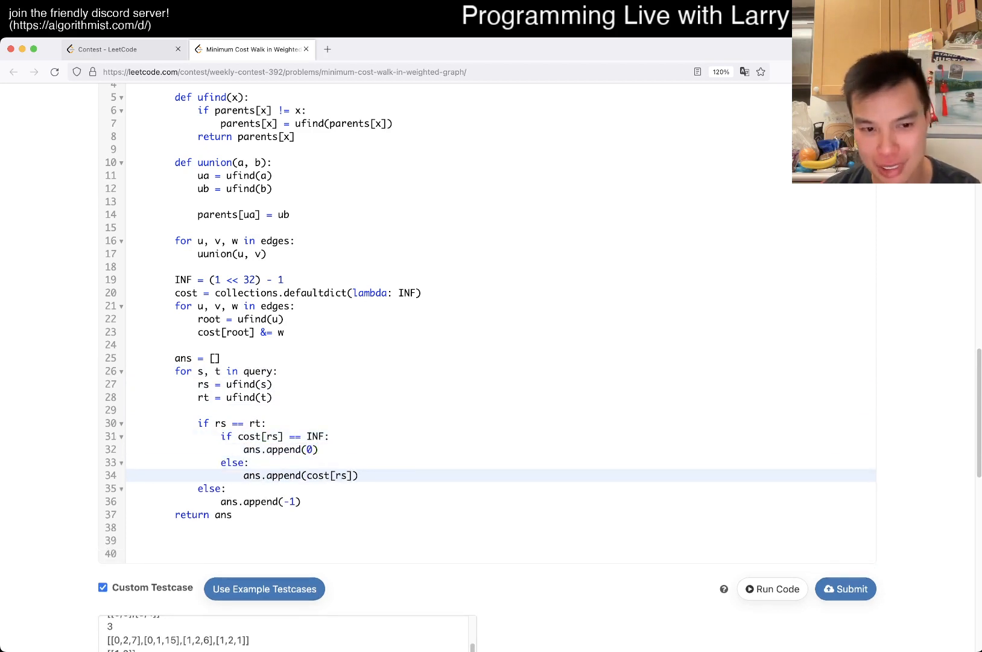
pyautogui.click(845, 589)
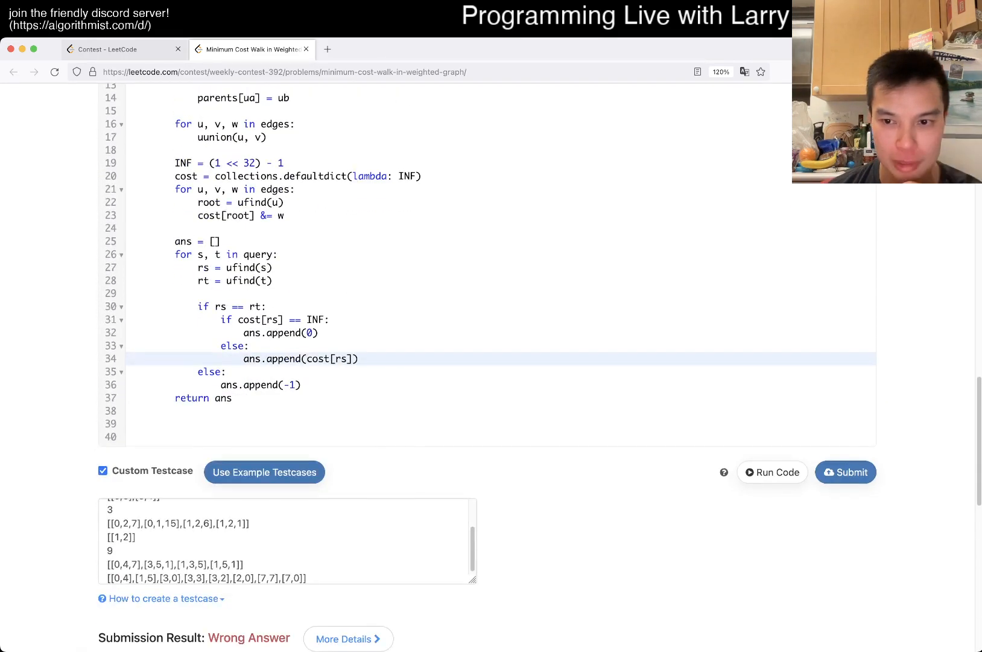
# Submit the revised solution, get Wrong Answer, and try ans.append(INF) instead
pyautogui.click(844, 472)
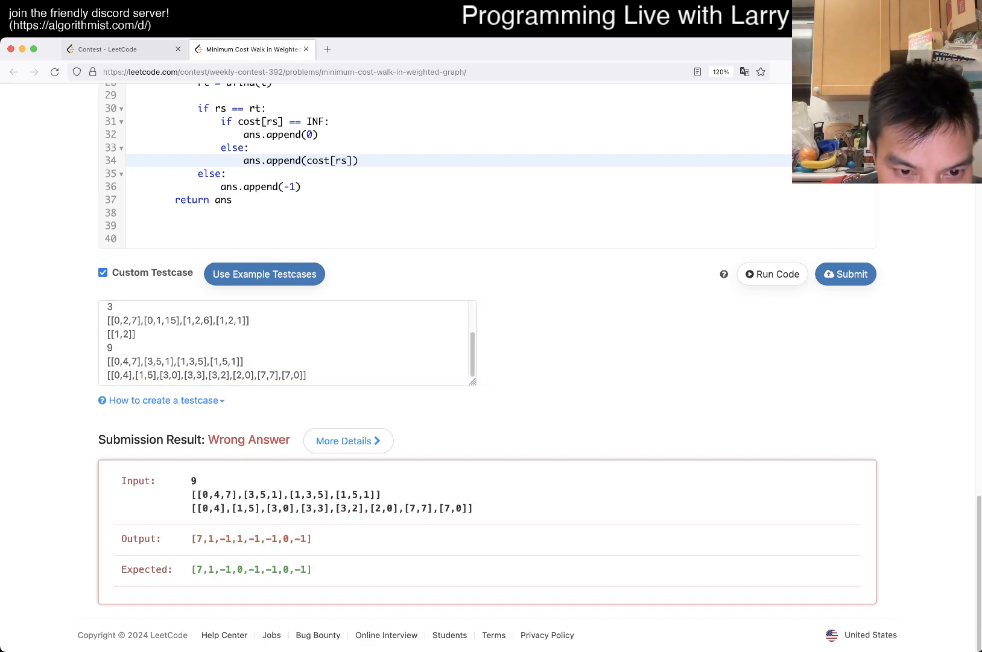
pyautogui.doubleClick(315, 508)
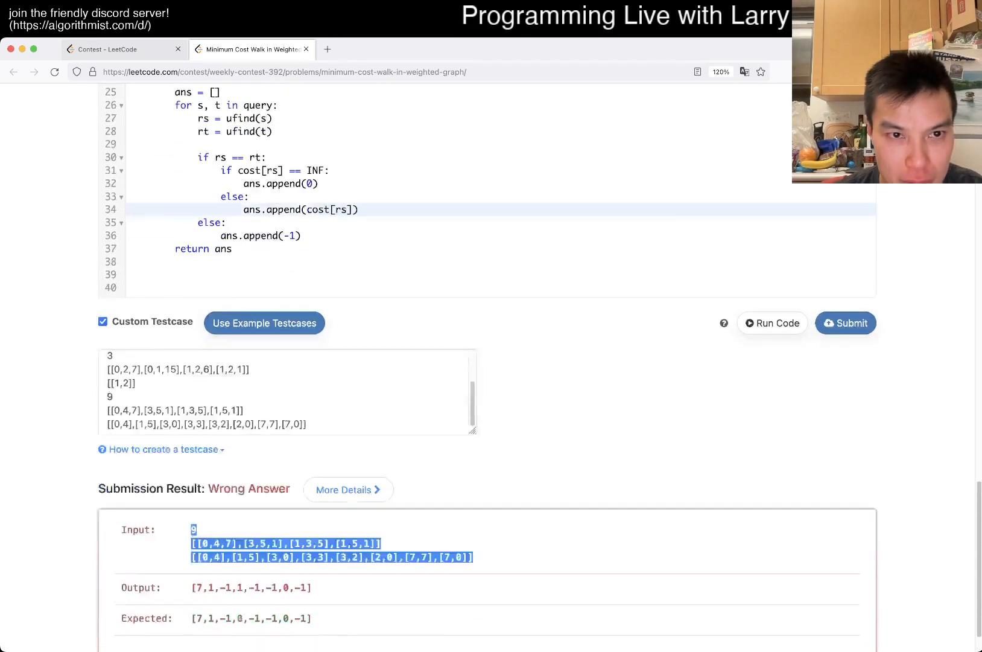
pyautogui.scroll(-3)
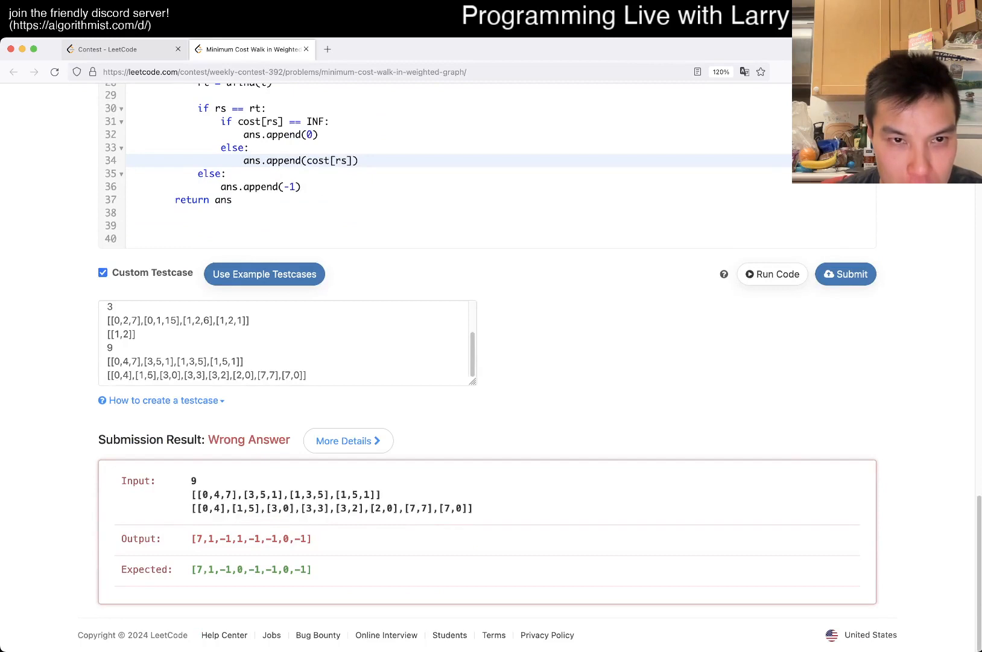
pyautogui.scroll(3)
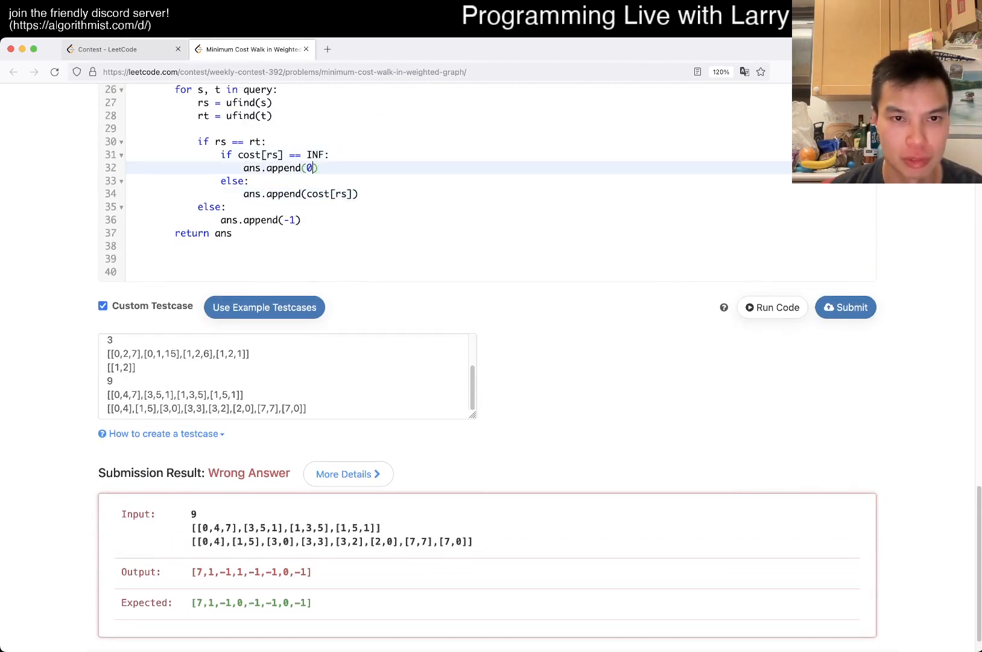
pyautogui.write('INF')
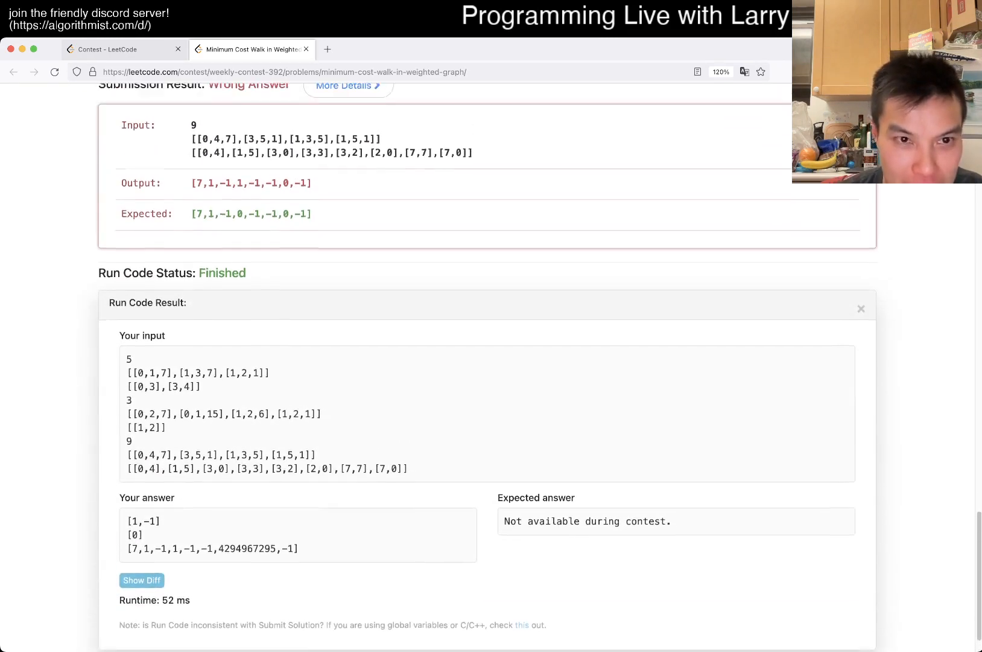
# Undo back to the plain ans.append(cost[rs]) without the INF check
pyautogui.scroll(3)
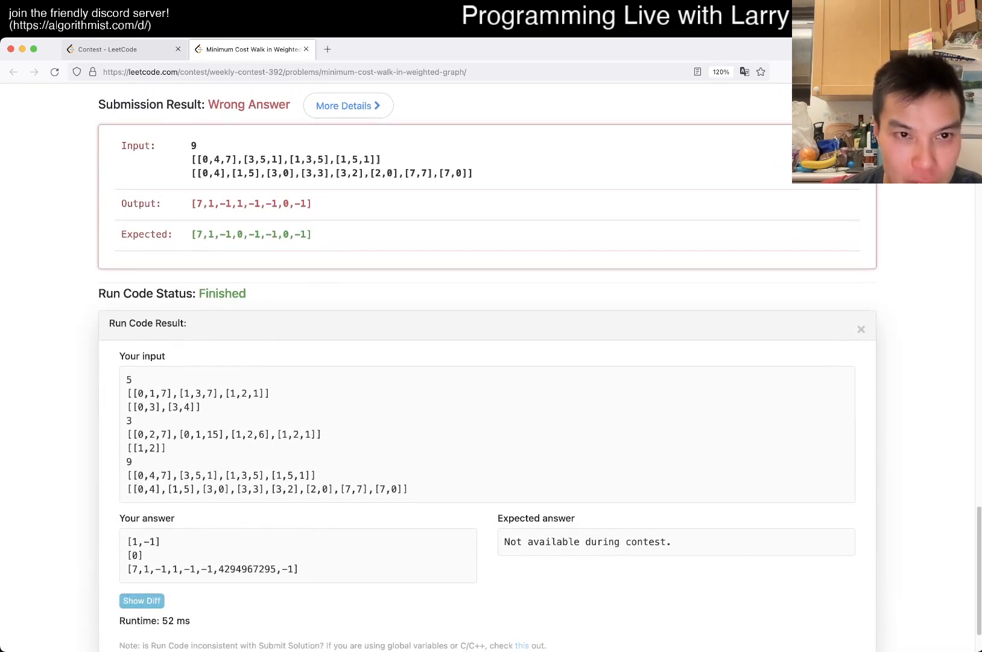
pyautogui.scroll(3)
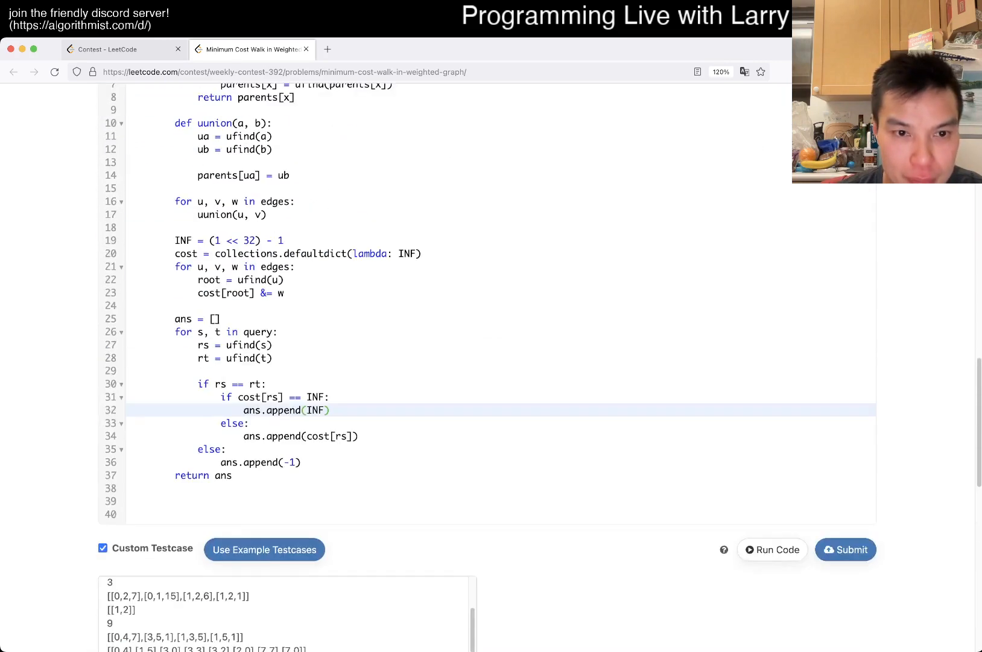
pyautogui.click(774, 549)
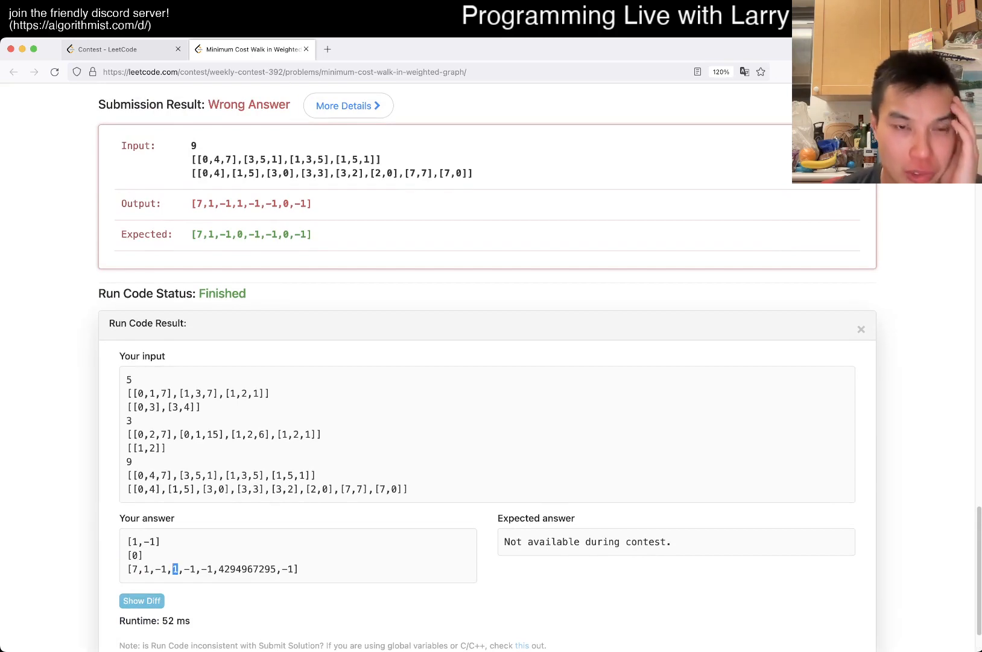
pyautogui.scroll(3)
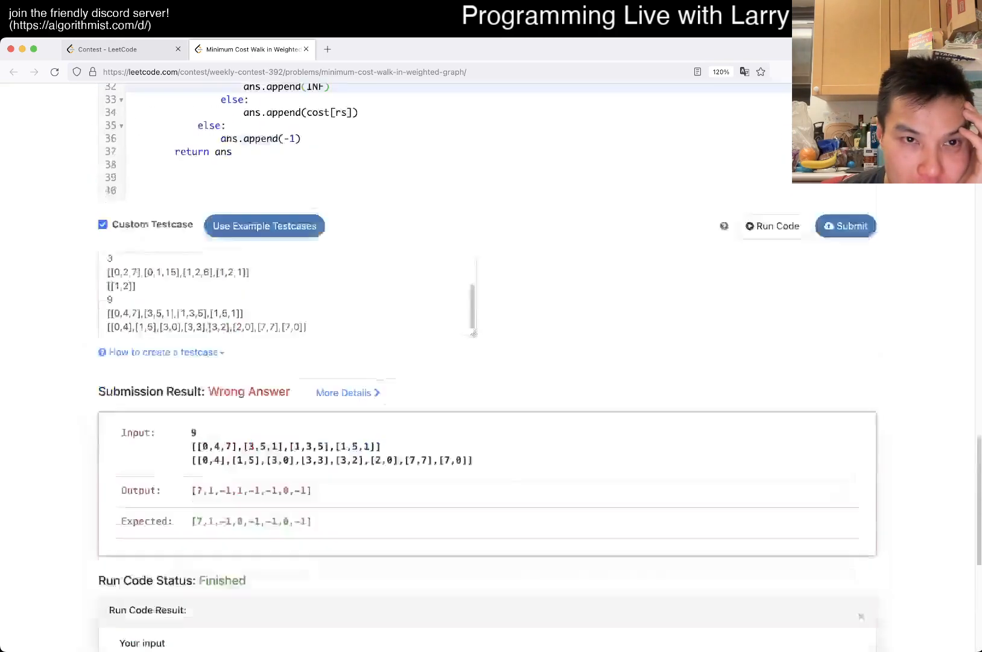
pyautogui.scroll(3)
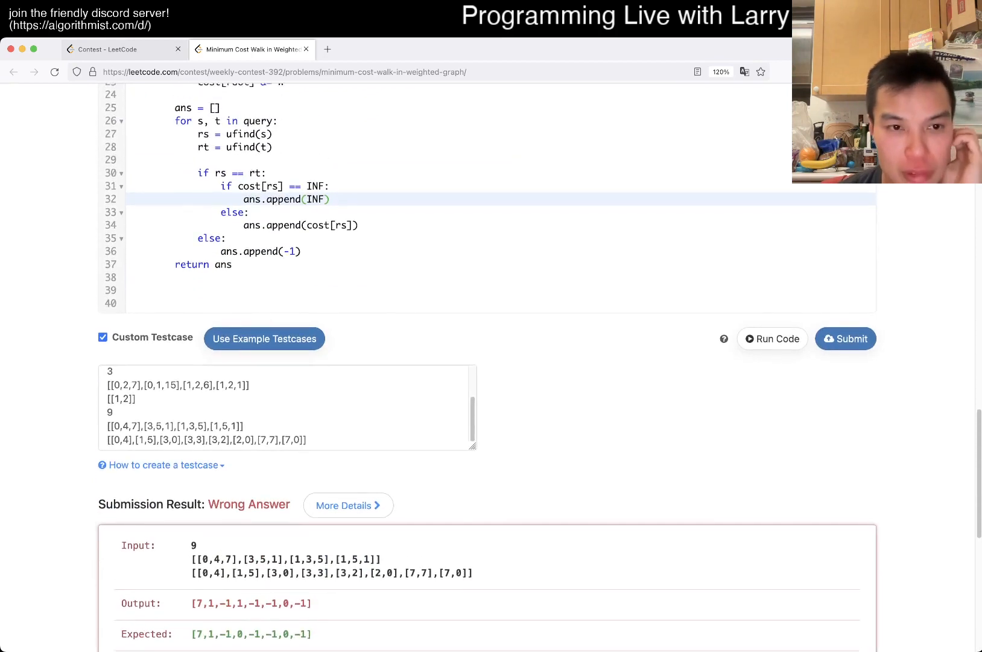
pyautogui.scroll(-3)
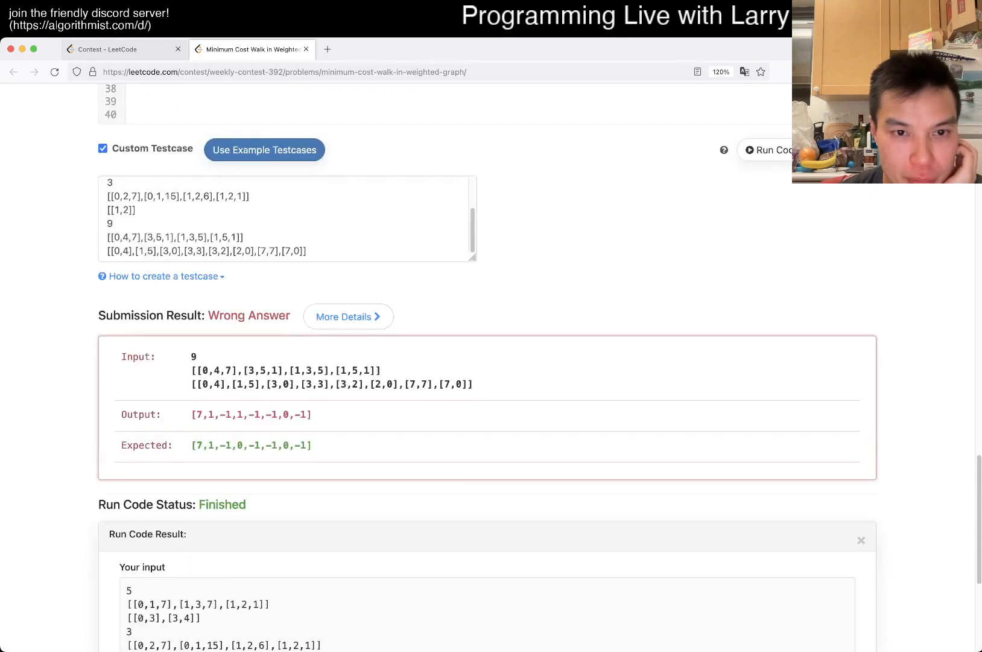
pyautogui.scroll(-3)
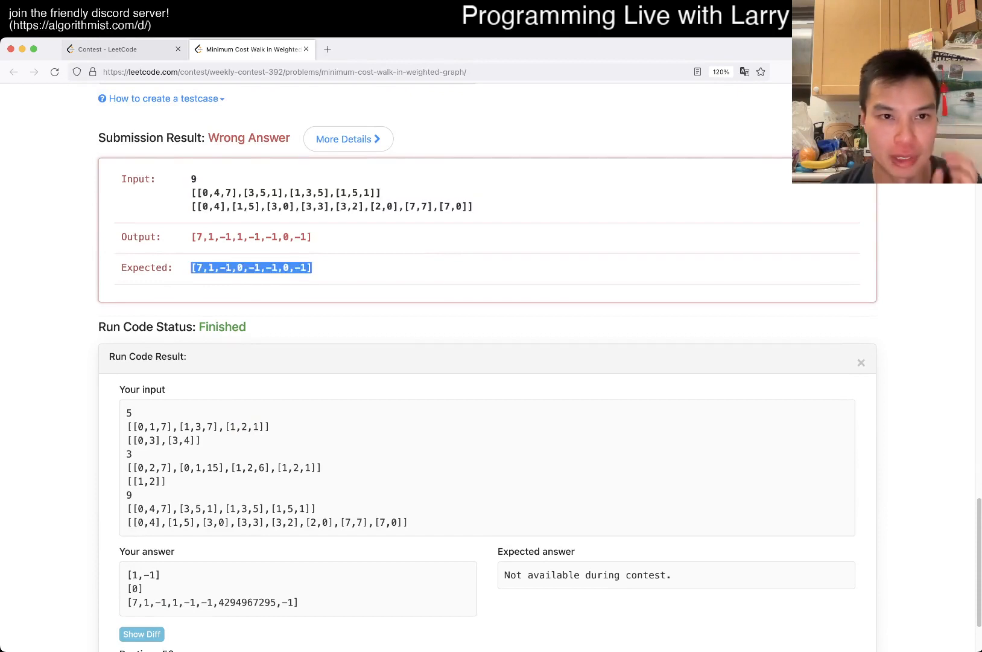
pyautogui.scroll(3)
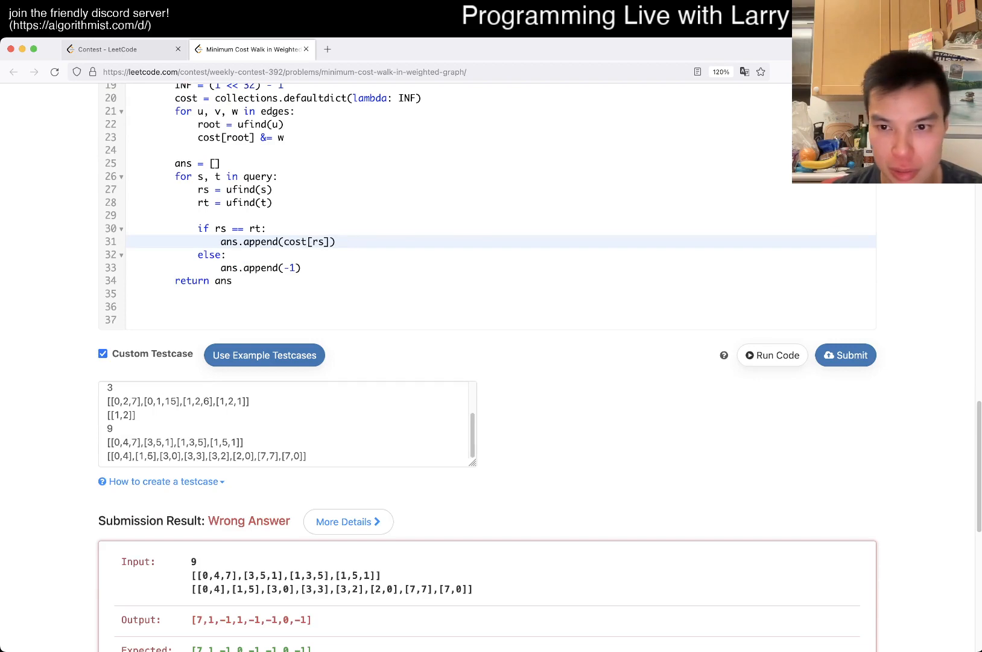
pyautogui.click(772, 355)
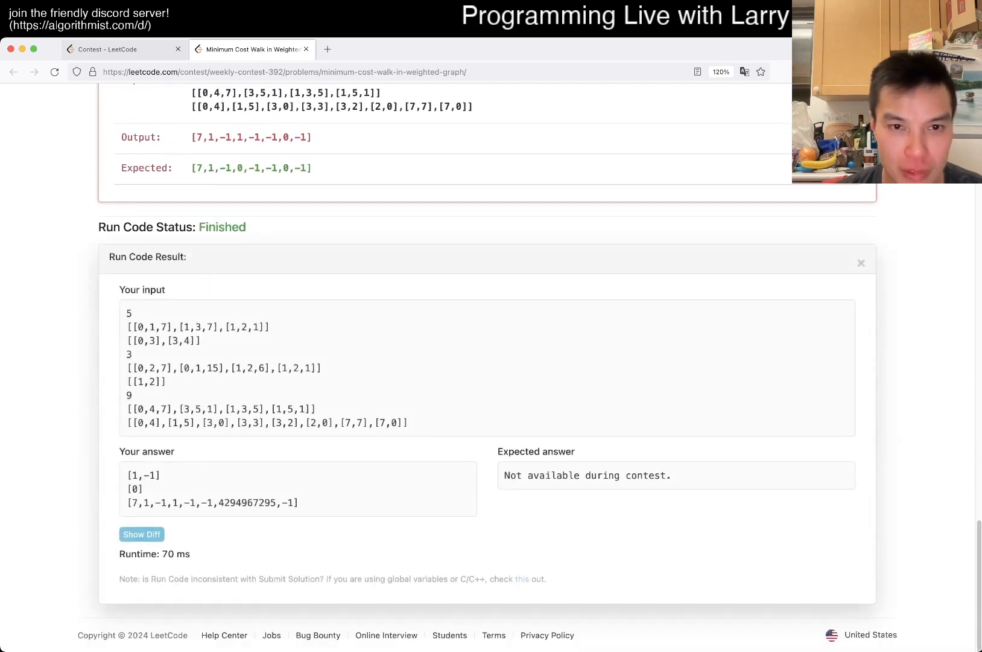
pyautogui.scroll(3)
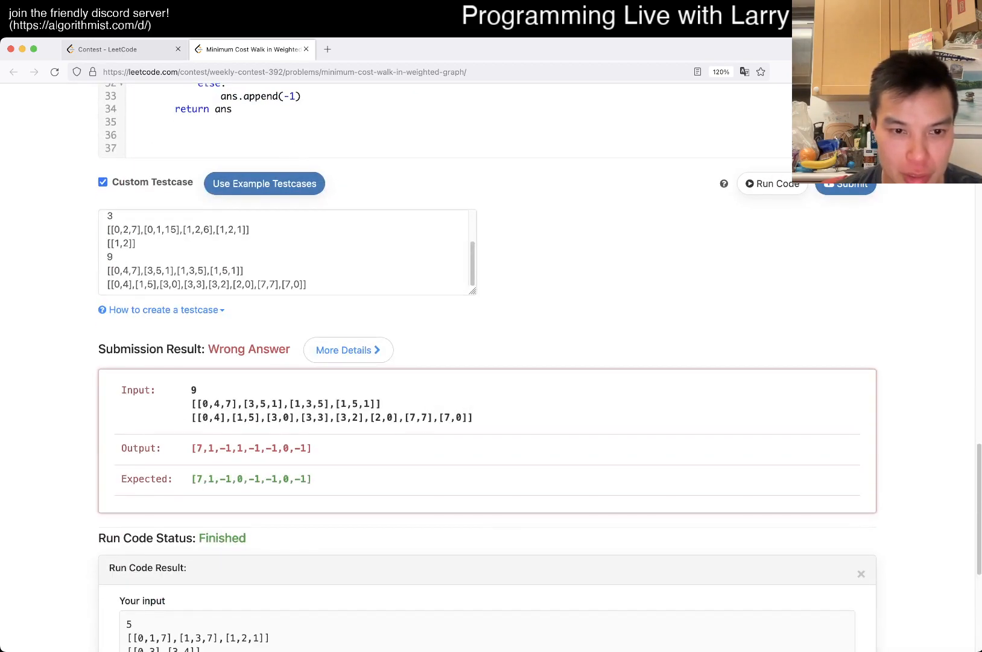
pyautogui.scroll(-3)
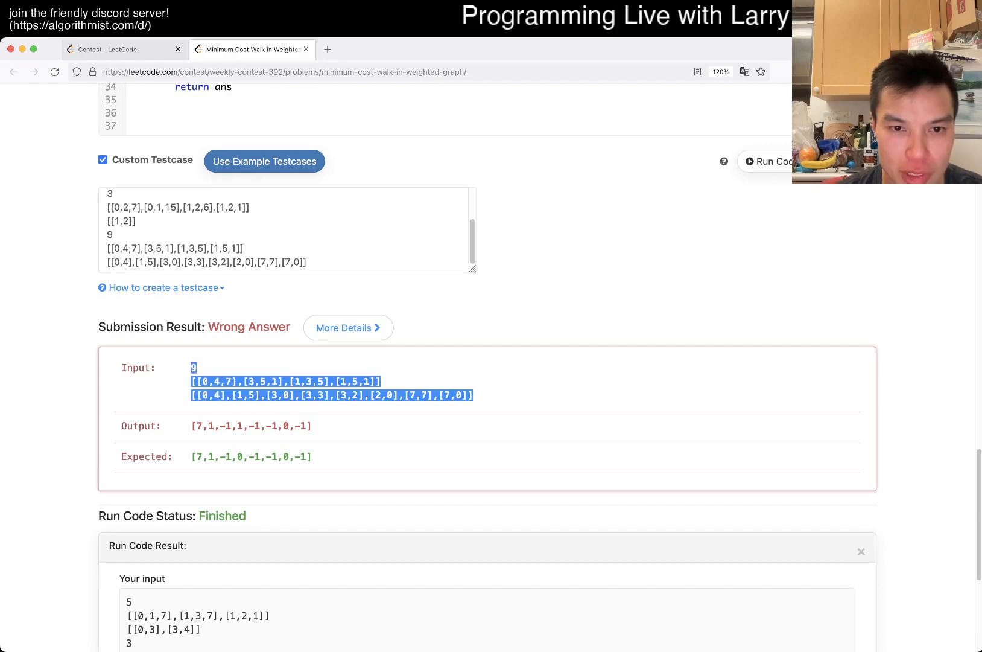
pyautogui.scroll(3)
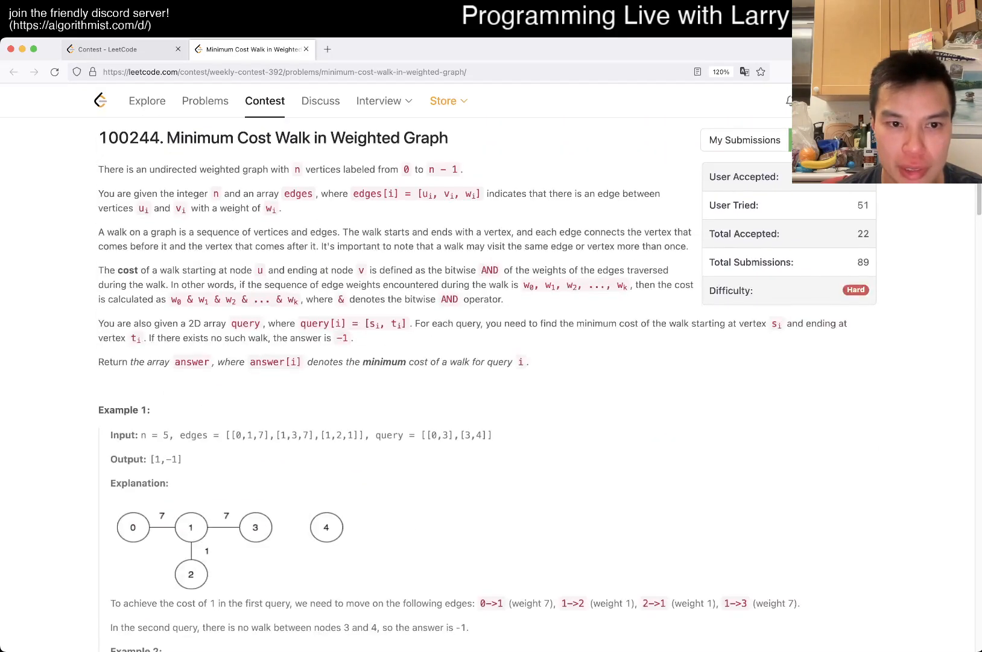
pyautogui.scroll(-3)
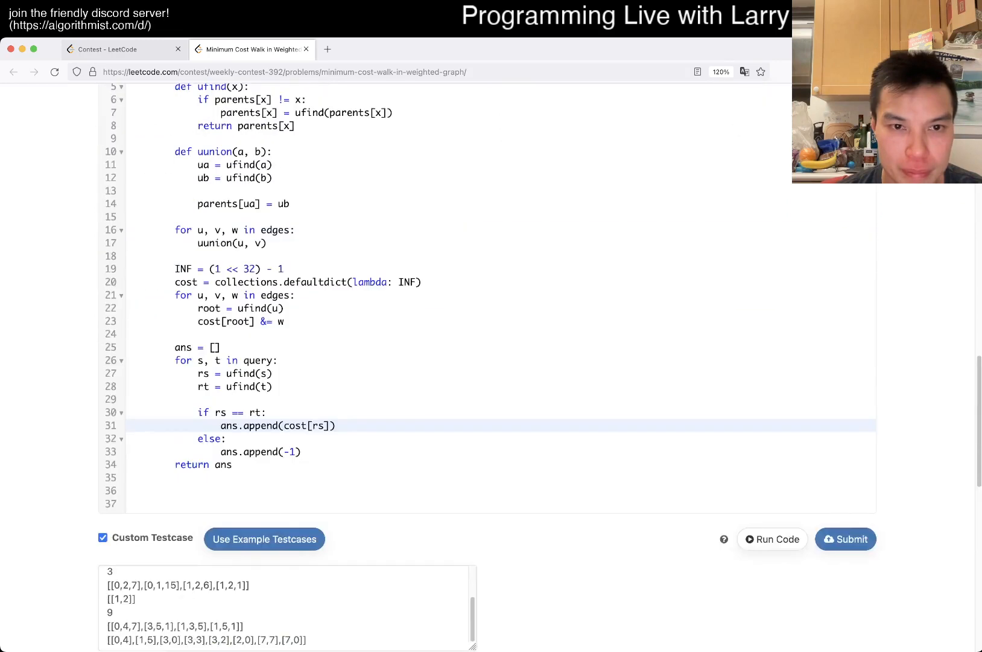
pyautogui.click(772, 540)
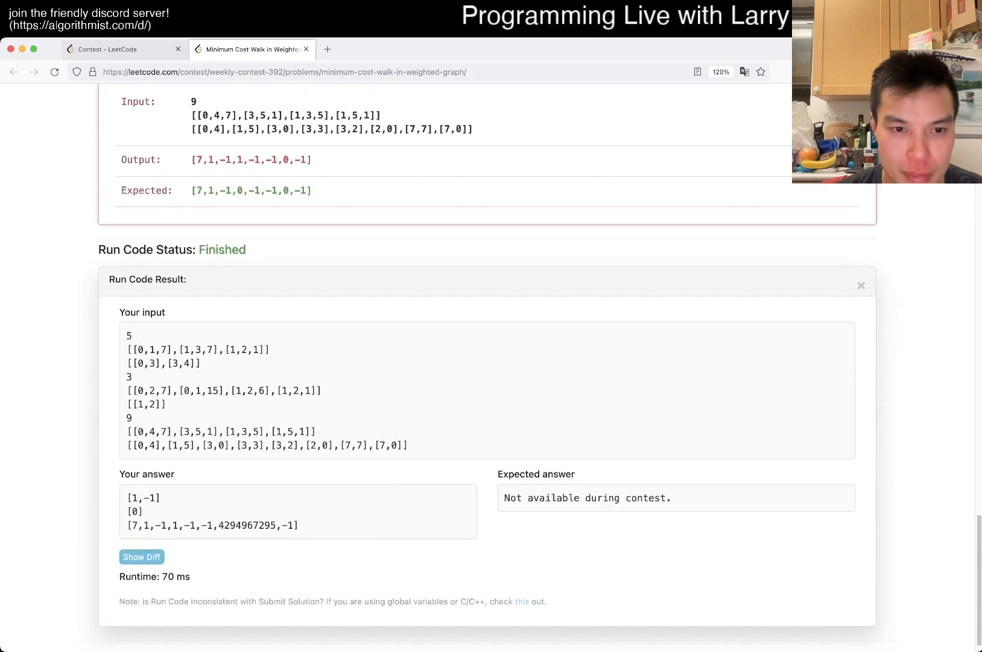
pyautogui.scroll(3)
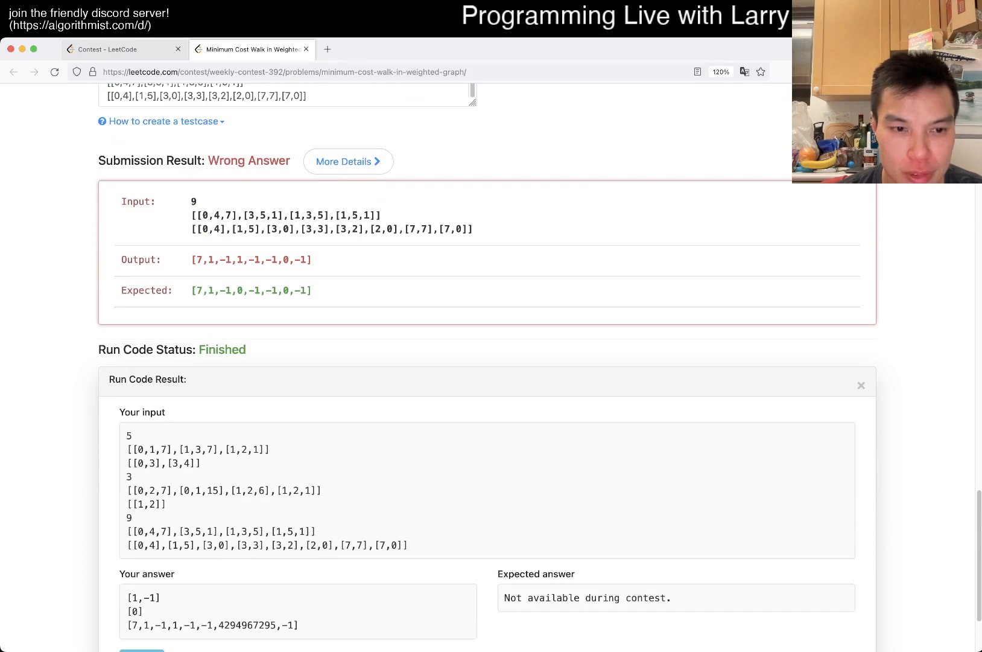
pyautogui.scroll(-3)
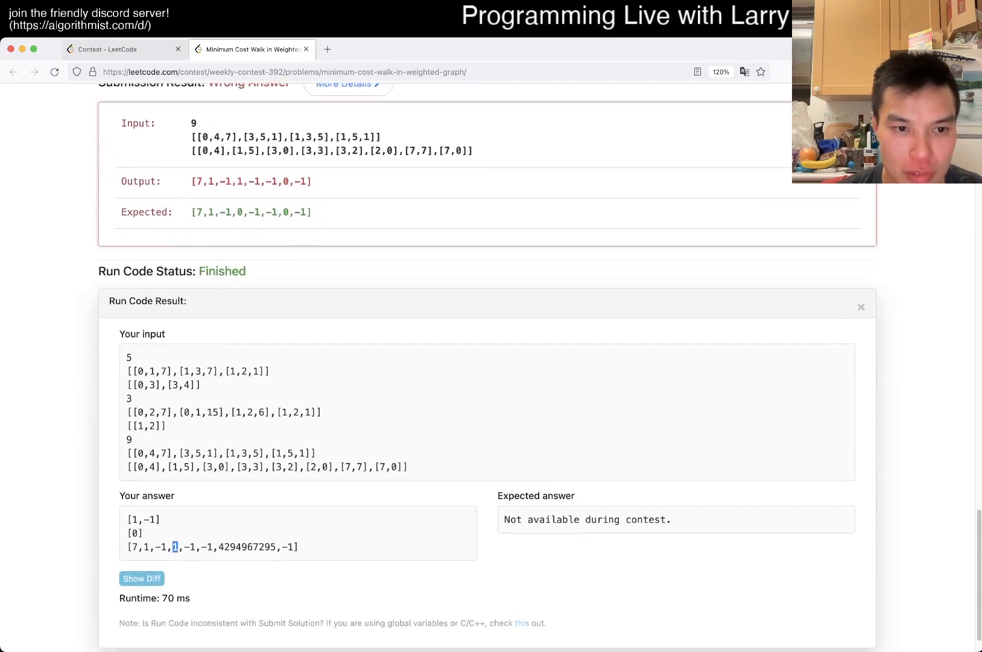
pyautogui.doubleClick(248, 467)
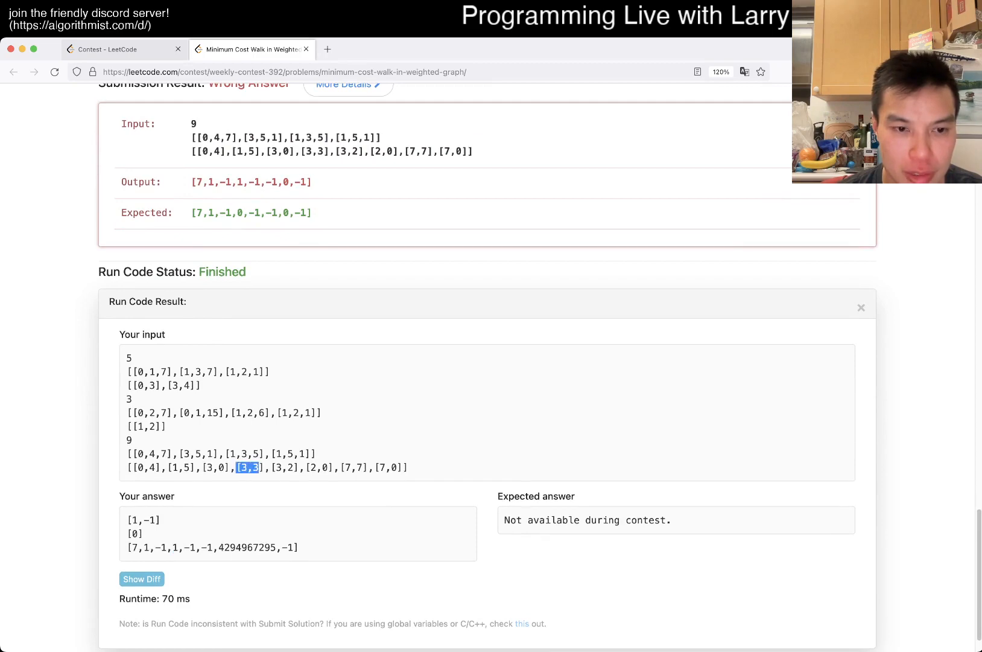
pyautogui.scroll(3)
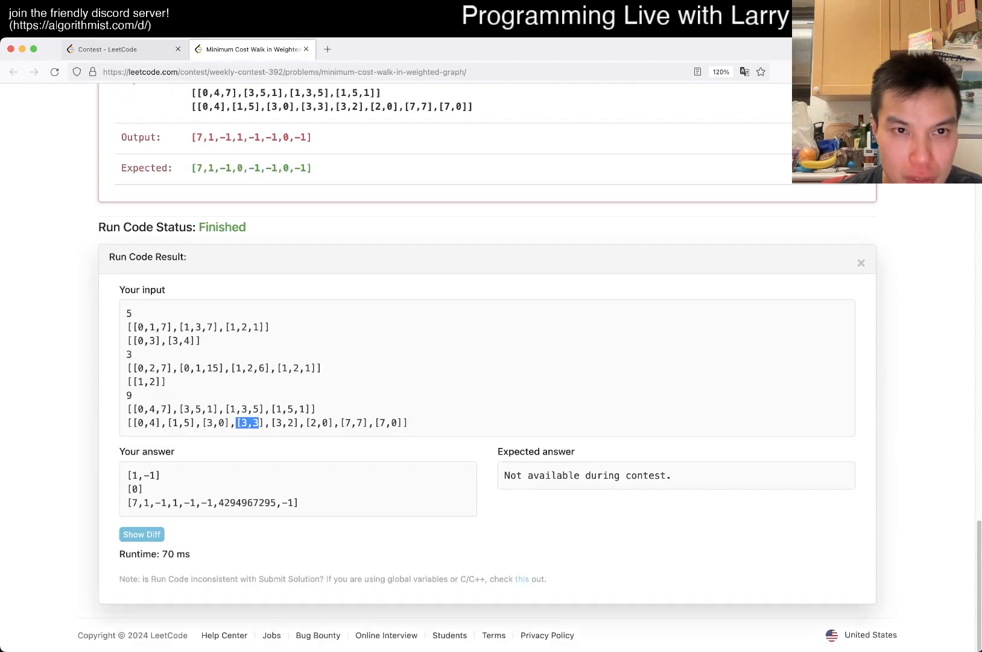
pyautogui.scroll(3)
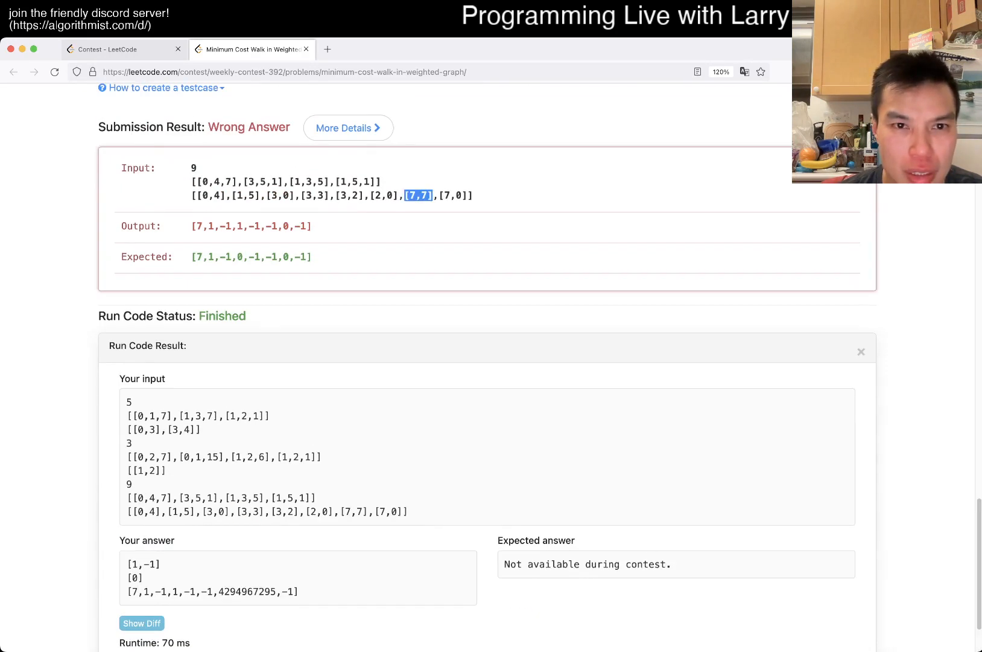
pyautogui.scroll(3)
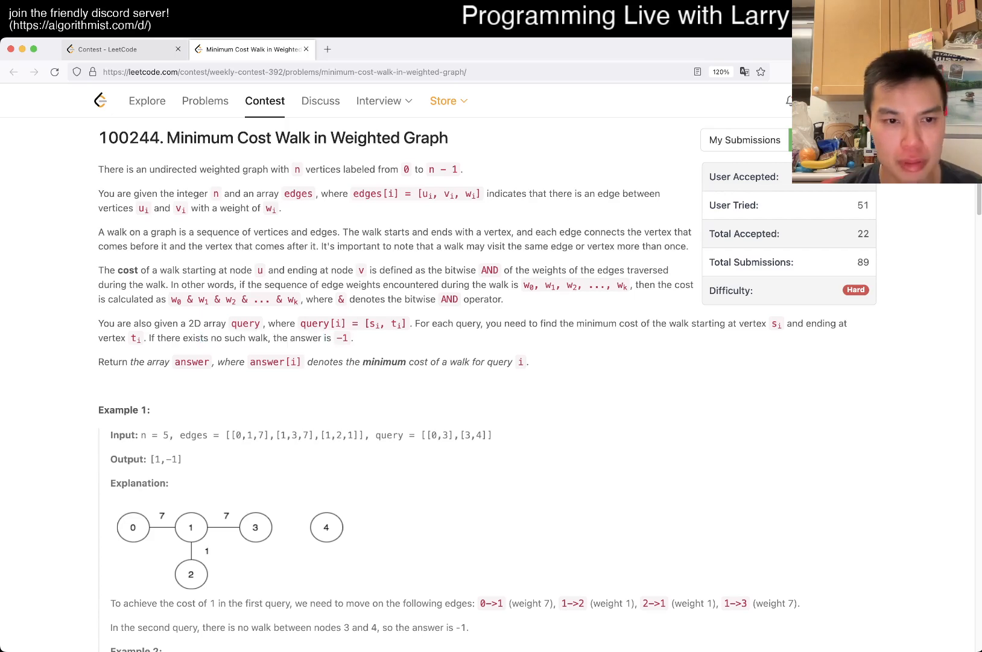
pyautogui.scroll(-3)
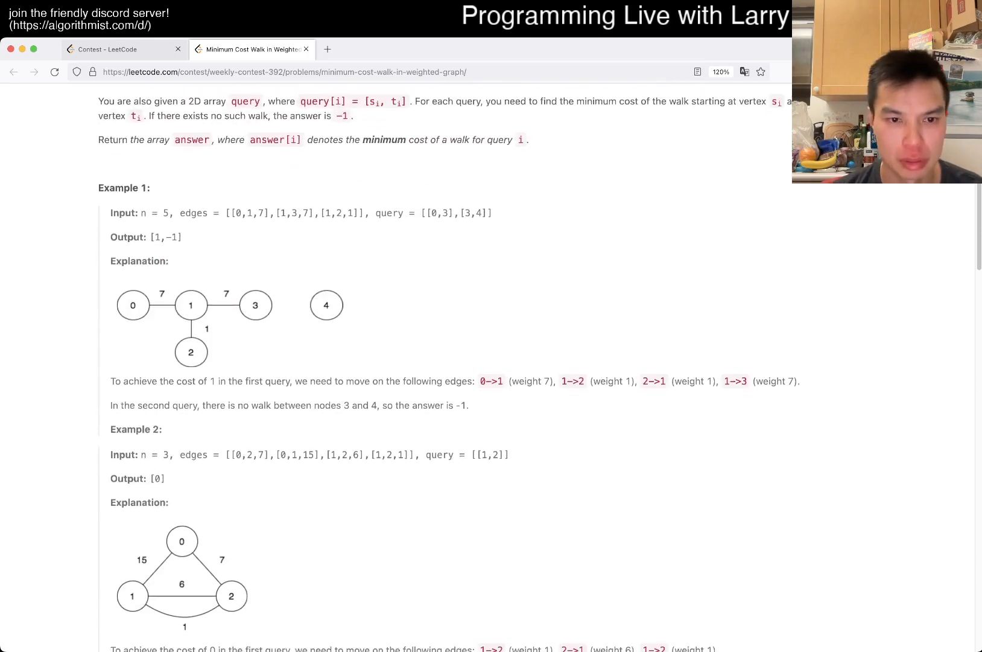
pyautogui.scroll(-3)
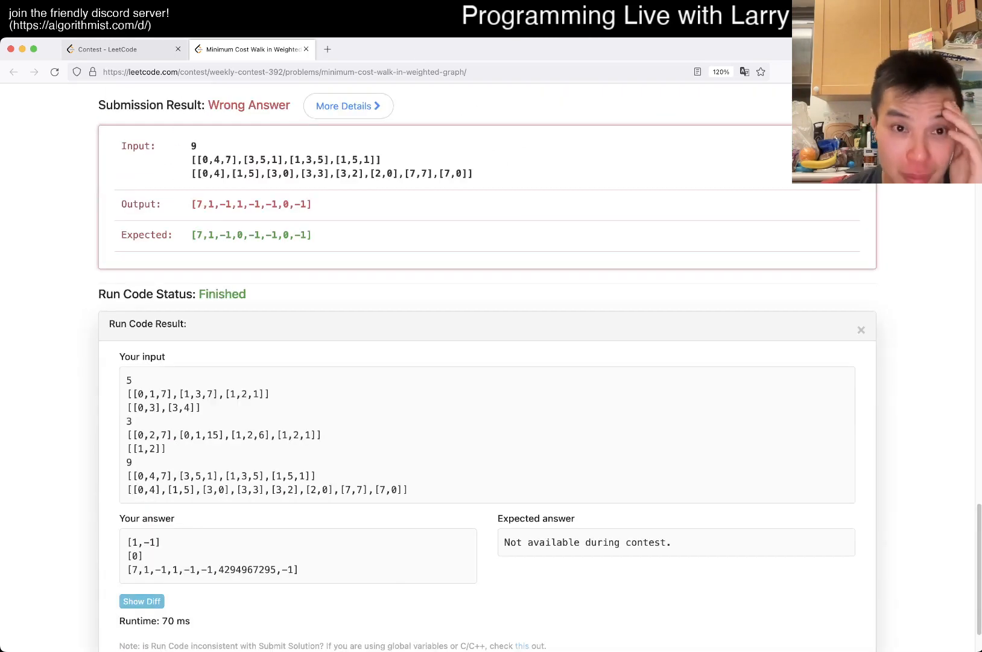
pyautogui.scroll(3)
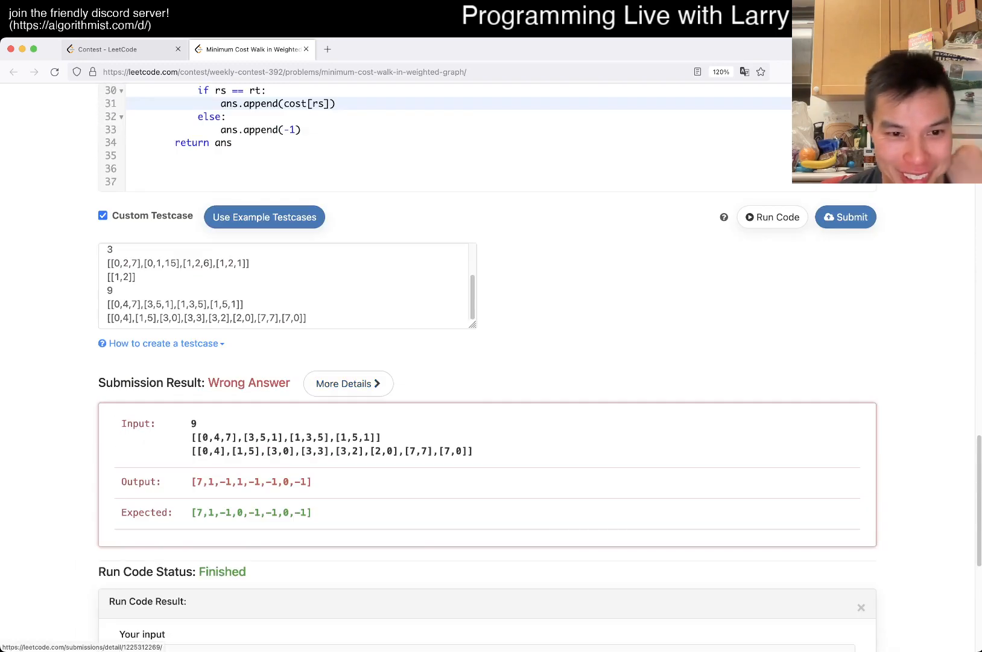
pyautogui.scroll(-3)
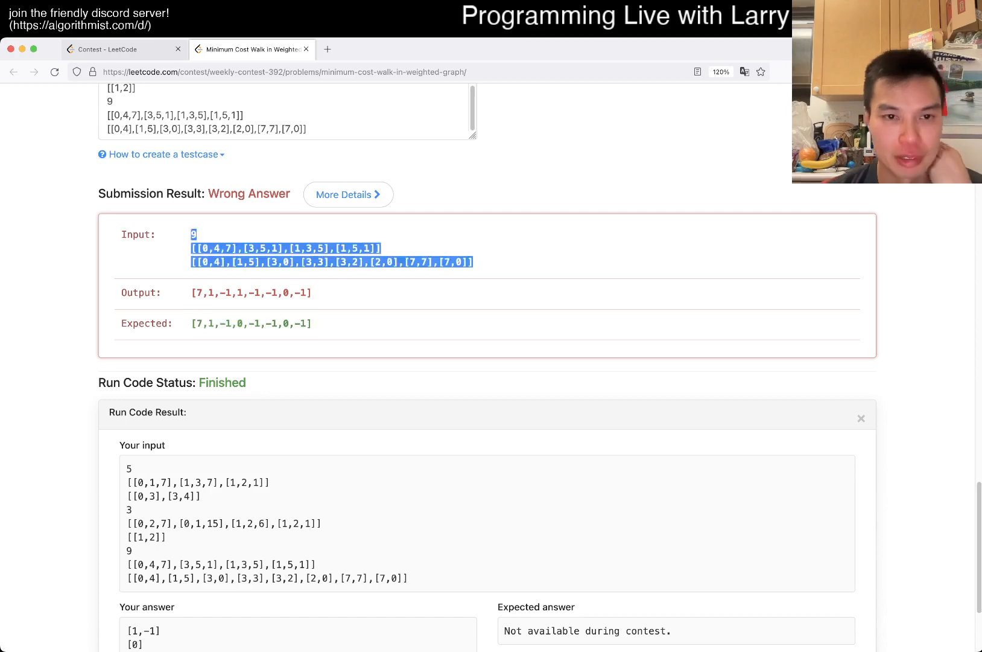
pyautogui.scroll(-3)
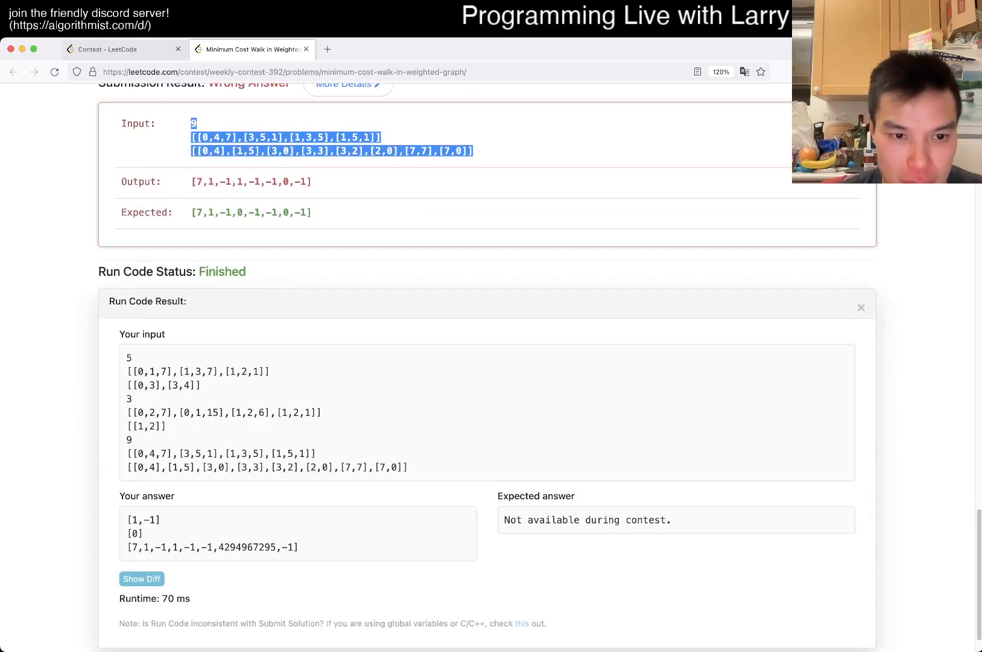
pyautogui.scroll(3)
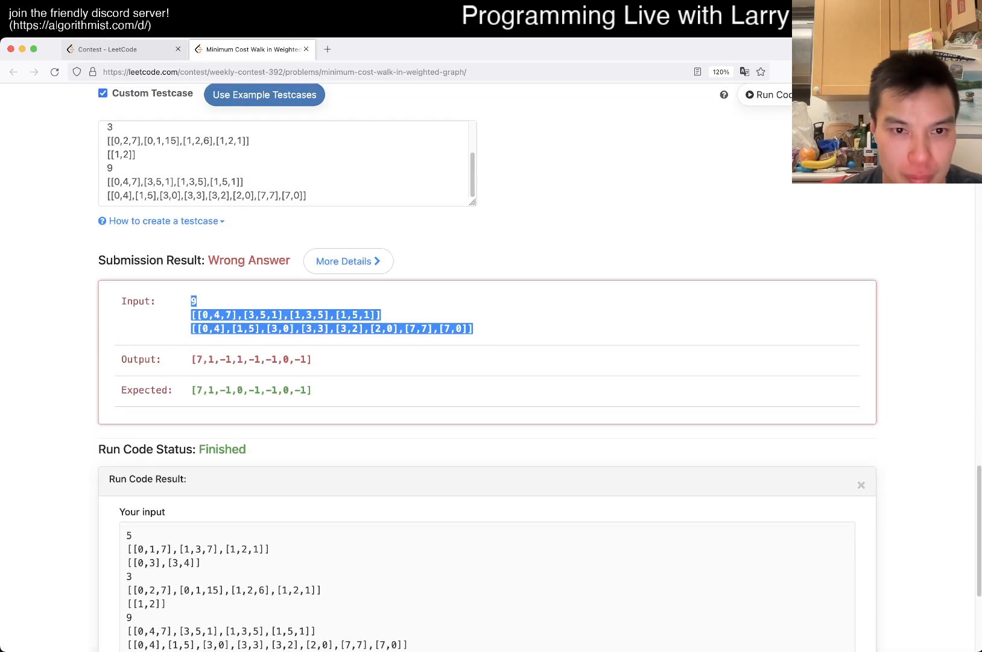
pyautogui.scroll(3)
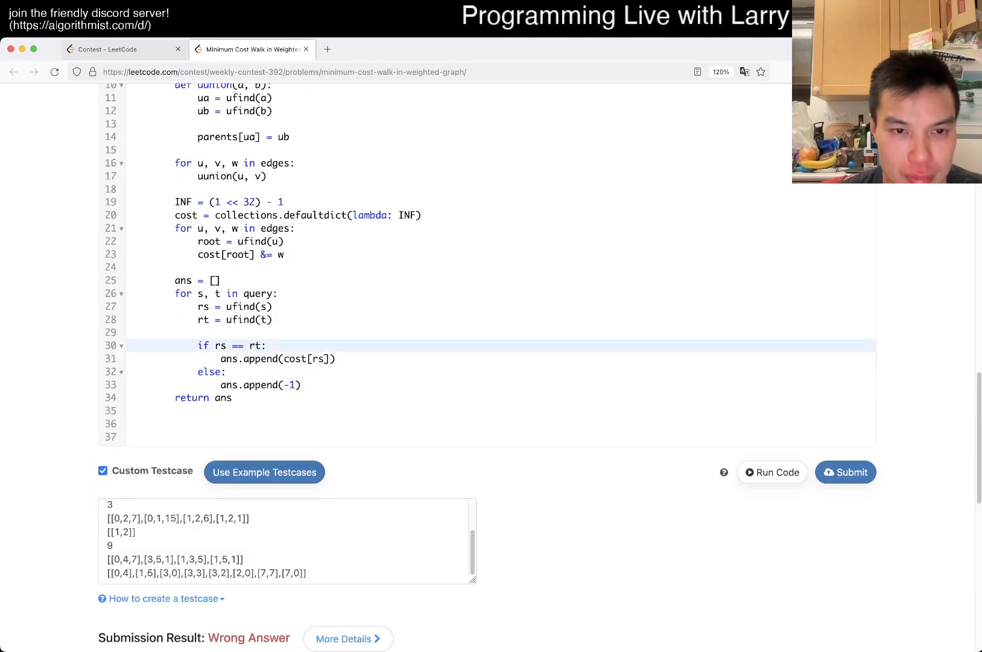
pyautogui.scroll(-3)
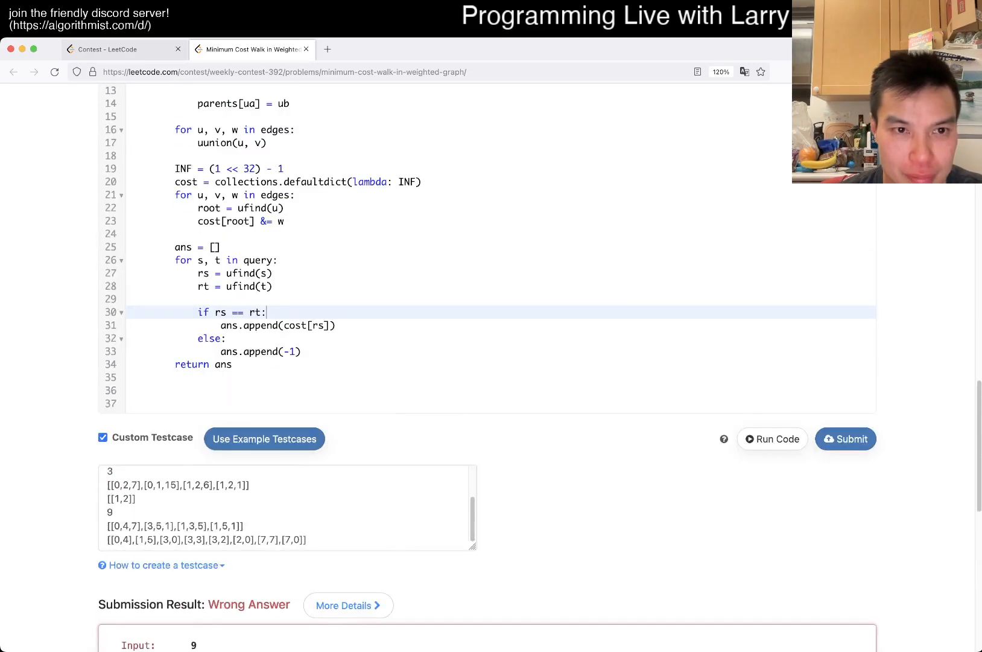
# Insert print(cost) after ans = [] and run, noting the expected 0 in the fourth position
pyautogui.press('Enter')
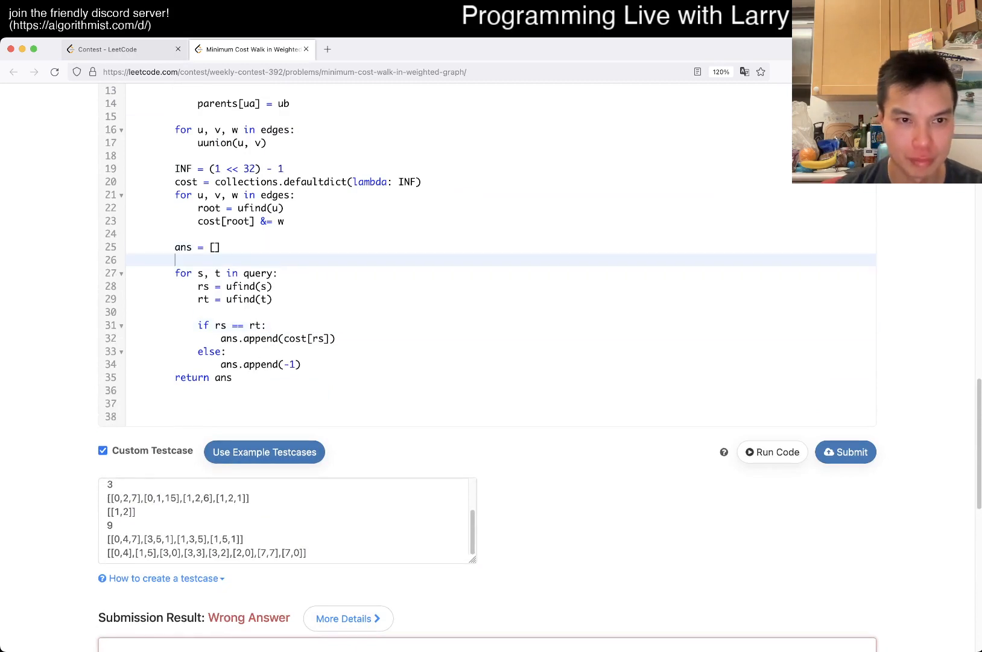
pyautogui.write('print(cost)')
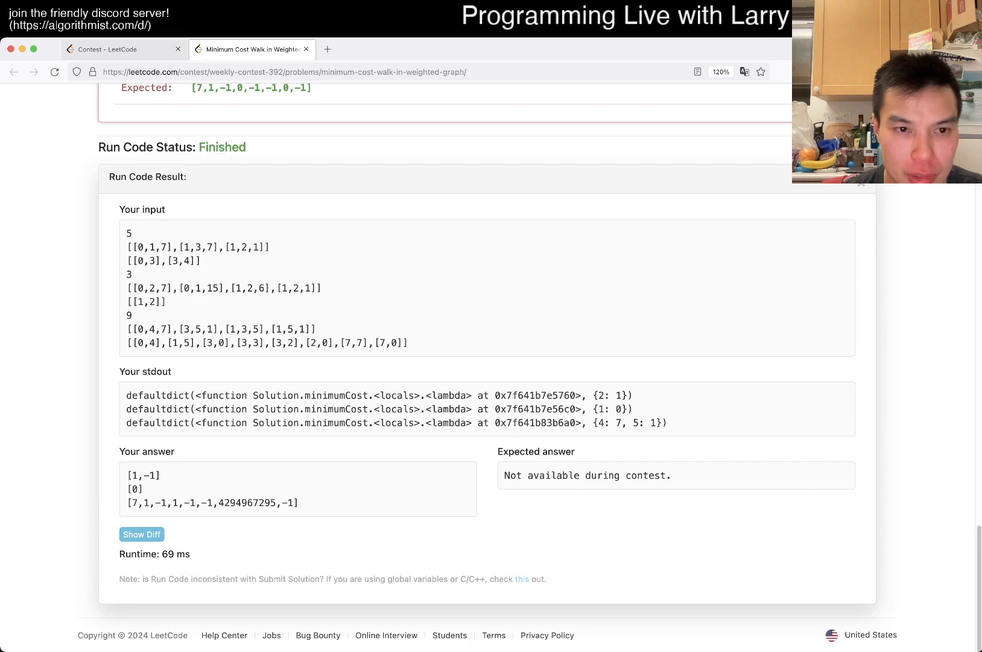
pyautogui.doubleClick(249, 343)
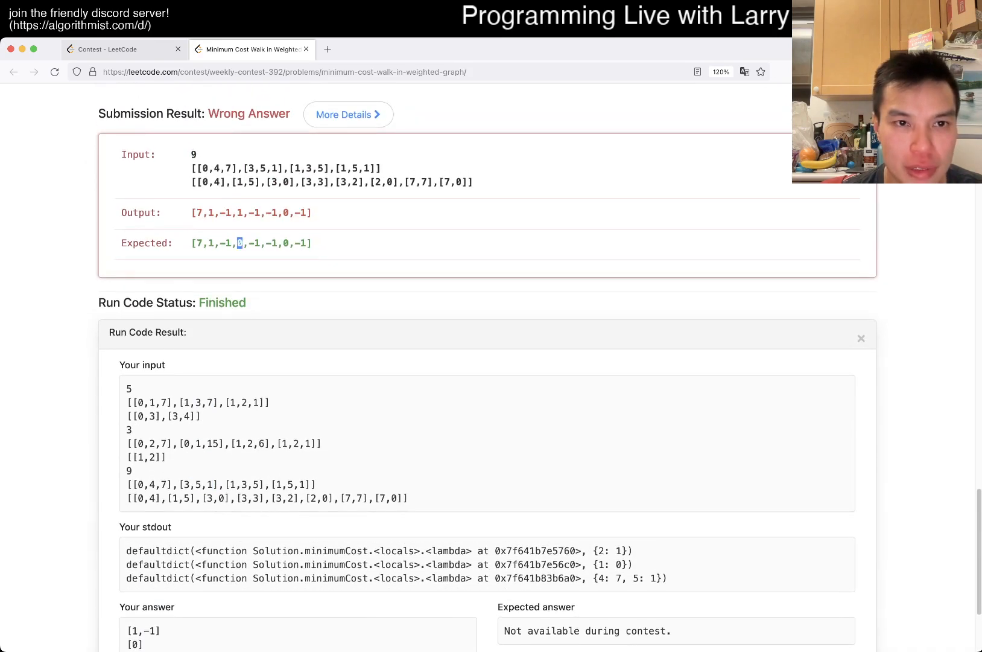
# Remove the debug print line, leaving the solution unchanged
pyautogui.scroll(3)
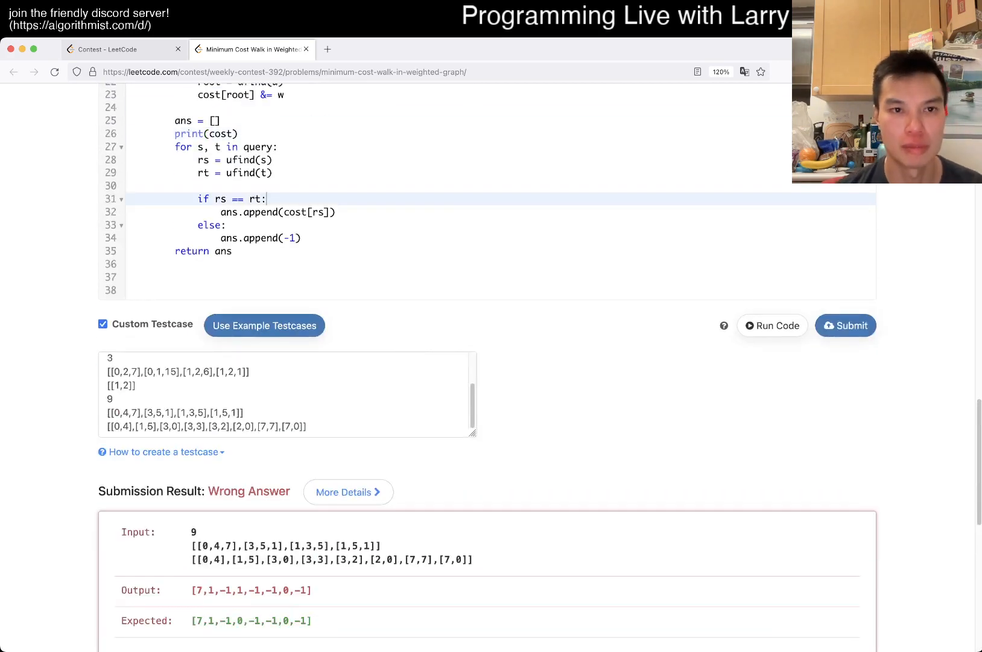
pyautogui.write('og')
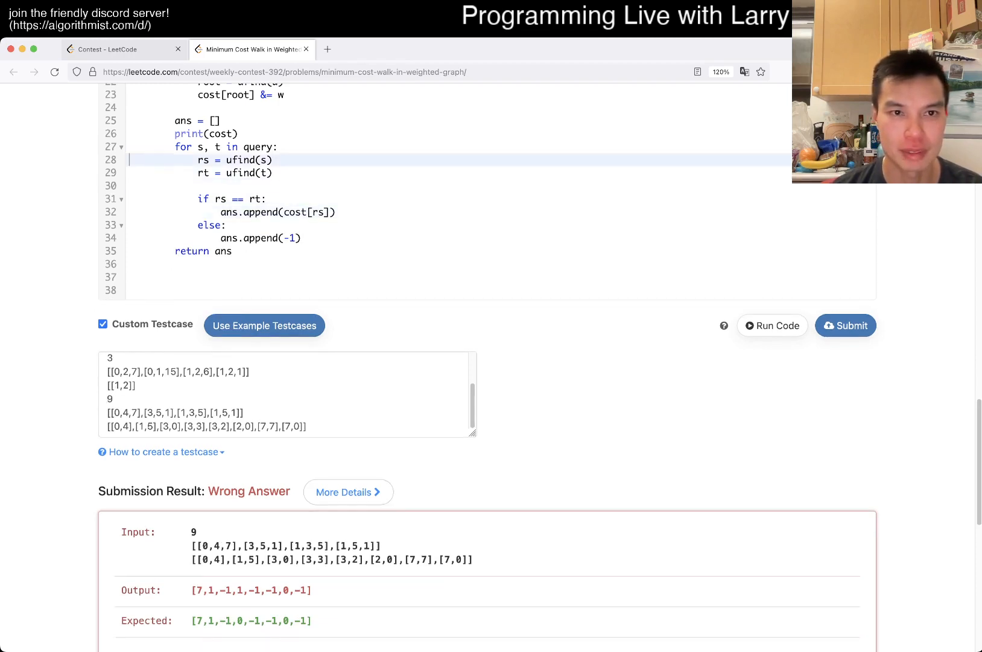
pyautogui.scroll(3)
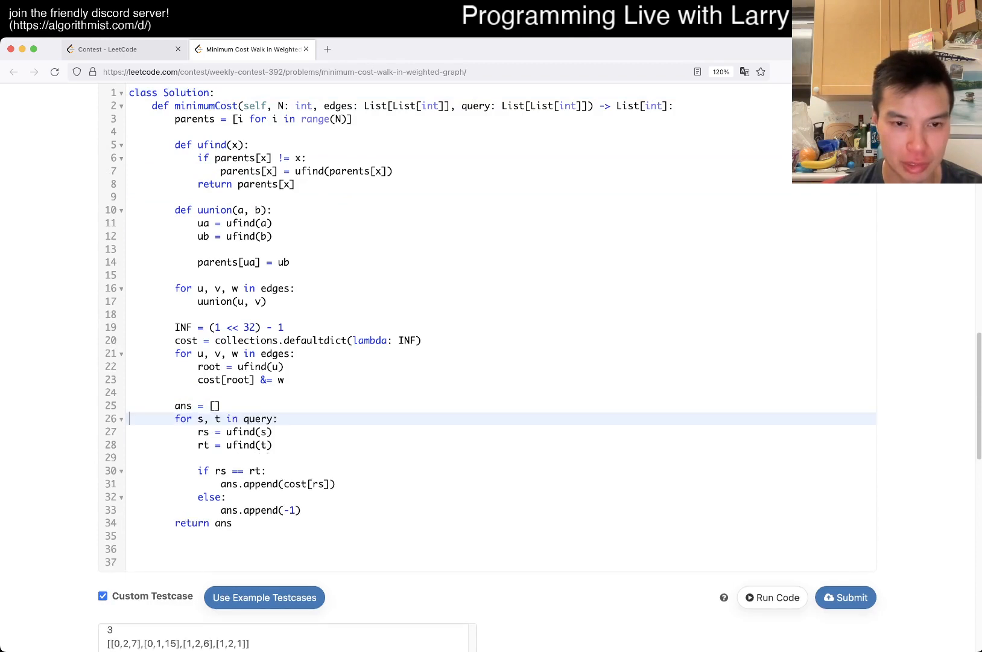
# Add 'if s == t: ans.append(0); continue' at the top of the query loop and rerun
pyautogui.write('if s')
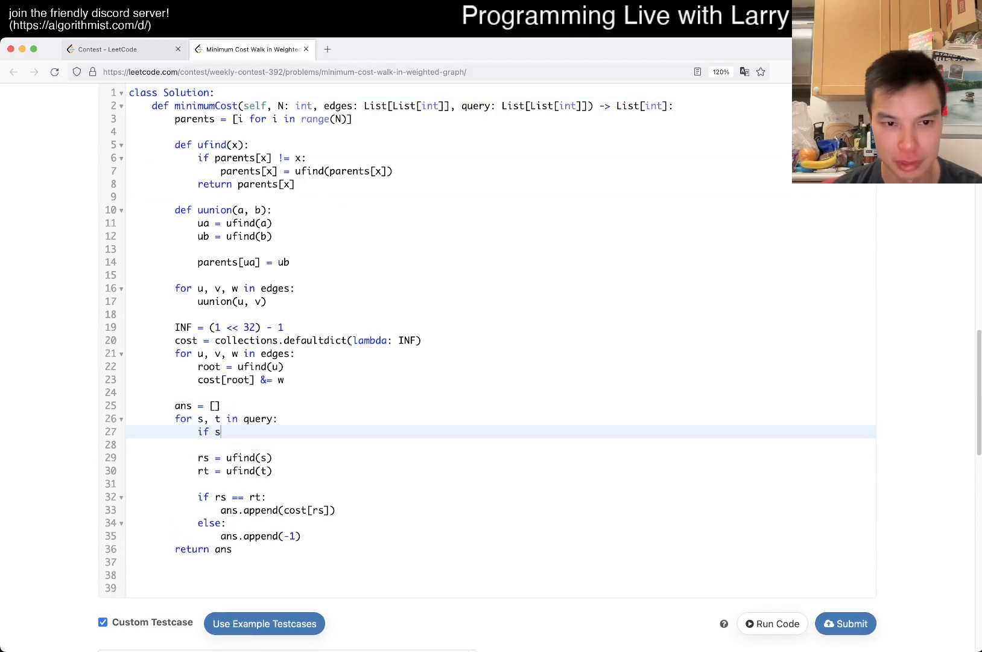
pyautogui.write('== t:')
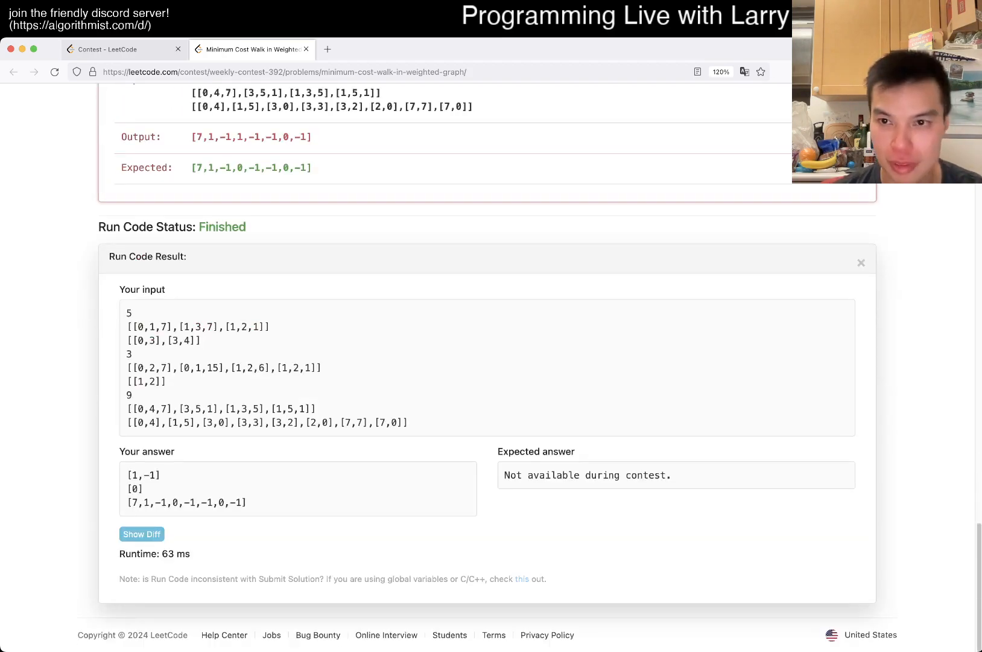
pyautogui.scroll(3)
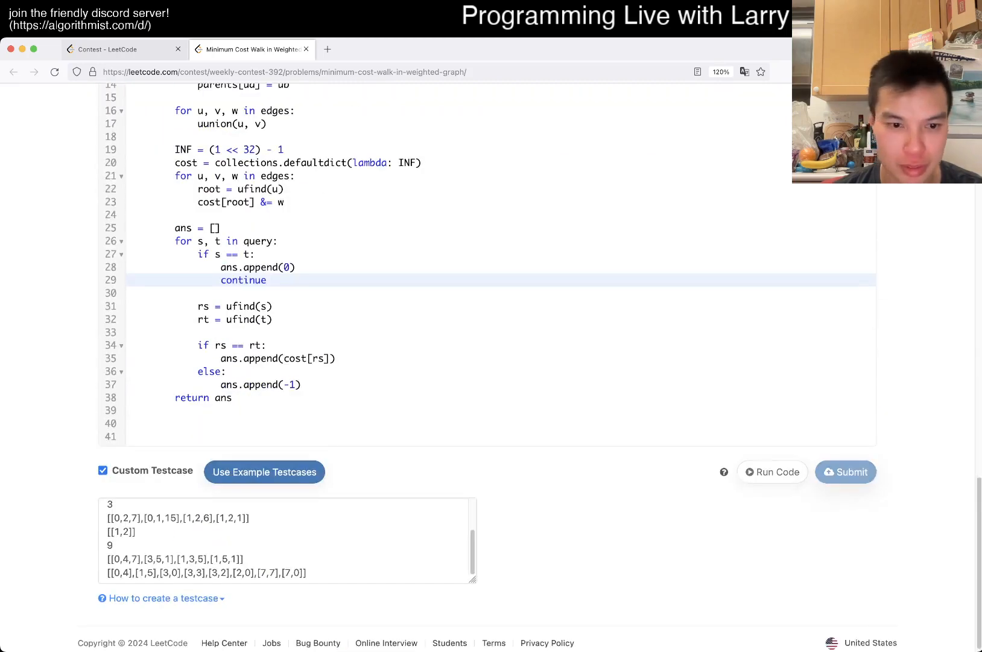